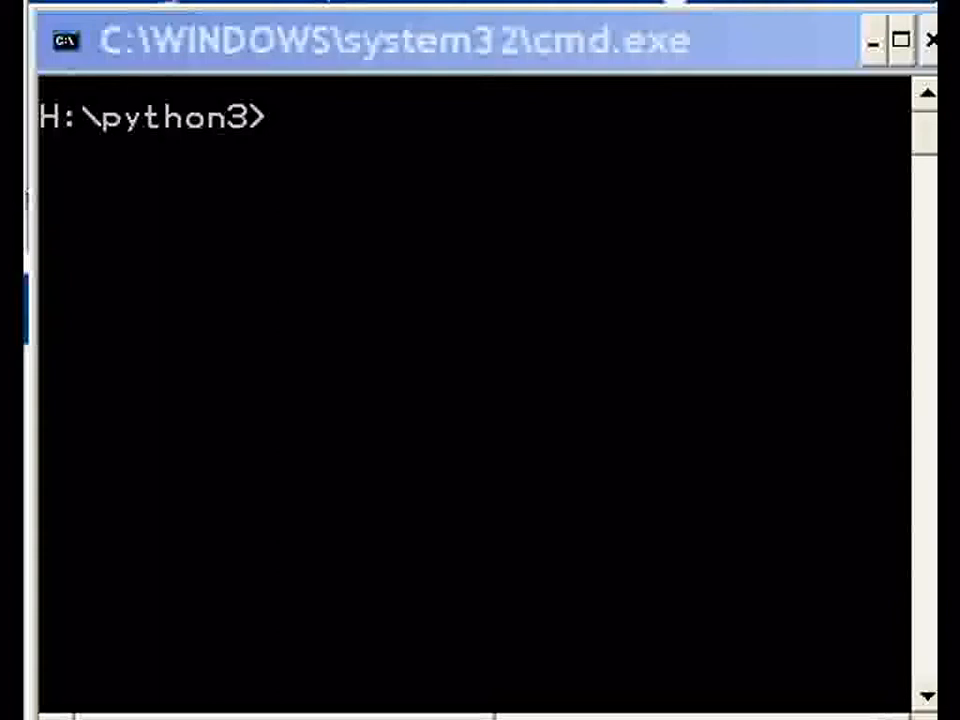
mouse_move(224, 160)
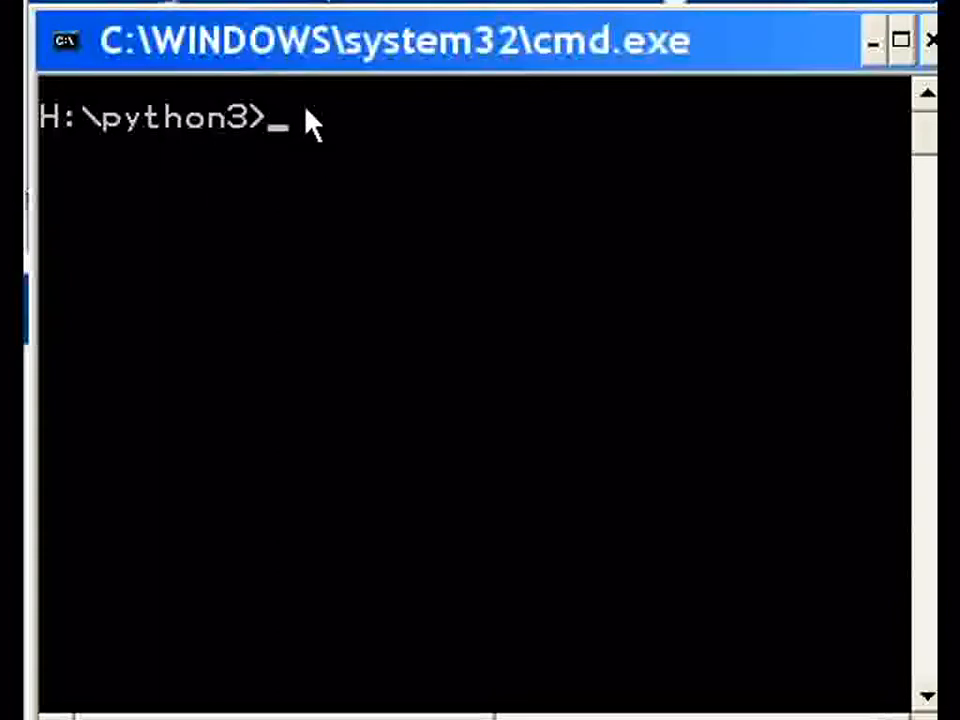
- Launch Notepad from the H:\python3 prompt with the notepad command
type("not")
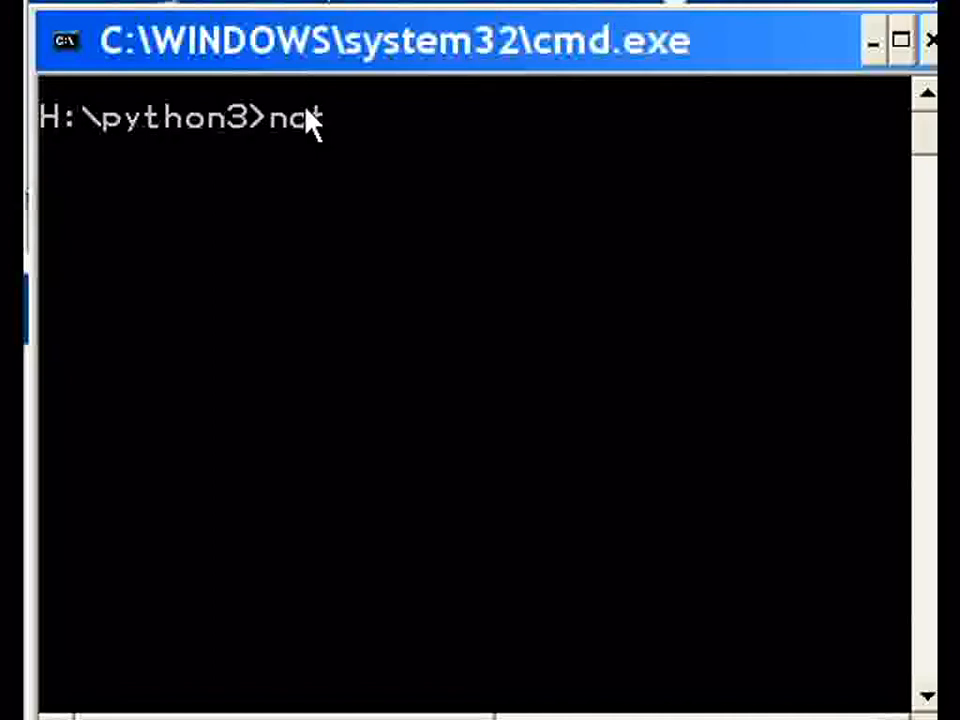
type("epad")
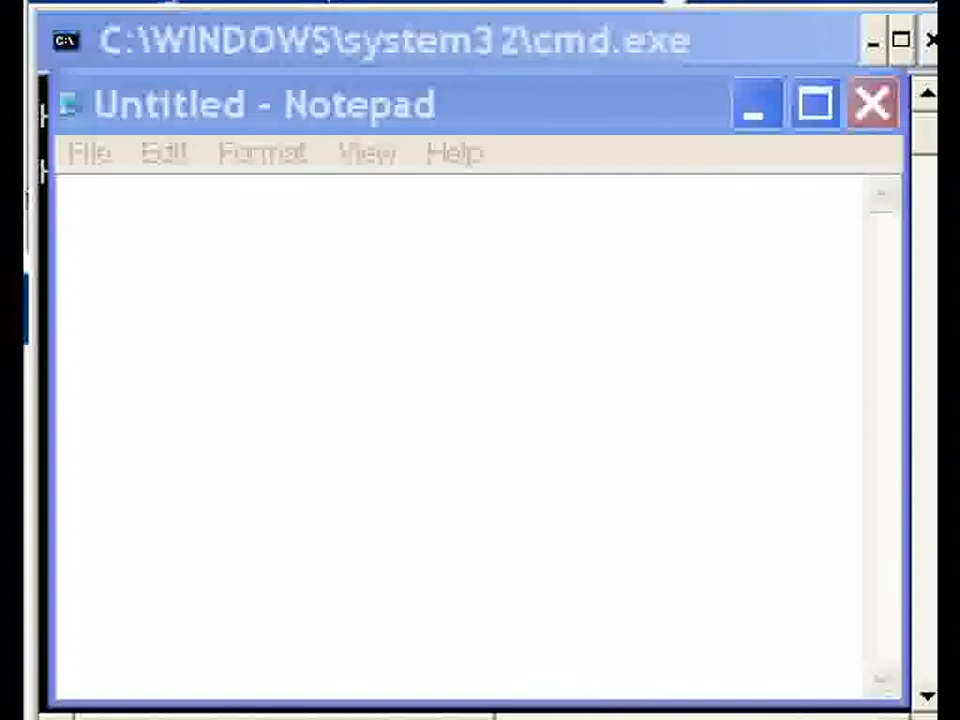
- Write the function header def conv(tmp,tsys): and start its body
left_click(544, 250)
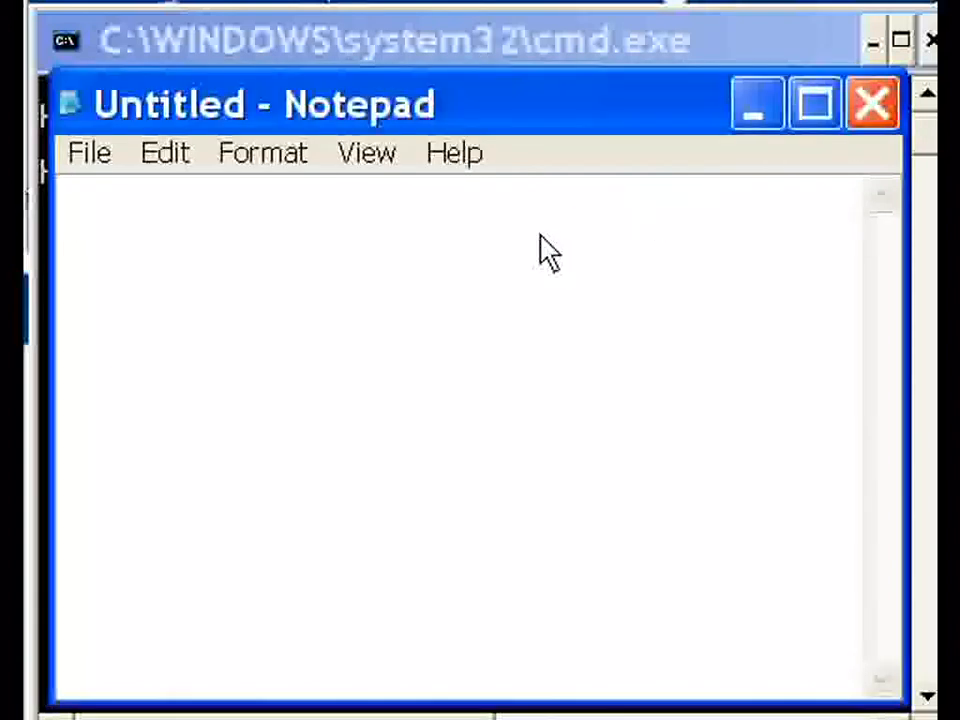
mouse_move(530, 262)
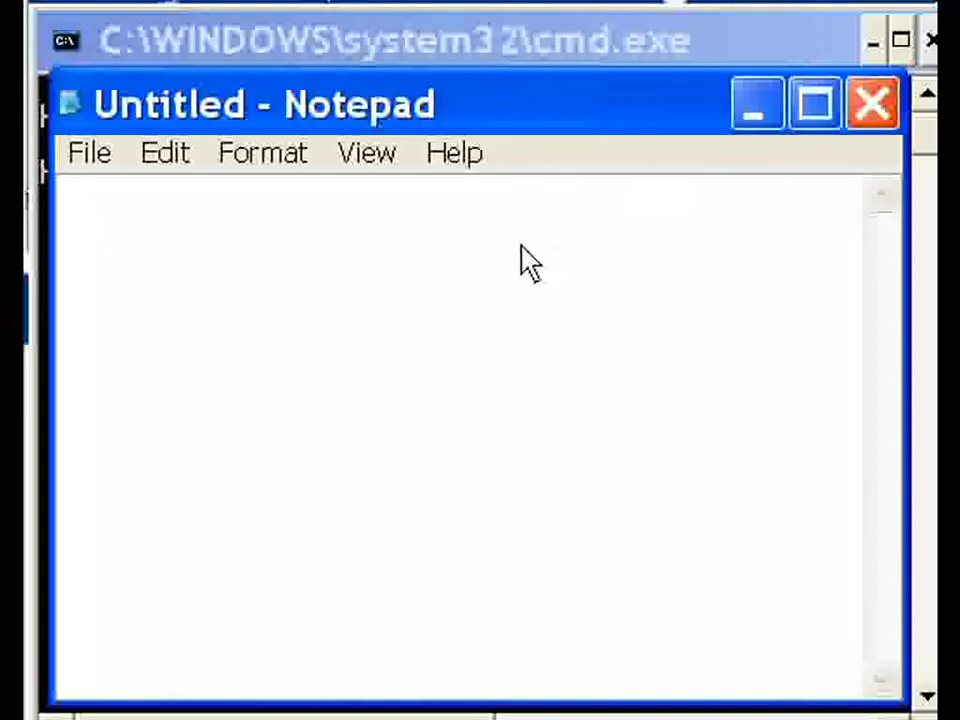
mouse_move(636, 180)
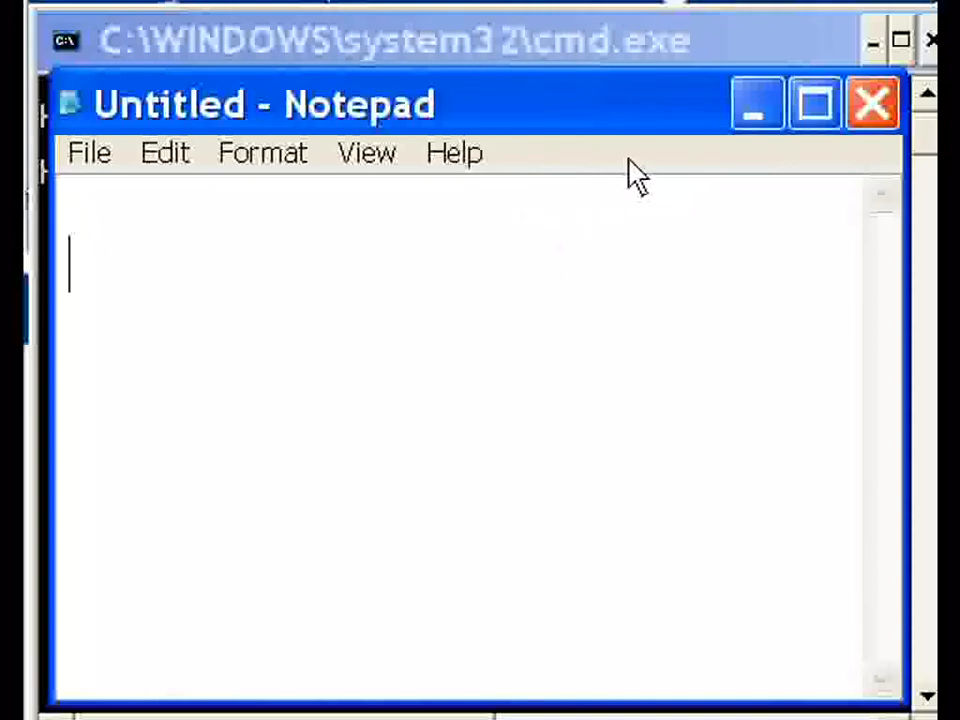
type("d")
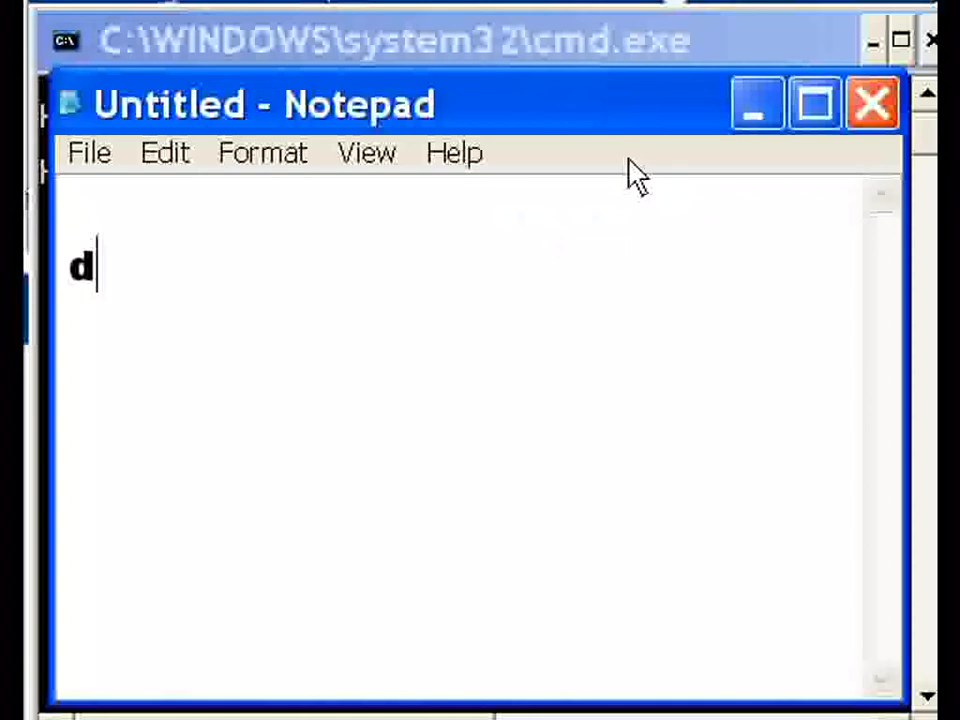
type("ef conv")
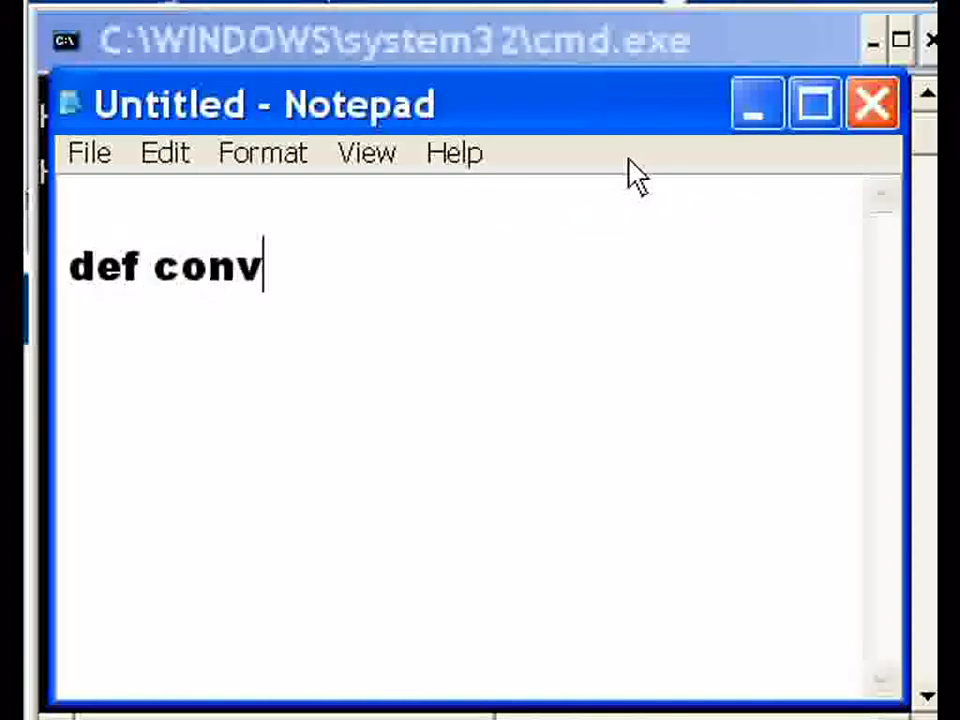
type("(")
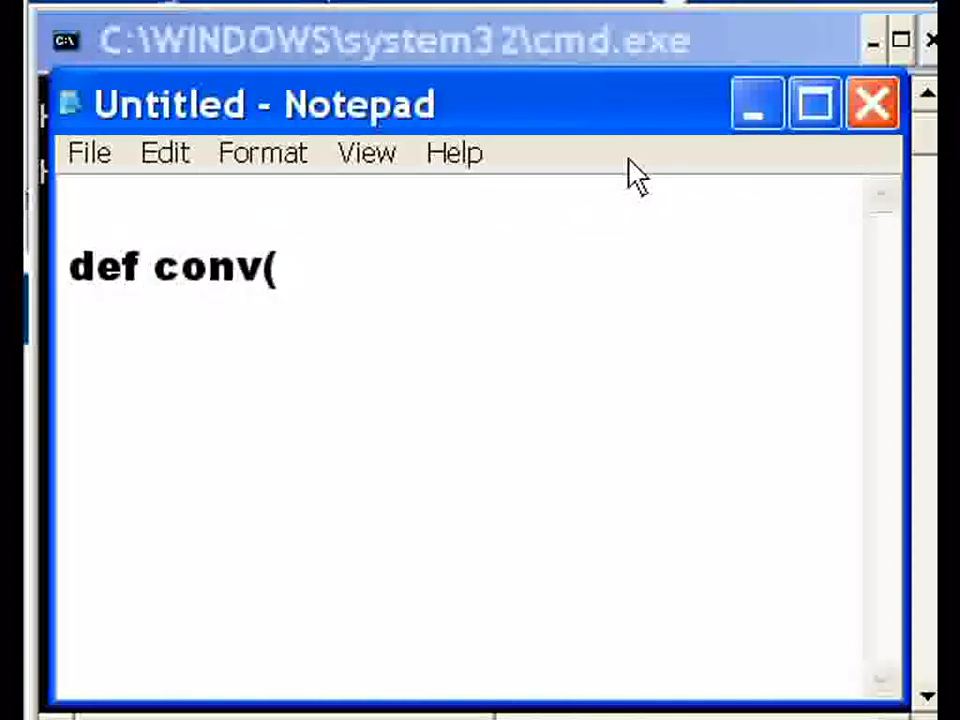
type("tmp")
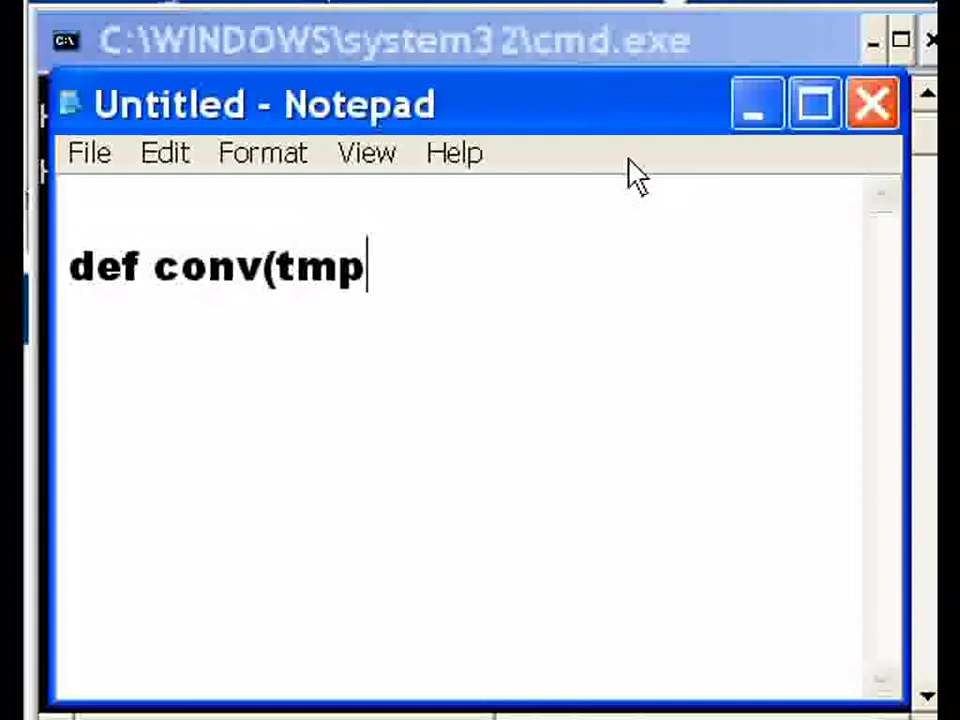
type(",t")
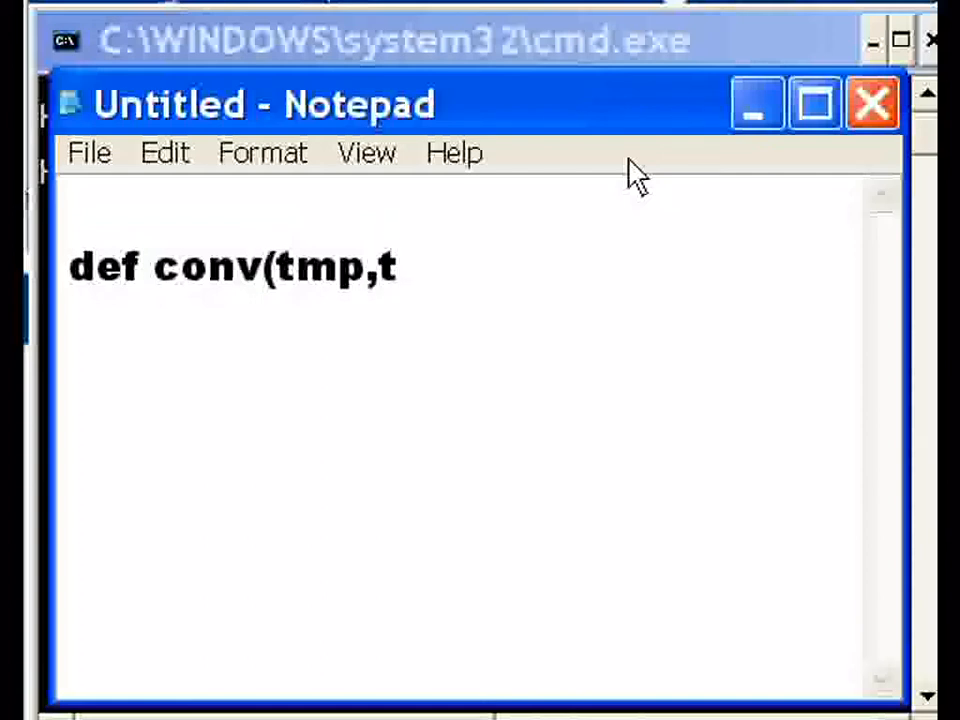
type("sy")
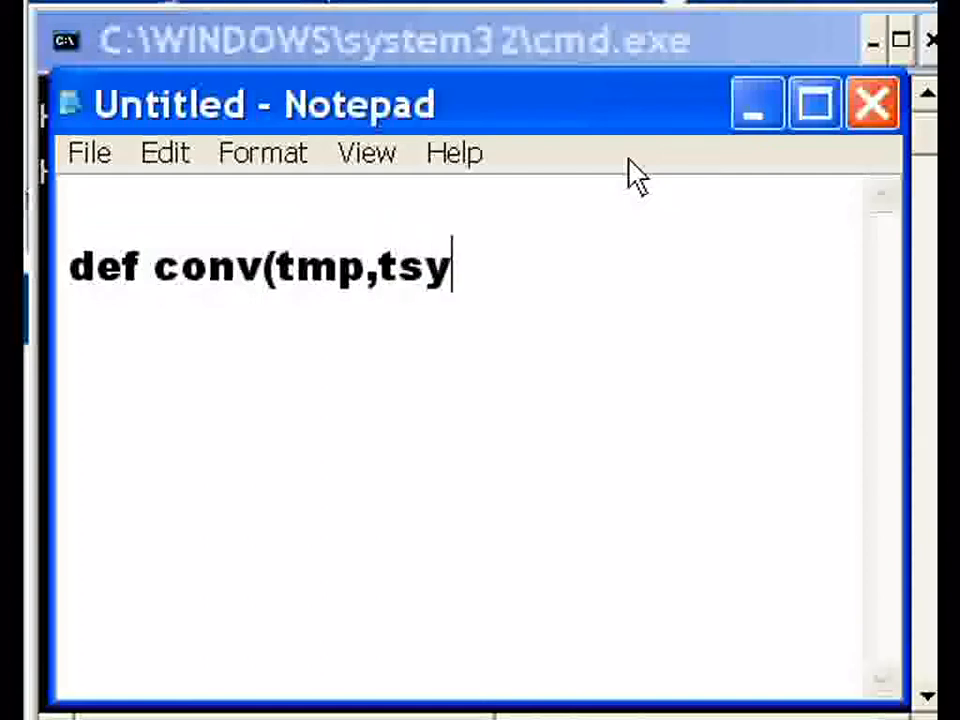
type("s):")
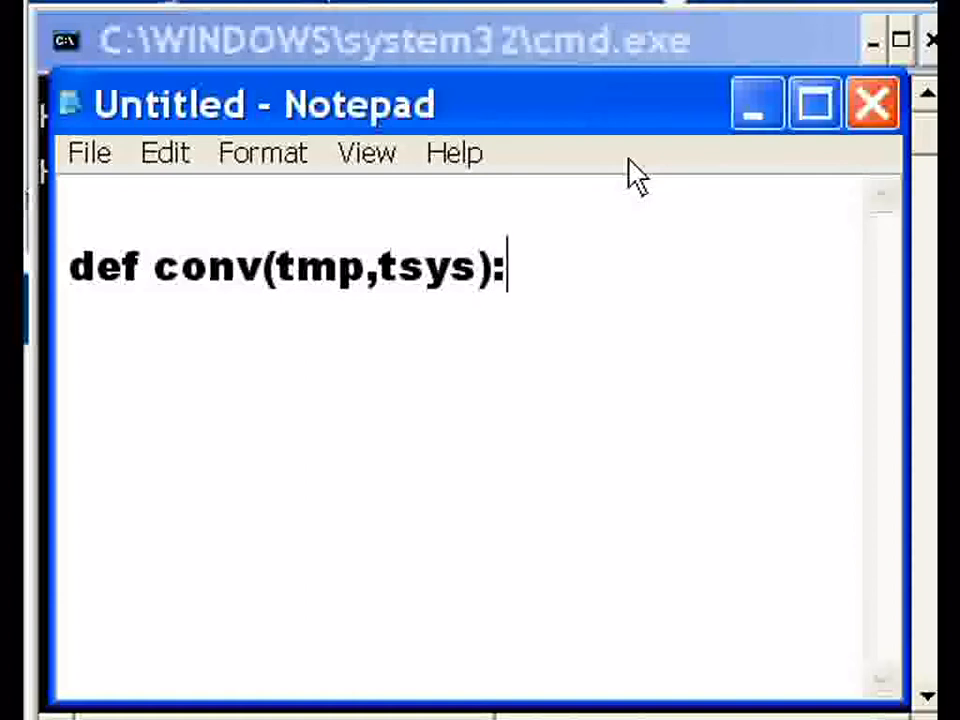
key("Enter")
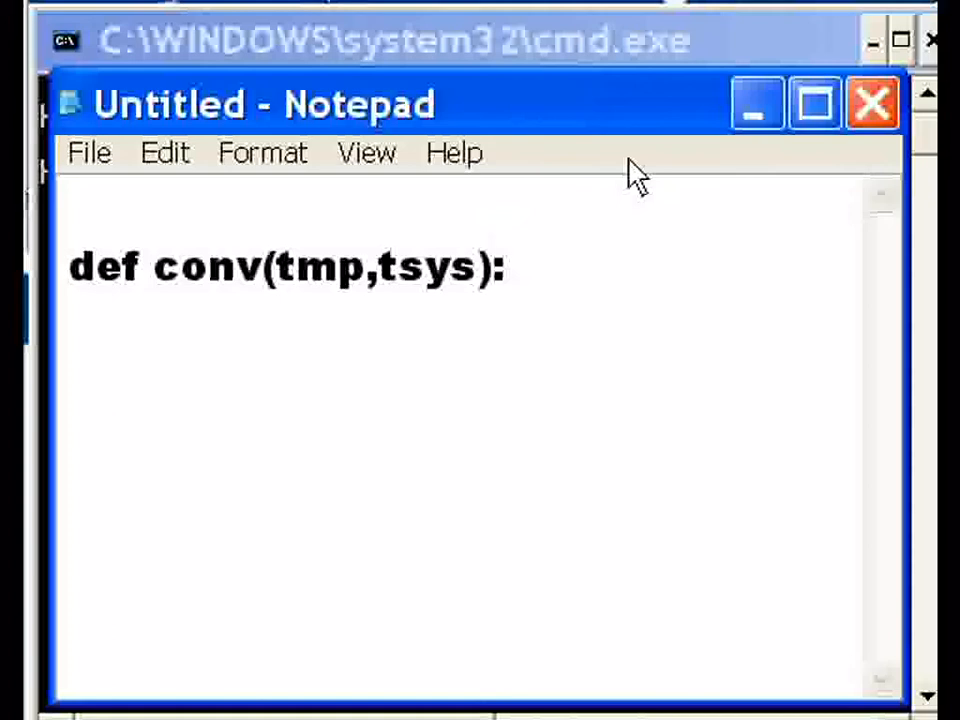
- Add the indented condition if tsys == 'c': with an indented body line
type("if")
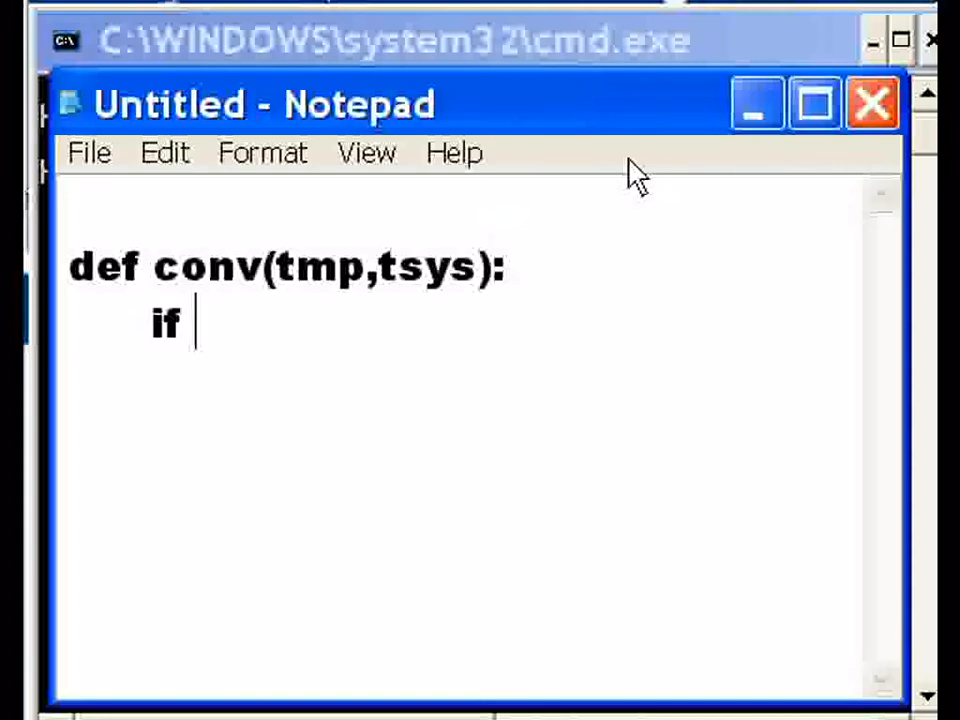
type("tsys ==")
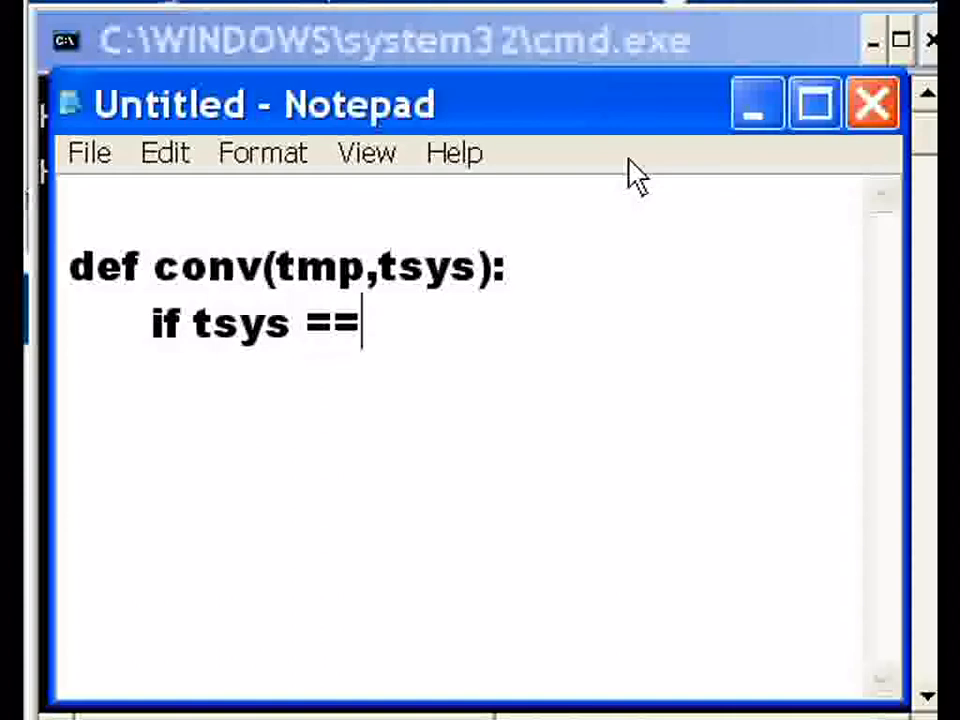
type("'c'")
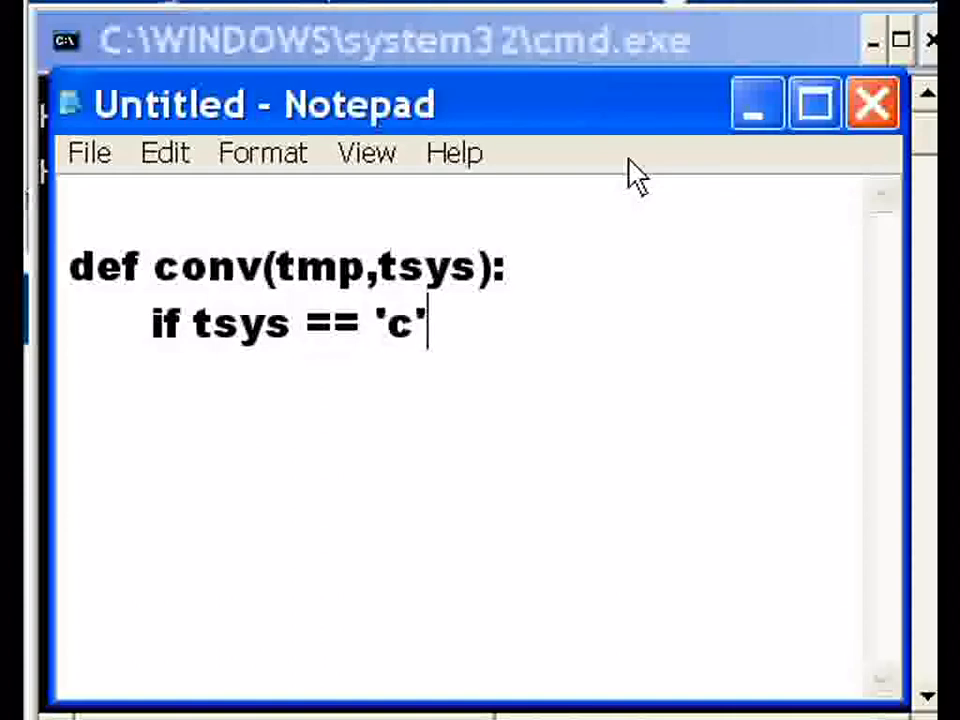
type(":")
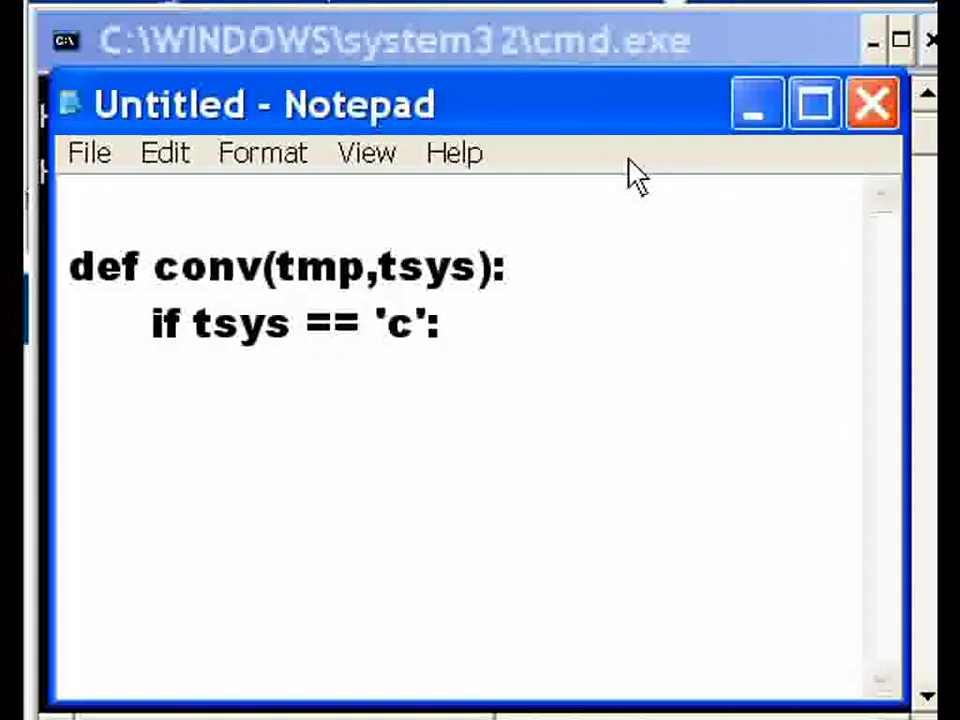
key("enter")
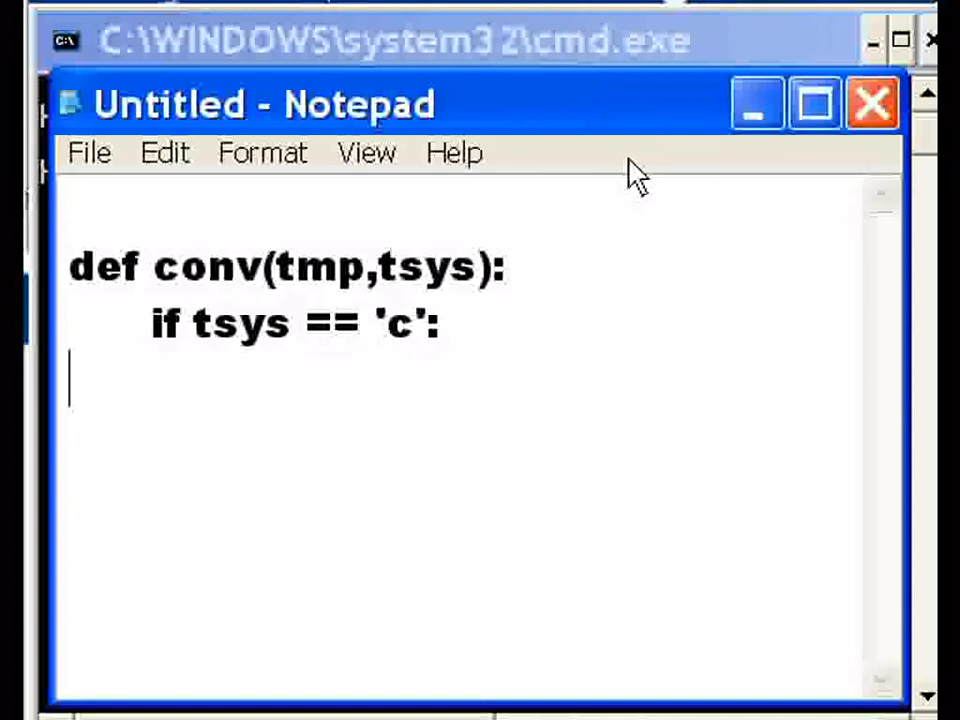
key("Tab")
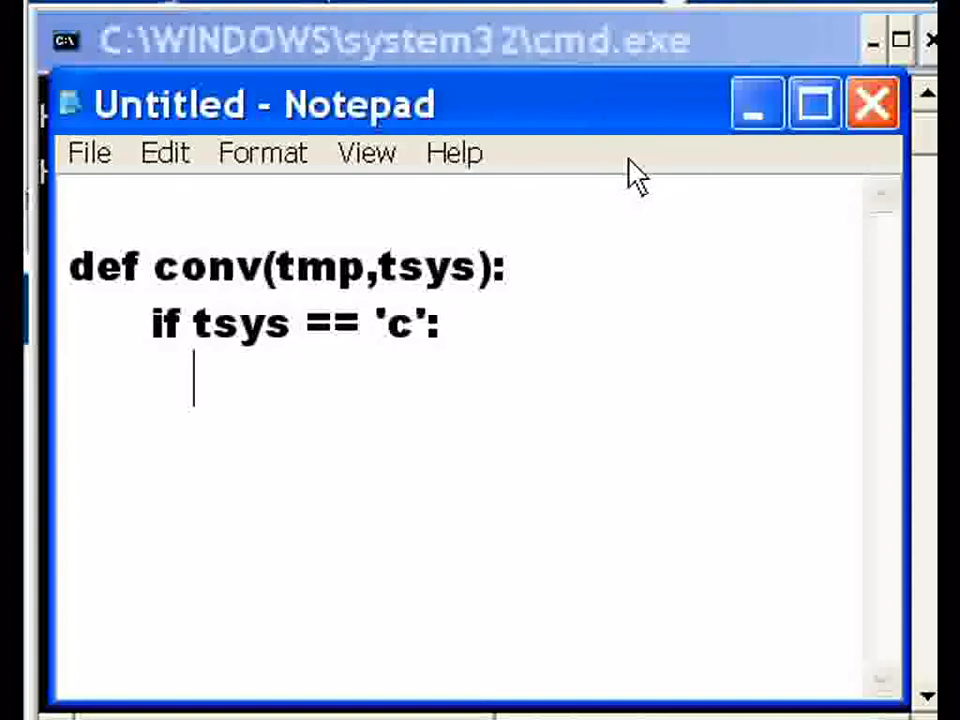
- Return (tmp-32.0)*(5.0/9.0) in the 'c' branch
type("return")
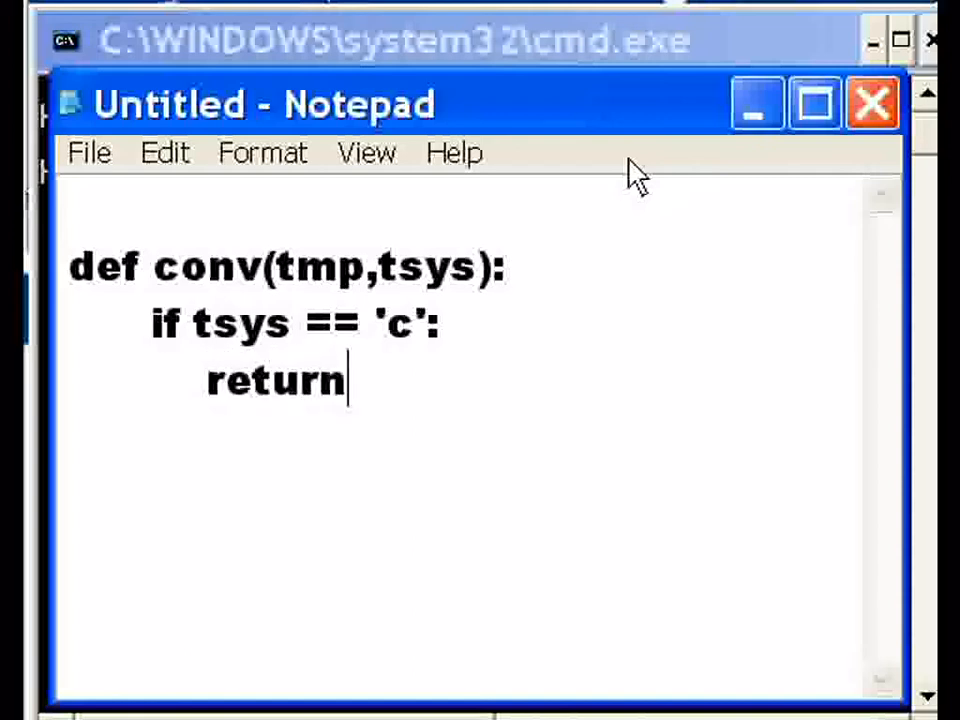
type("(tmp")
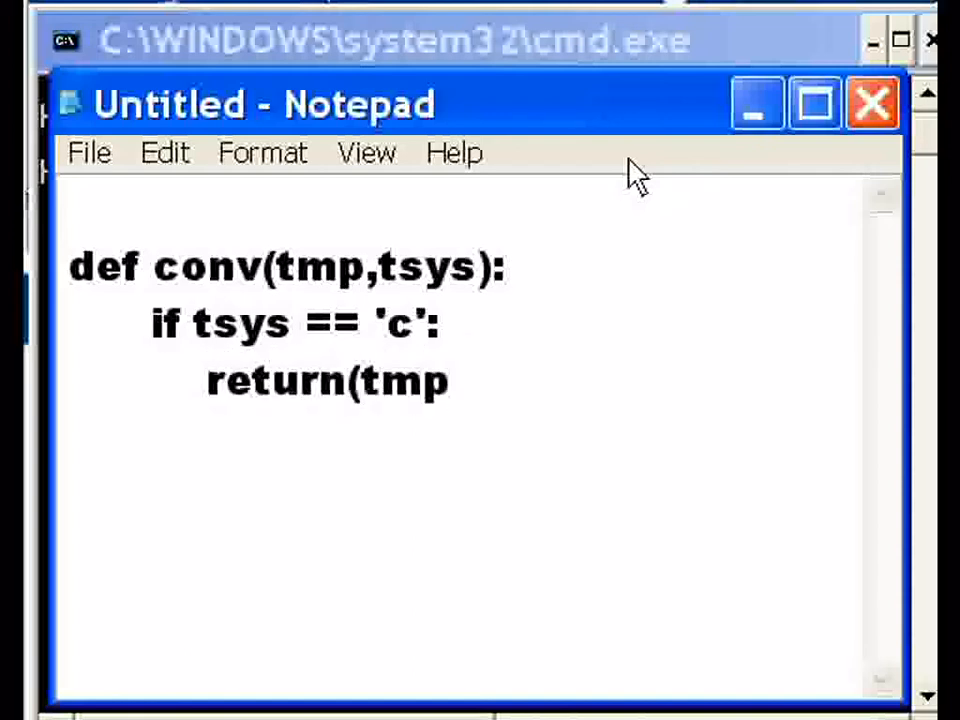
type("-32.")
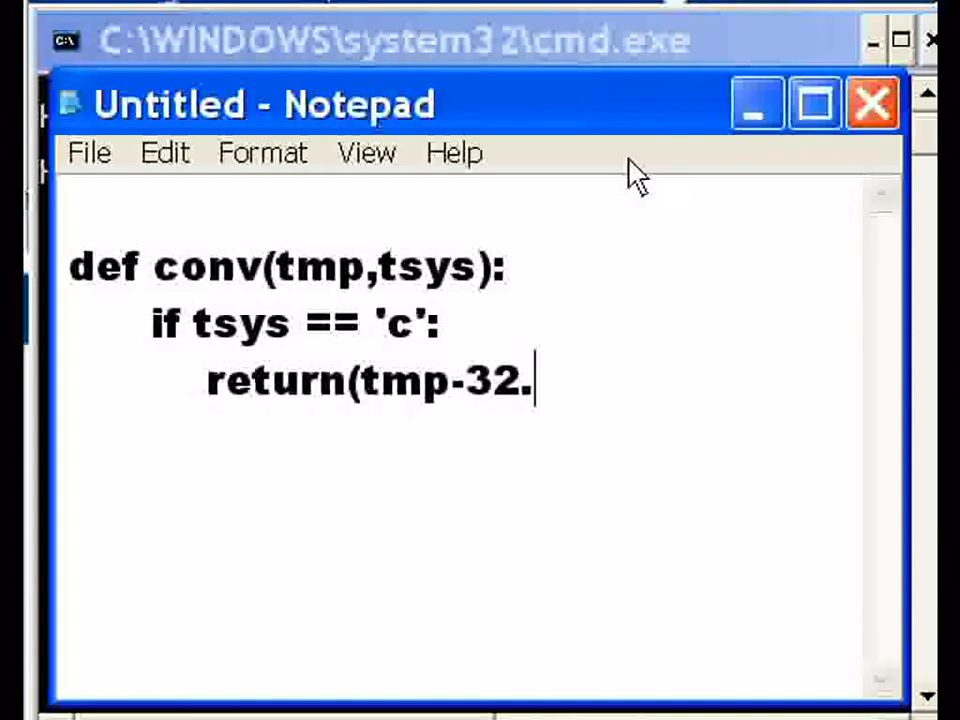
type("0)")
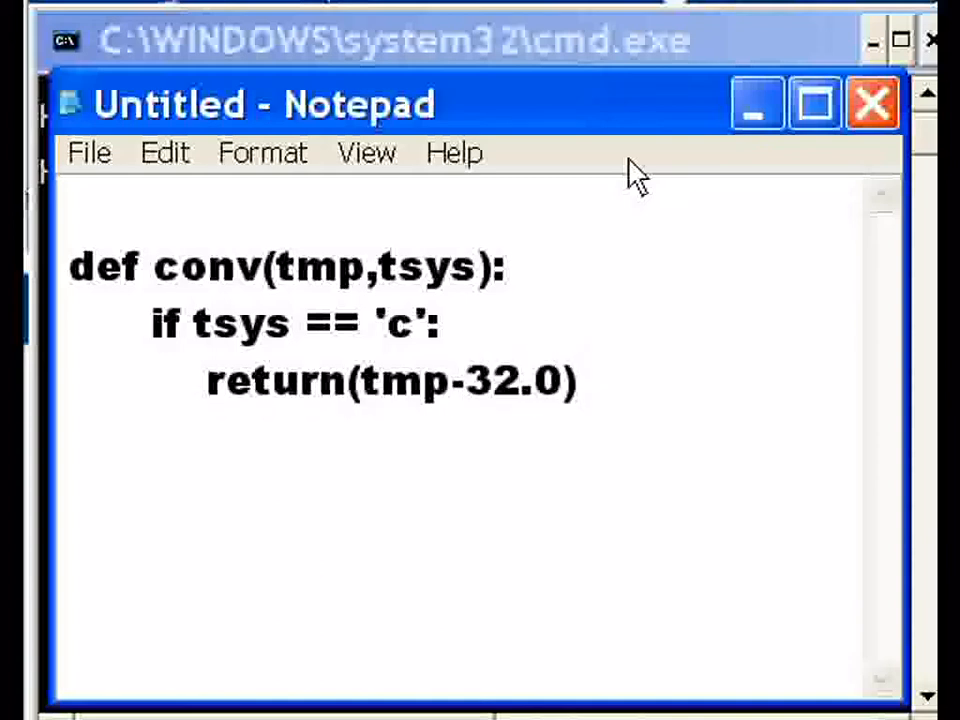
type("*(")
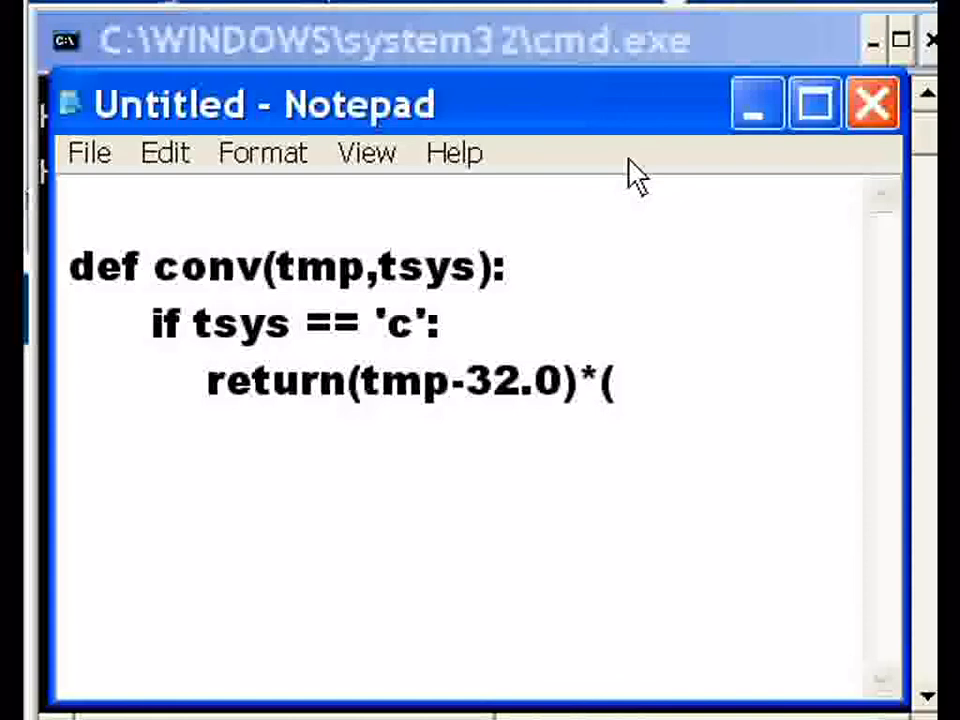
type("5.")
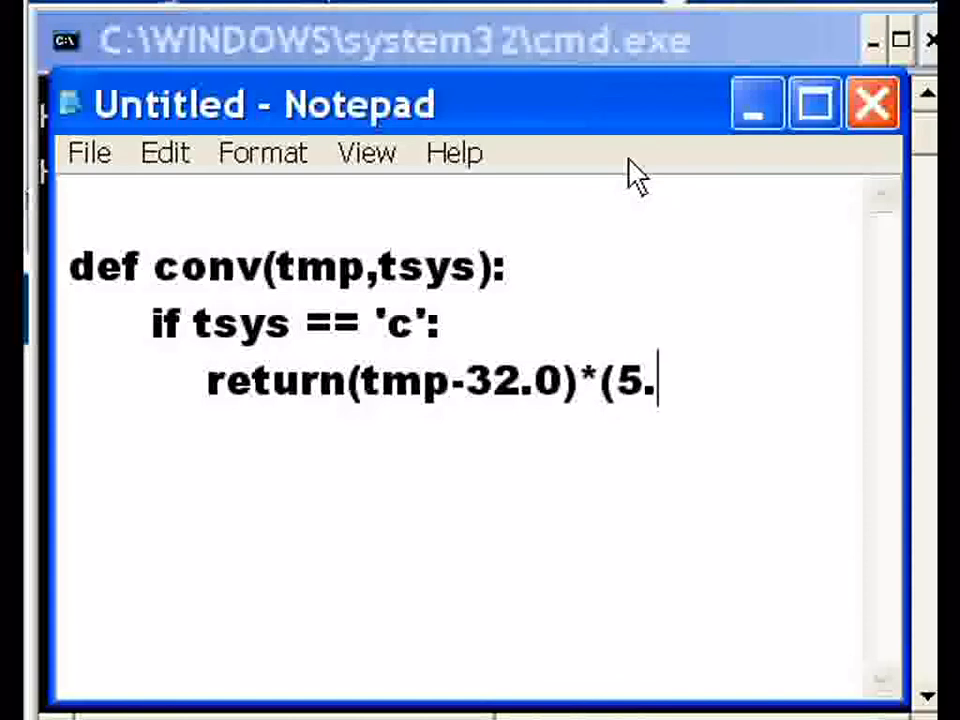
type("0")
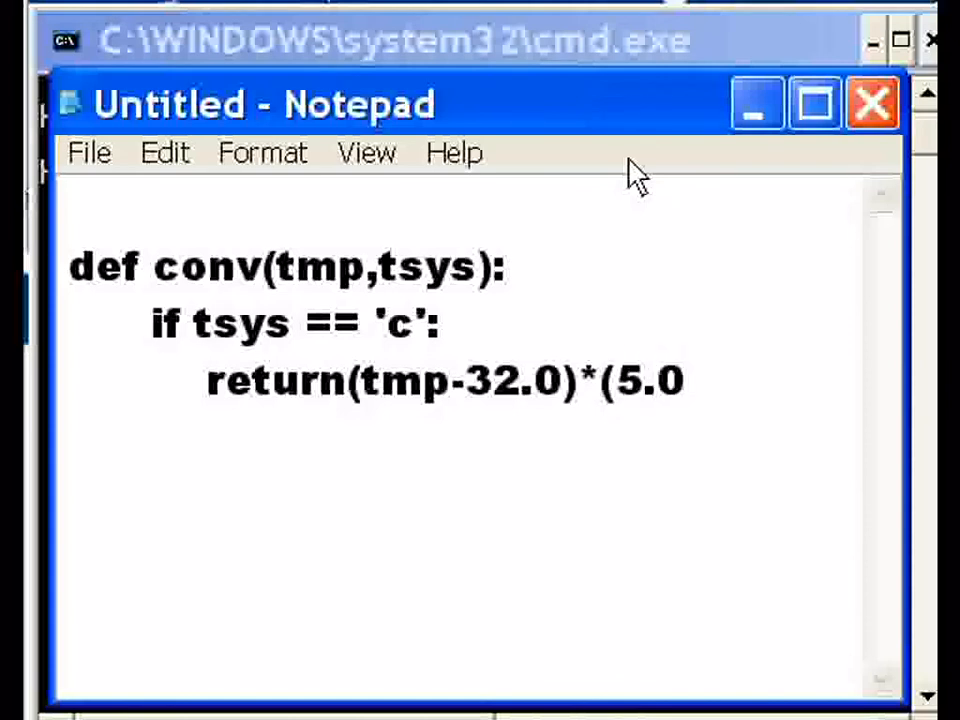
type("/")
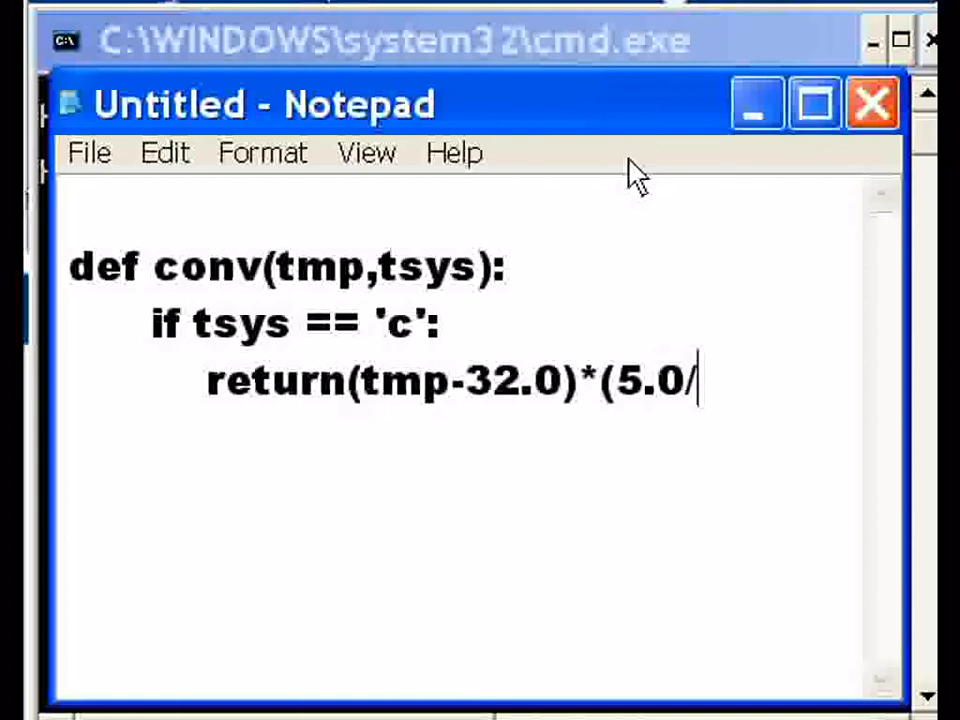
type("9.")
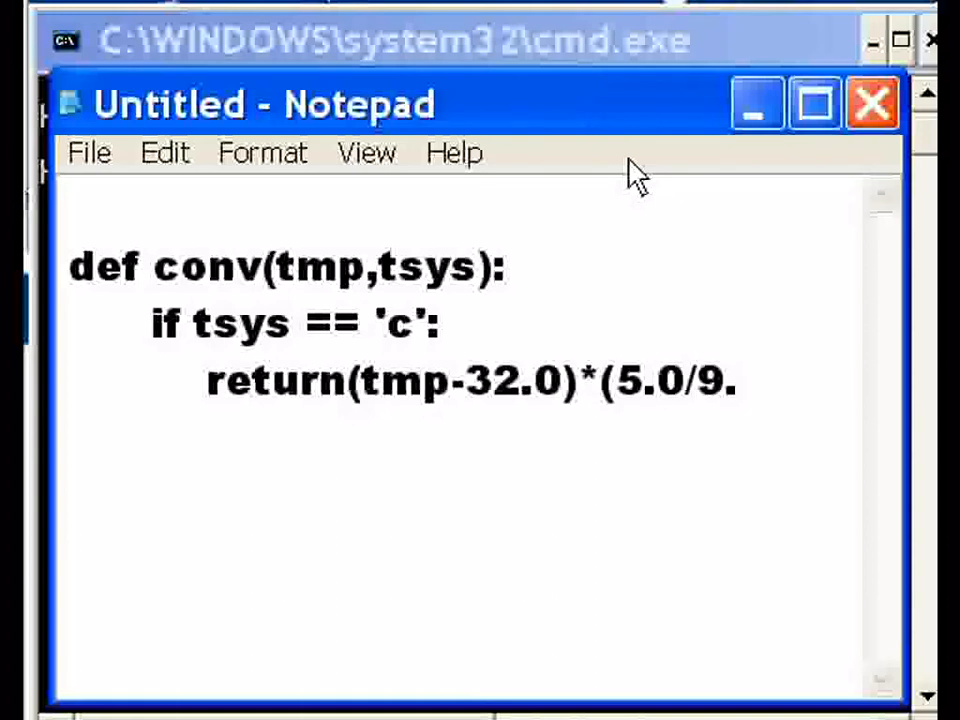
type("0)")
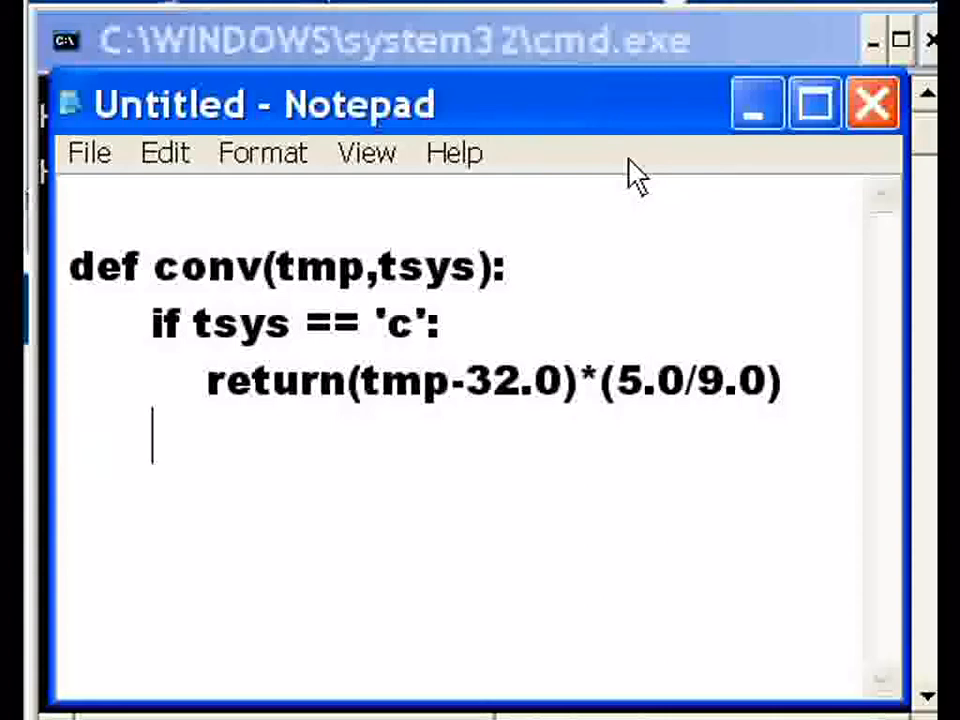
- Add the condition elif tsys == 'f': and start its body line
type("elif")
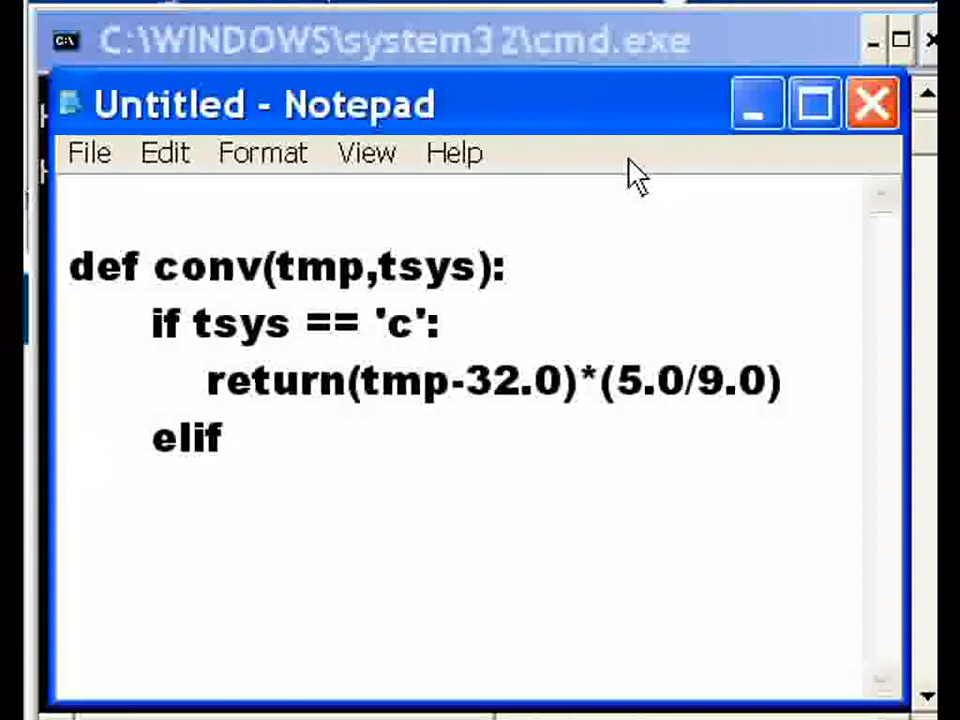
type("t")
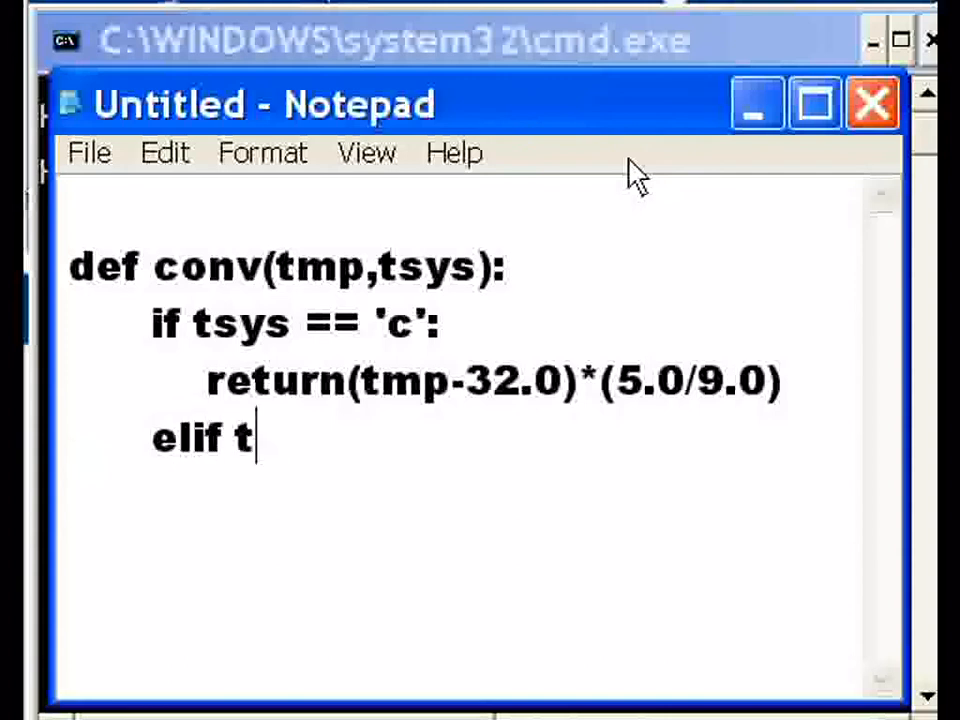
type("sys")
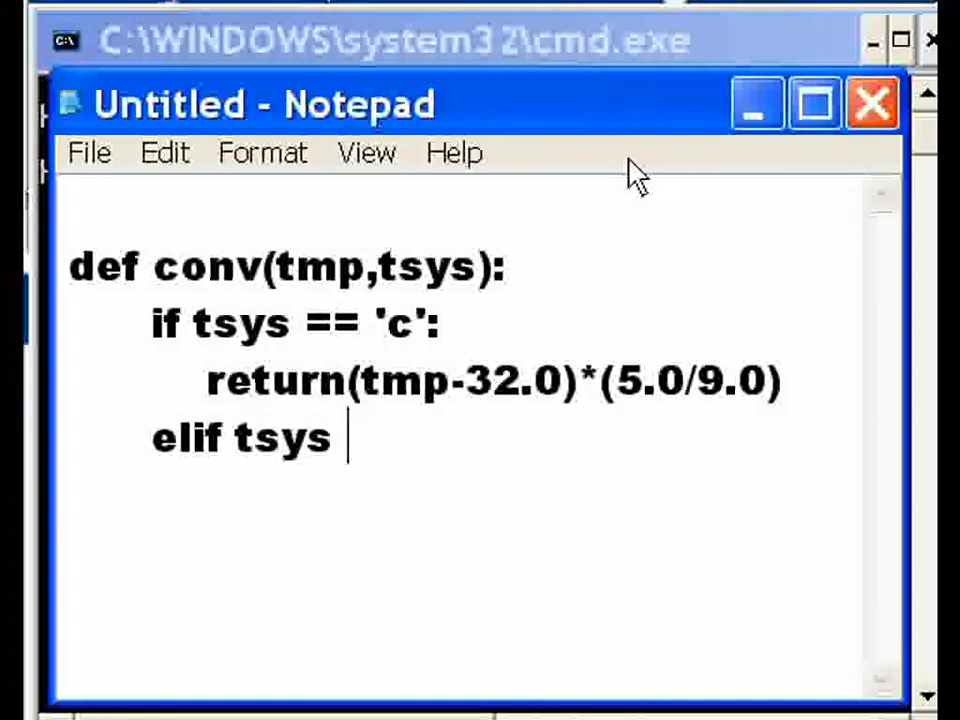
type("==")
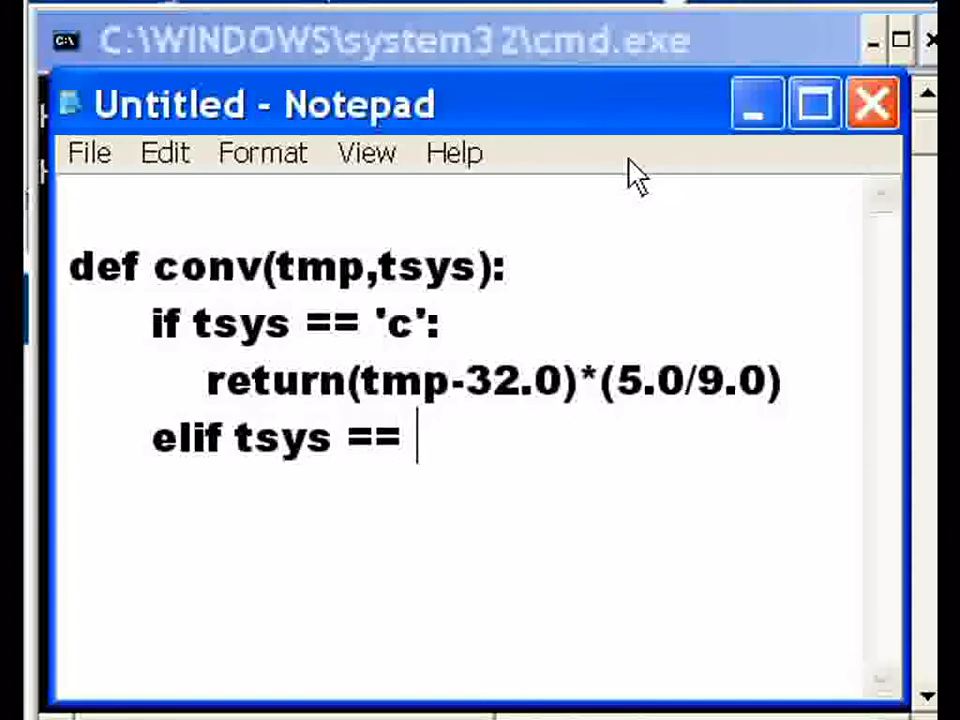
type("'f':")
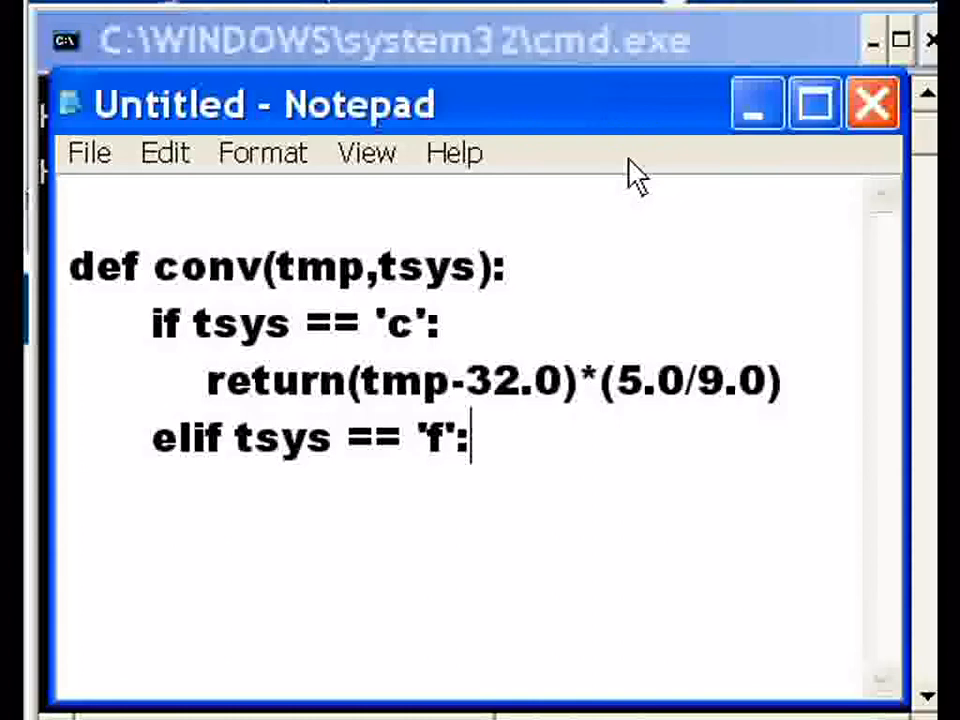
key("enter")
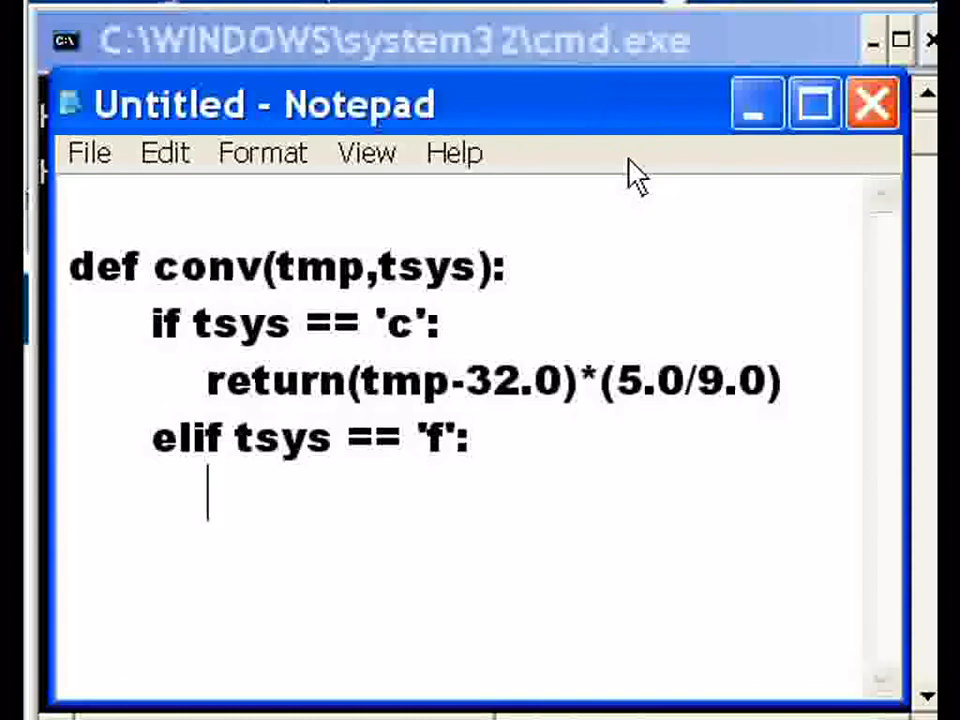
- Return (tmp*(9.0/5.0))+32 in the 'f' branch
type("return(")
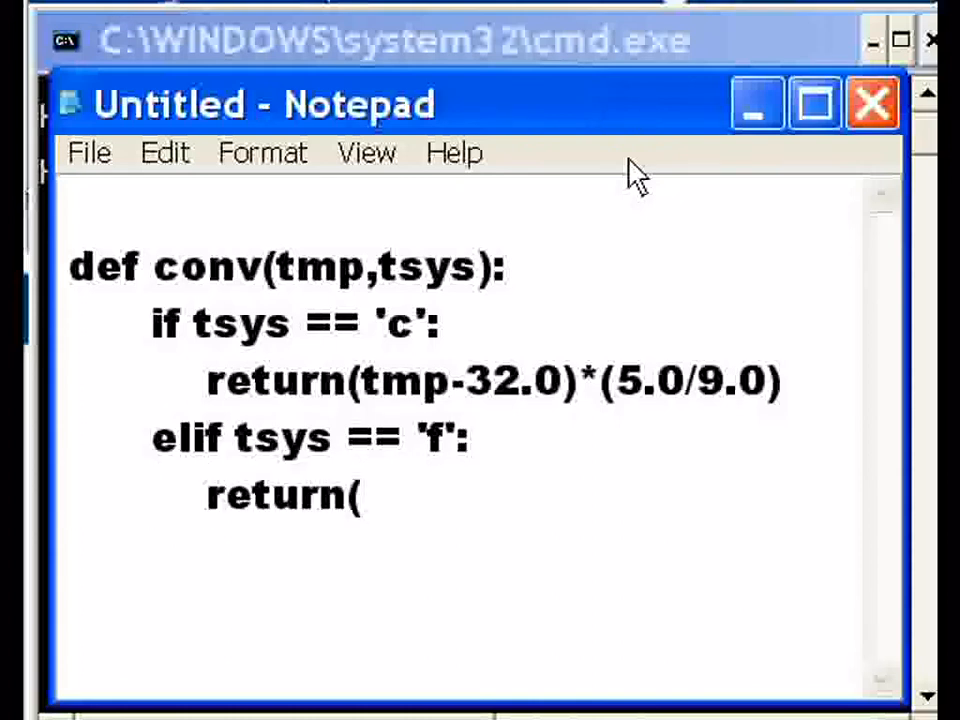
type("tmp")
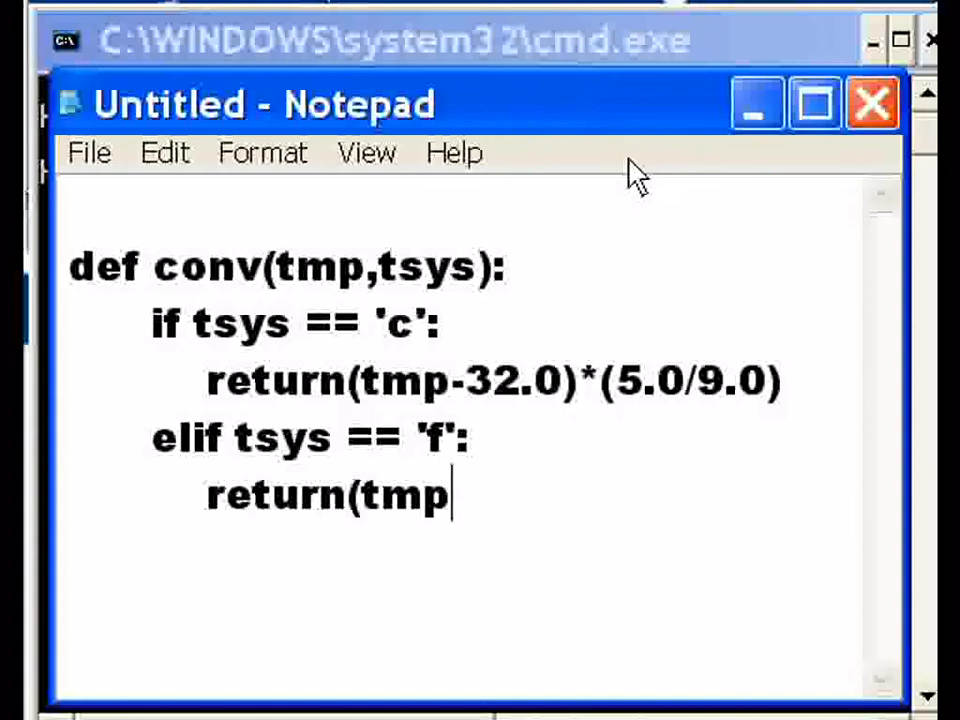
type("*")
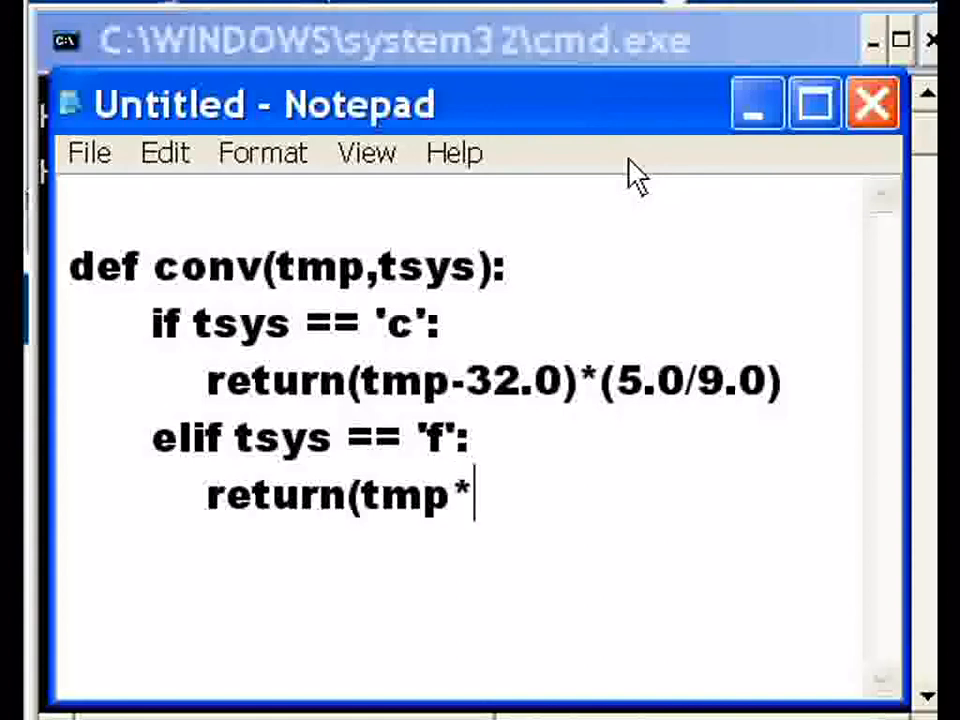
type("(9")
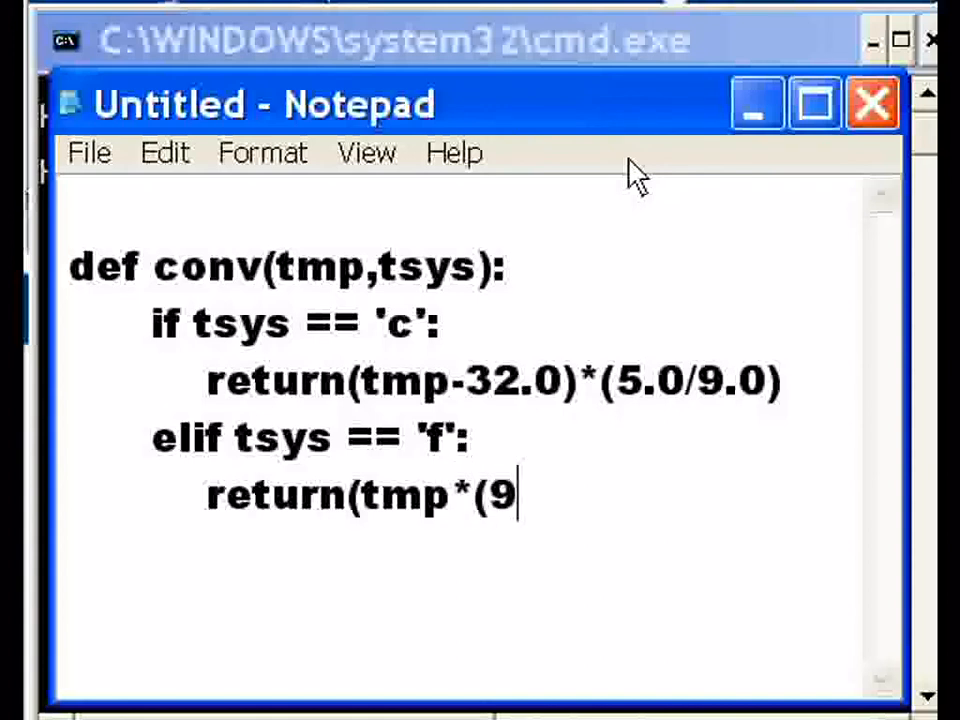
type(".0/5")
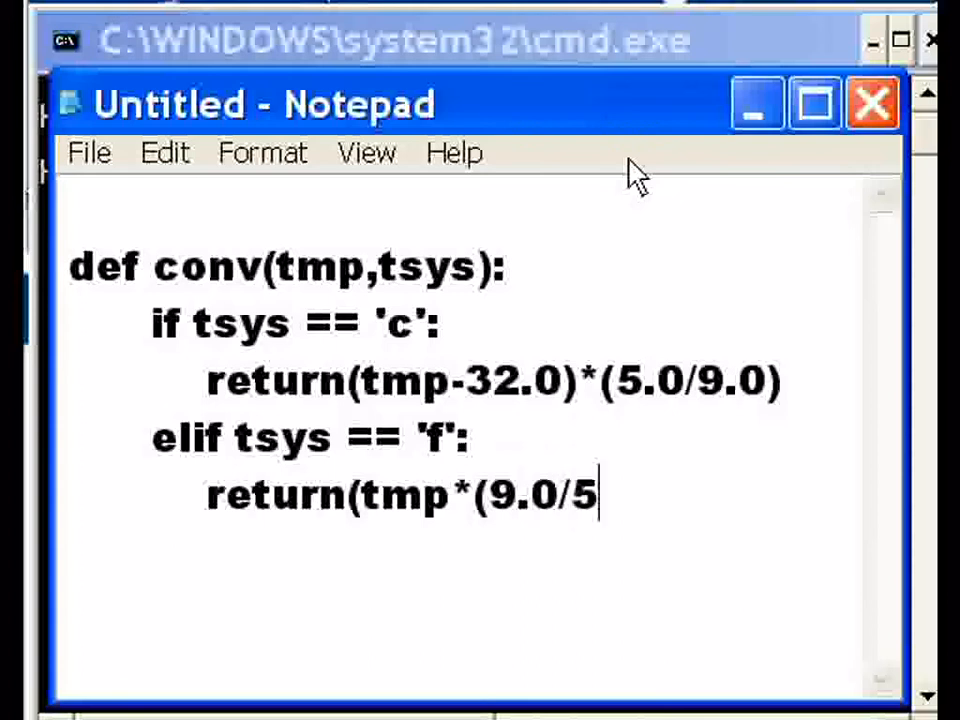
type(".0")
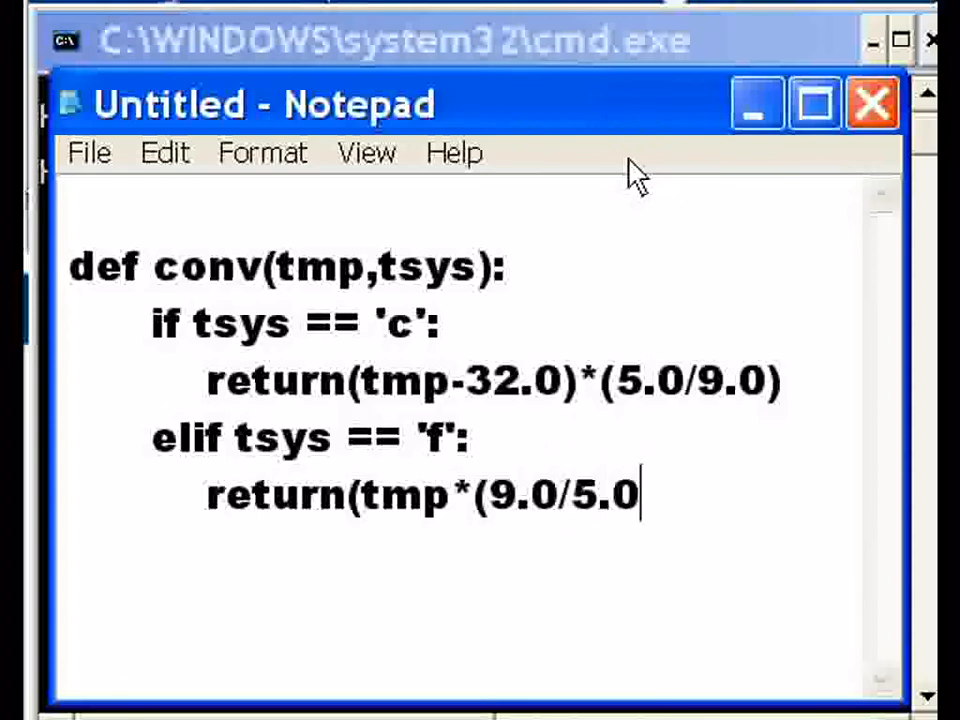
type(")")
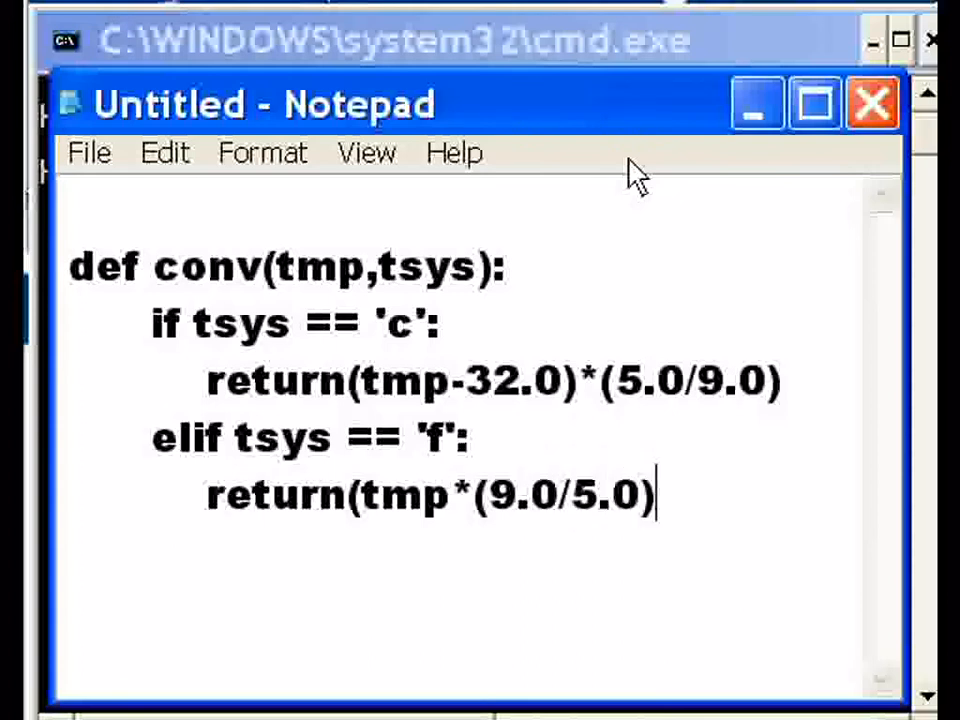
type(")")
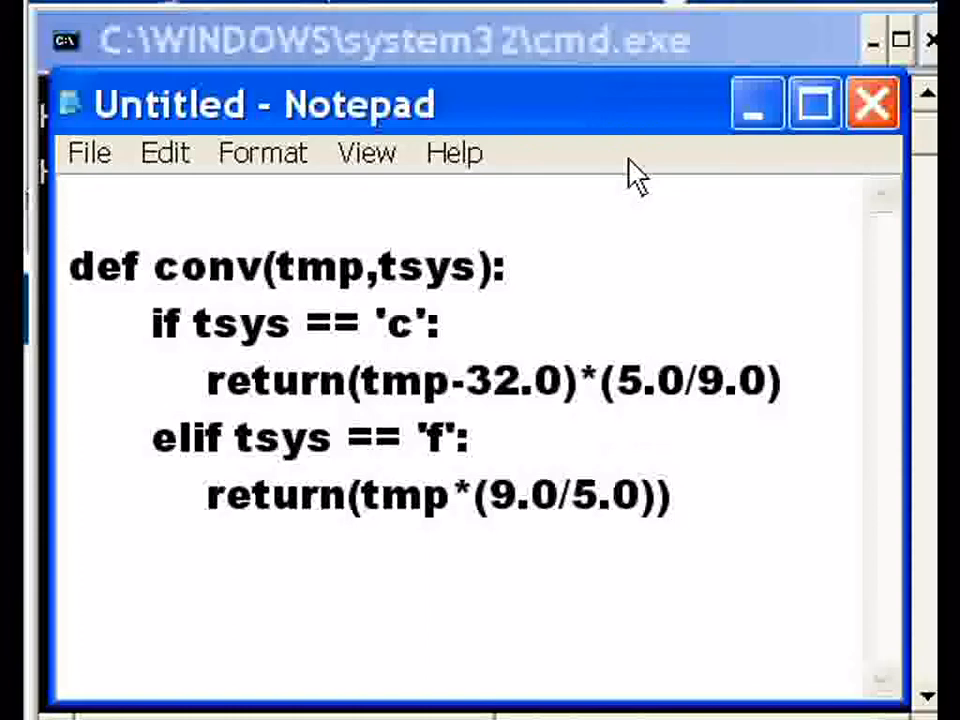
type("+32")
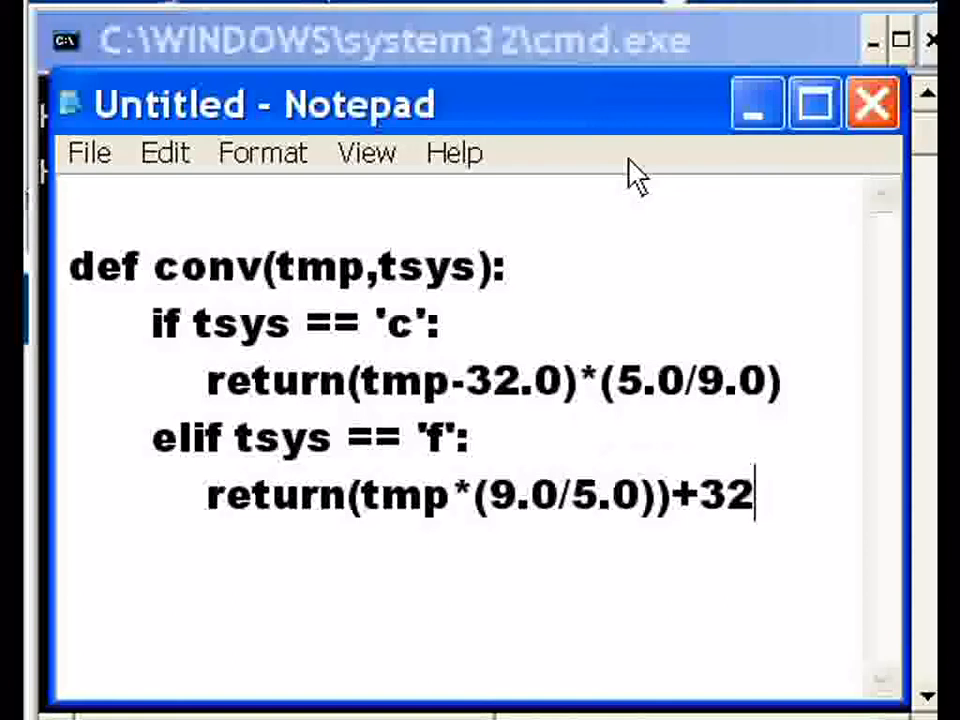
key("Enter")
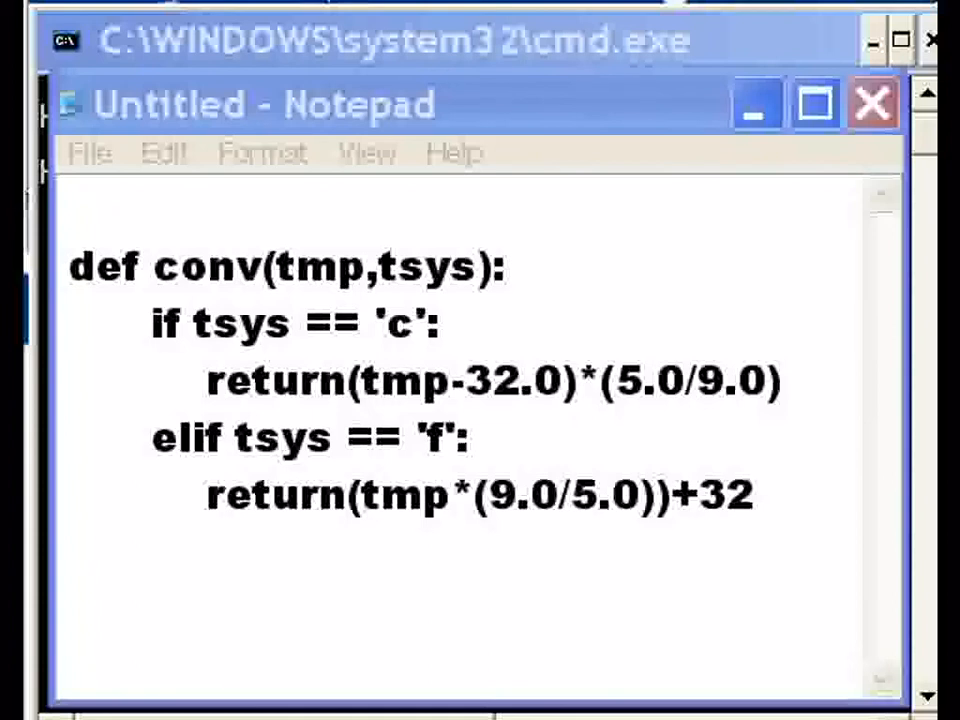
- Add the line tmp = int(input('key in temp: ')) below the function
left_click(530, 610)
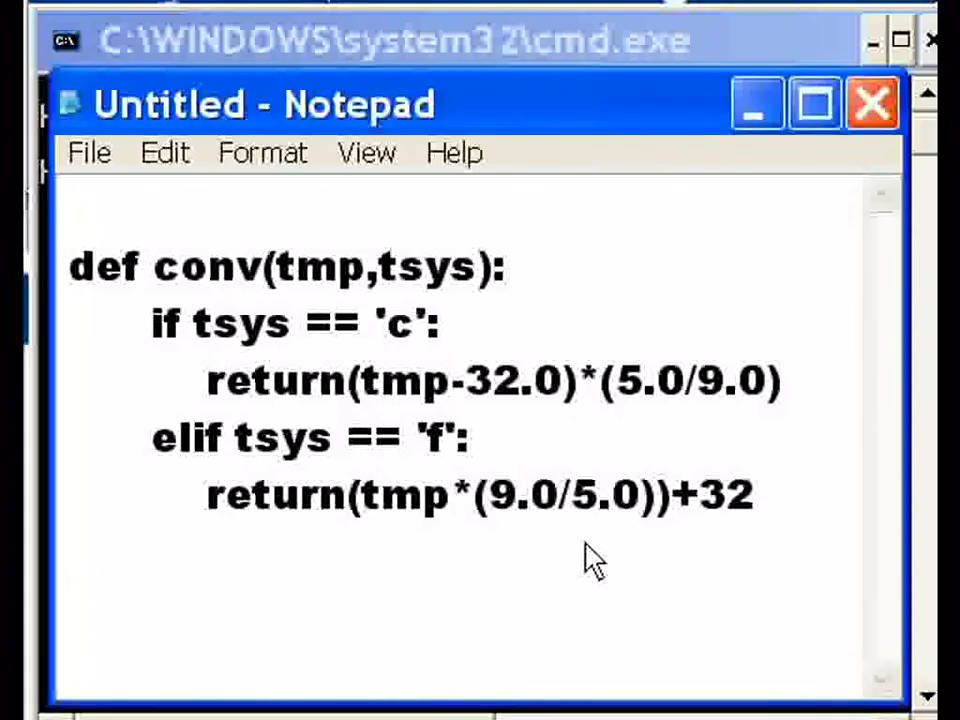
type("tmp")
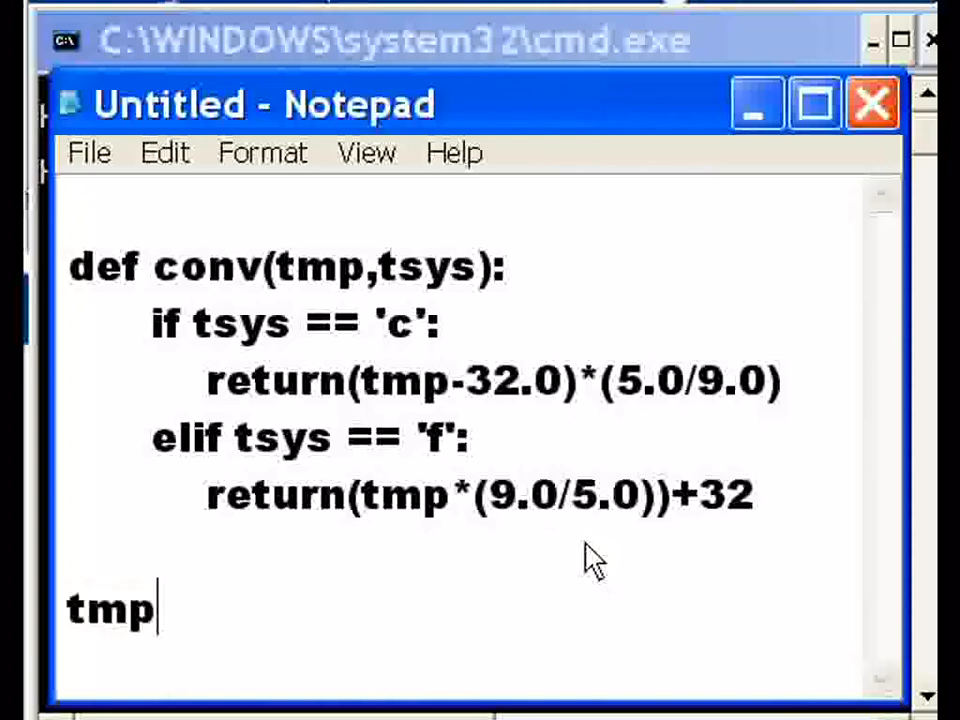
type("=")
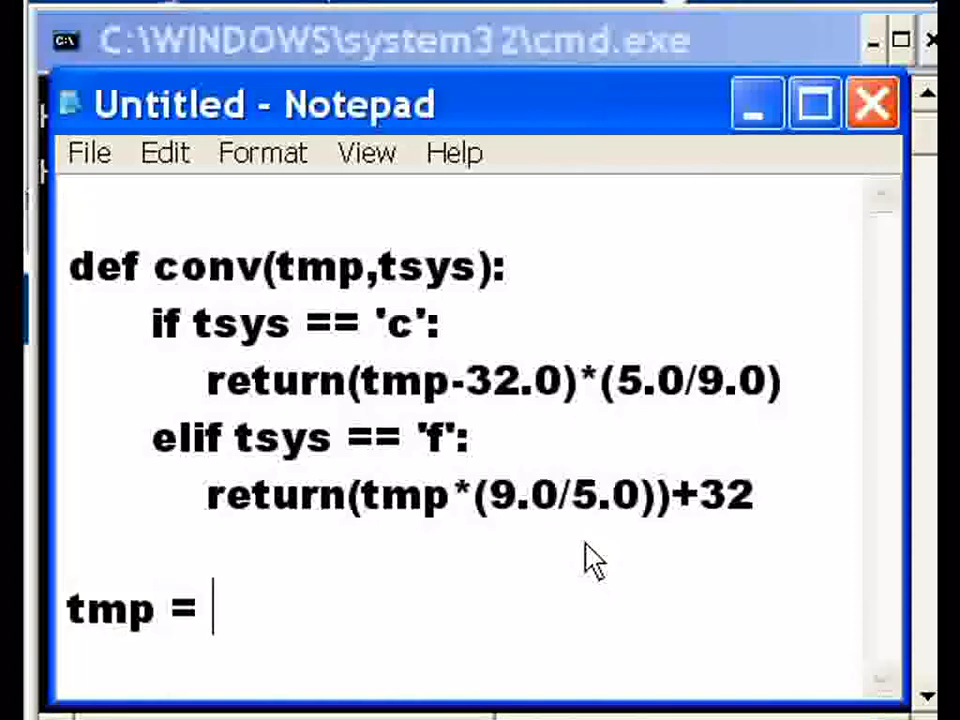
type("int(")
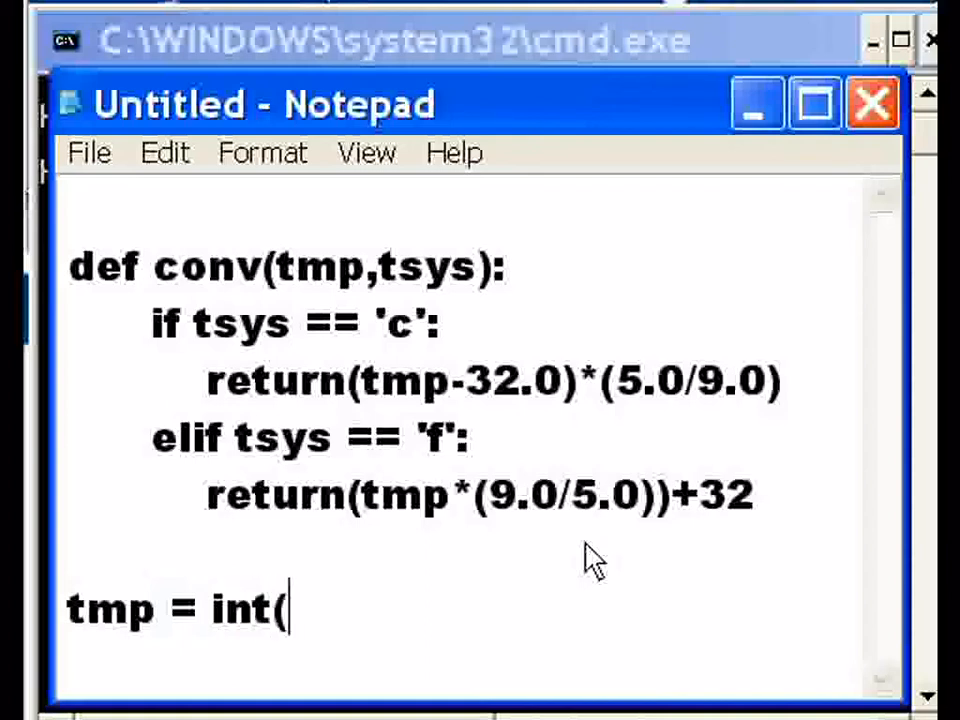
type("input")
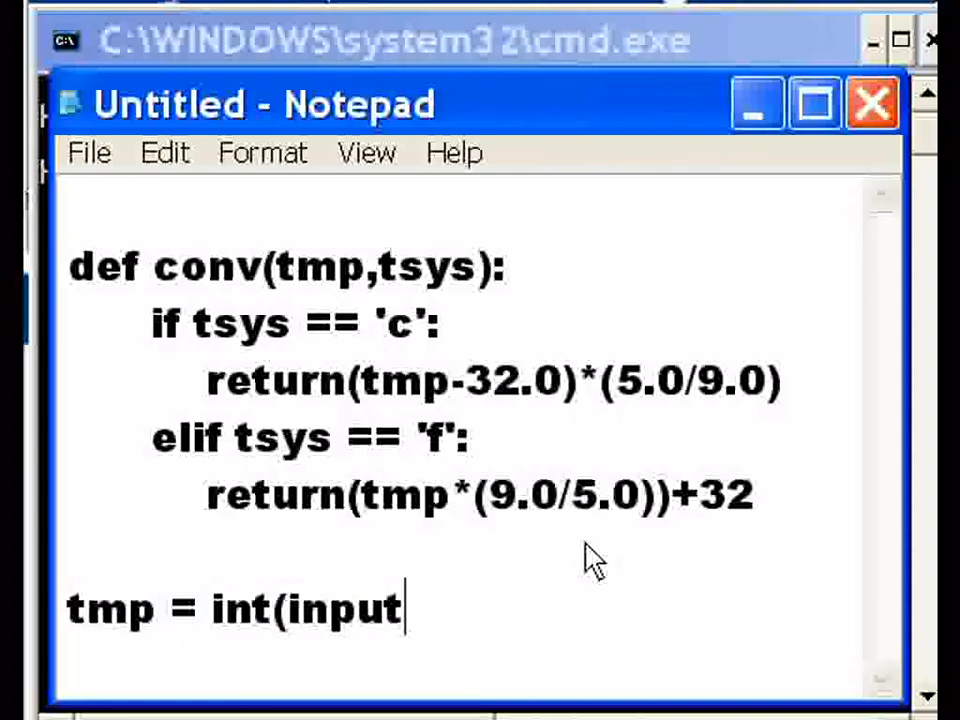
type("(")
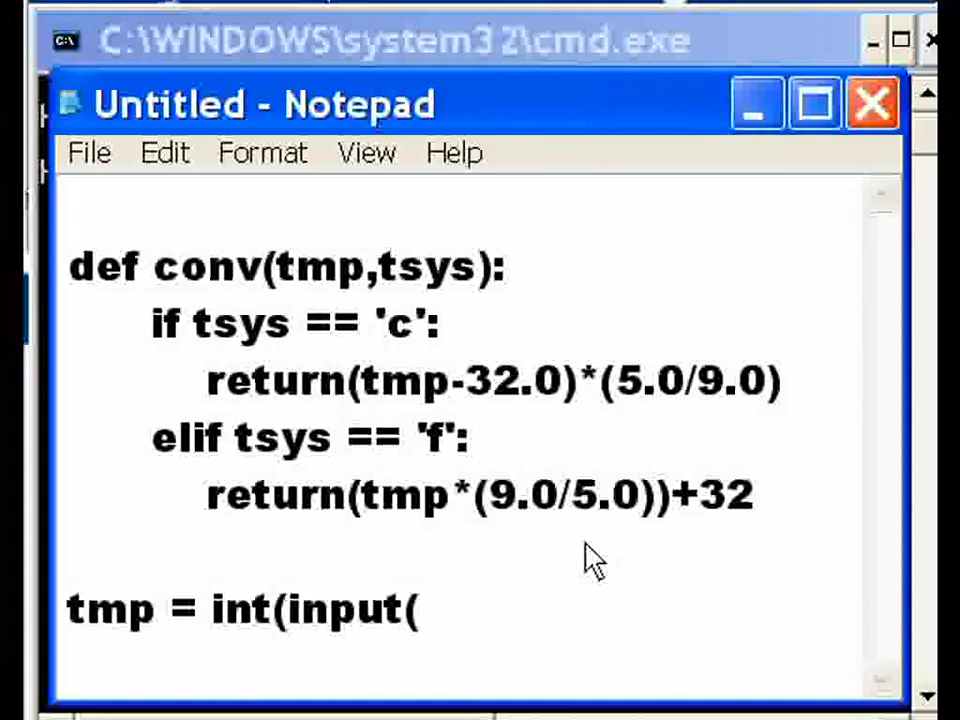
type("'key in tem")
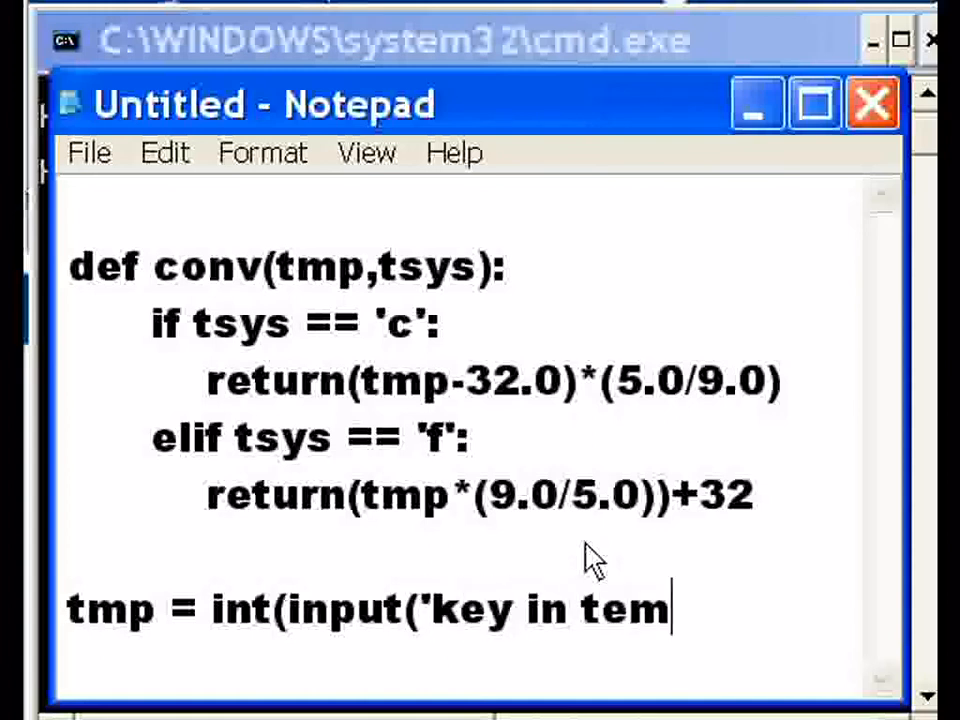
type("p:")
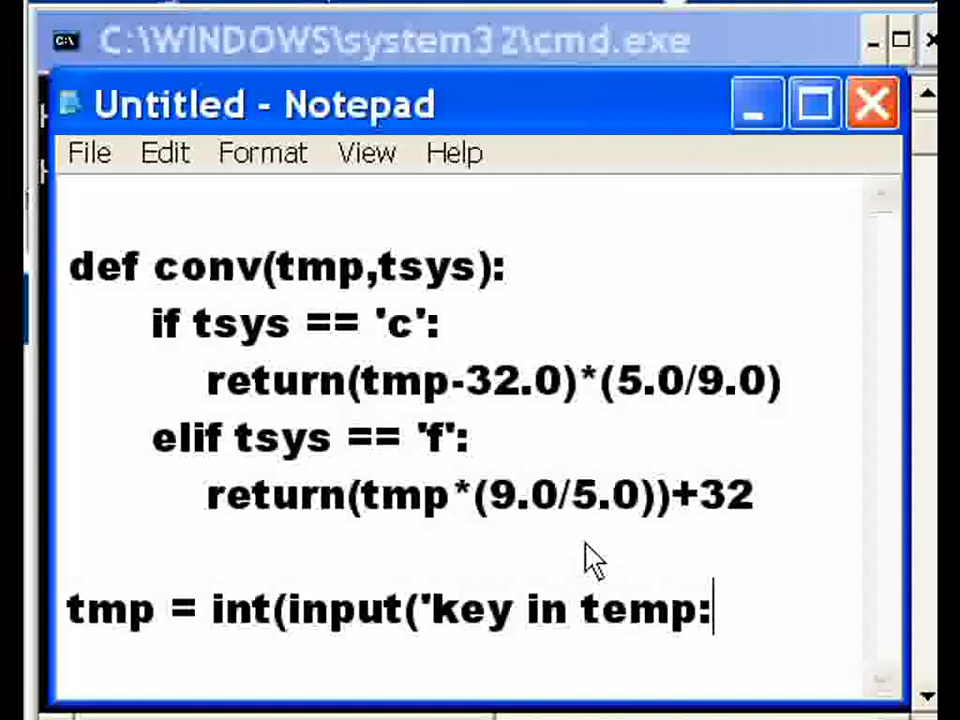
type("'")
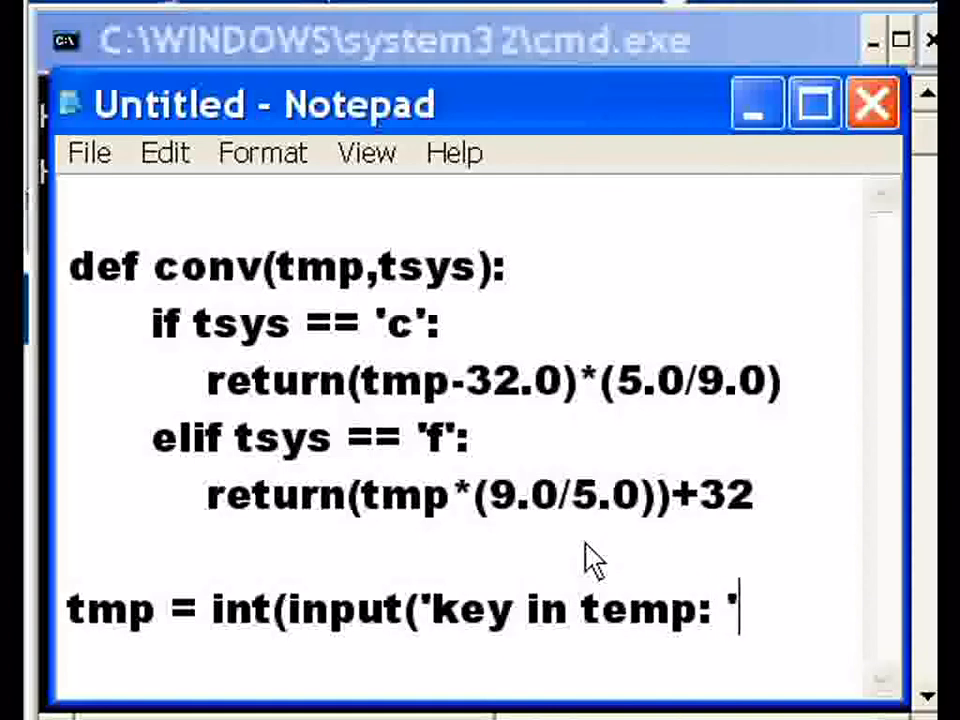
type("))")
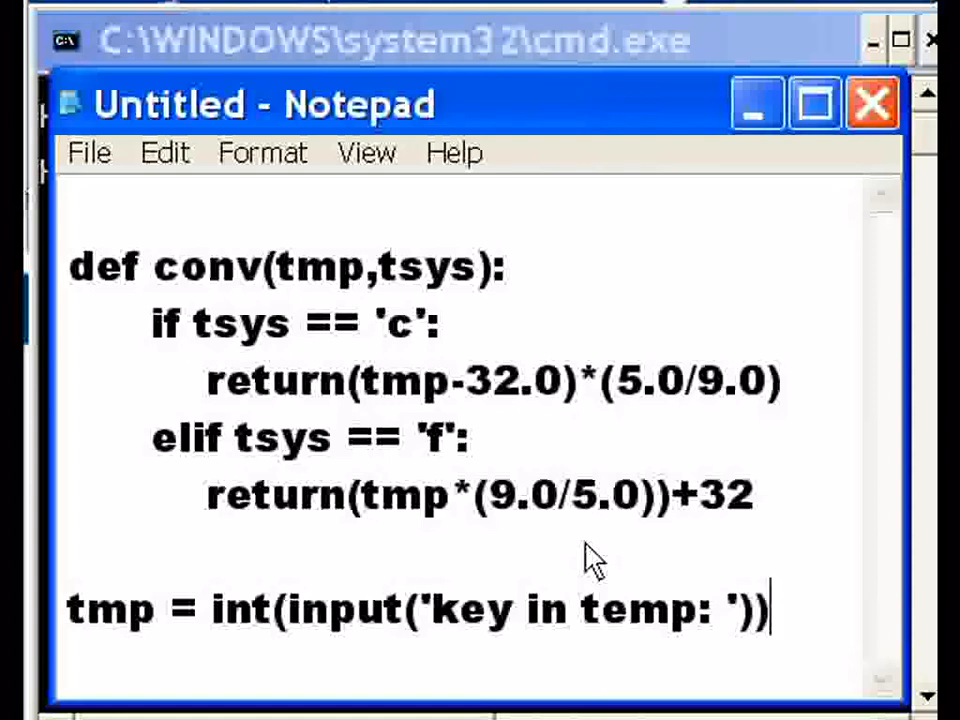
key("enter")
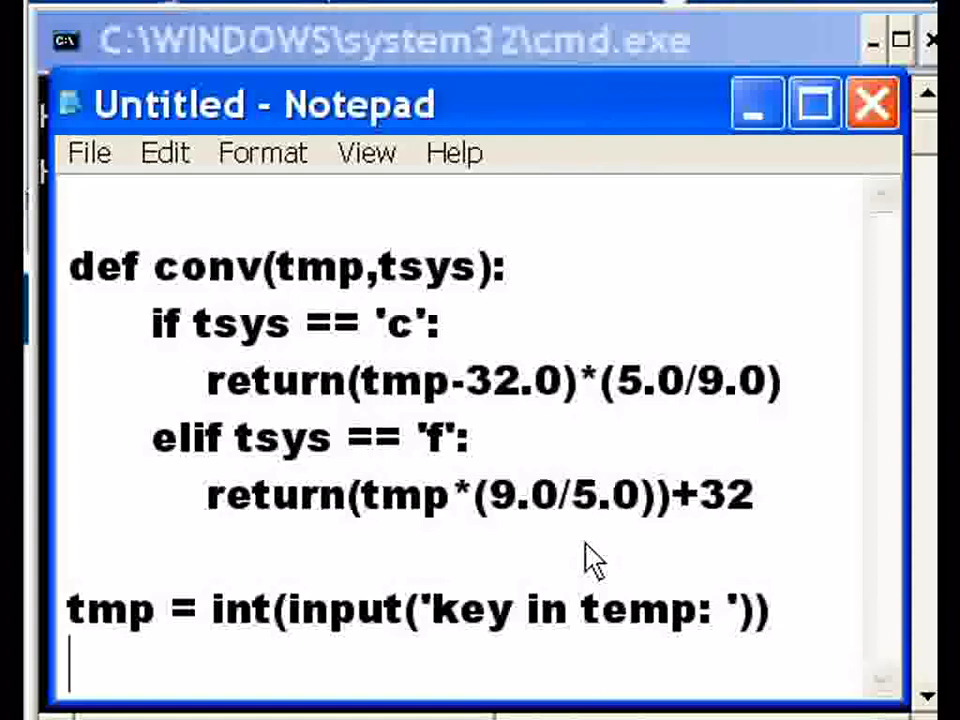
- Remove the stray blank line under the tmp input line
scroll("down", 3)
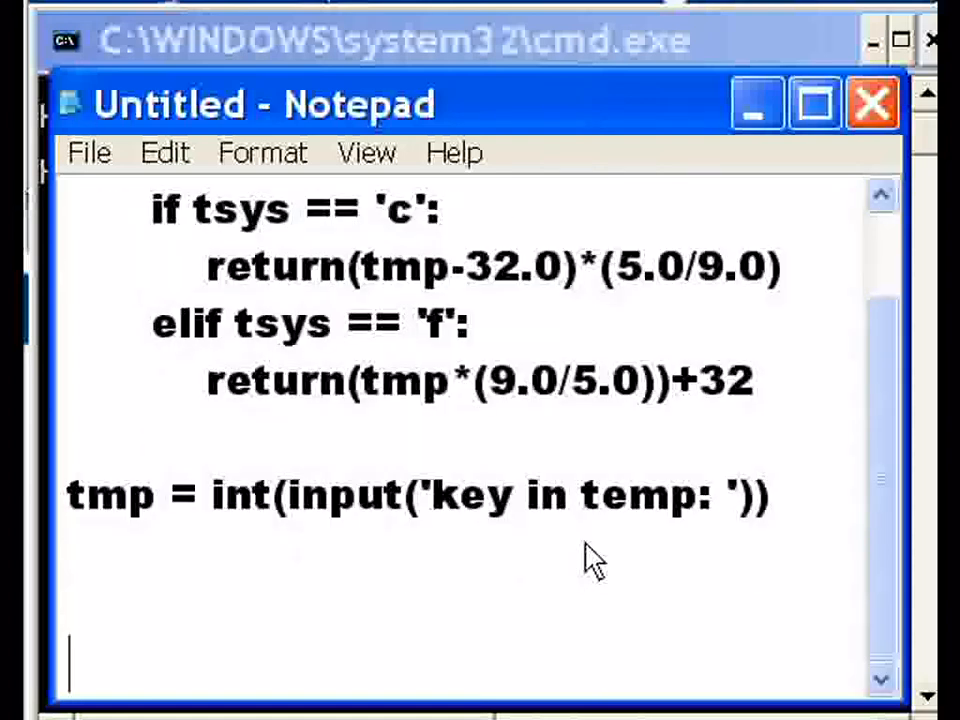
scroll("down", 3)
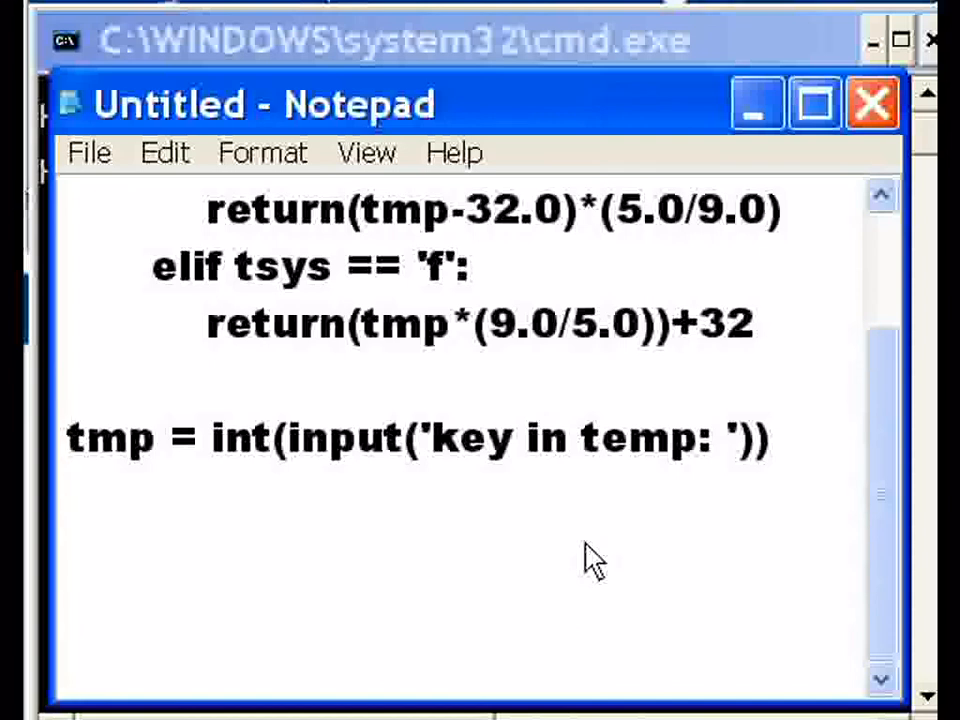
key("enter")
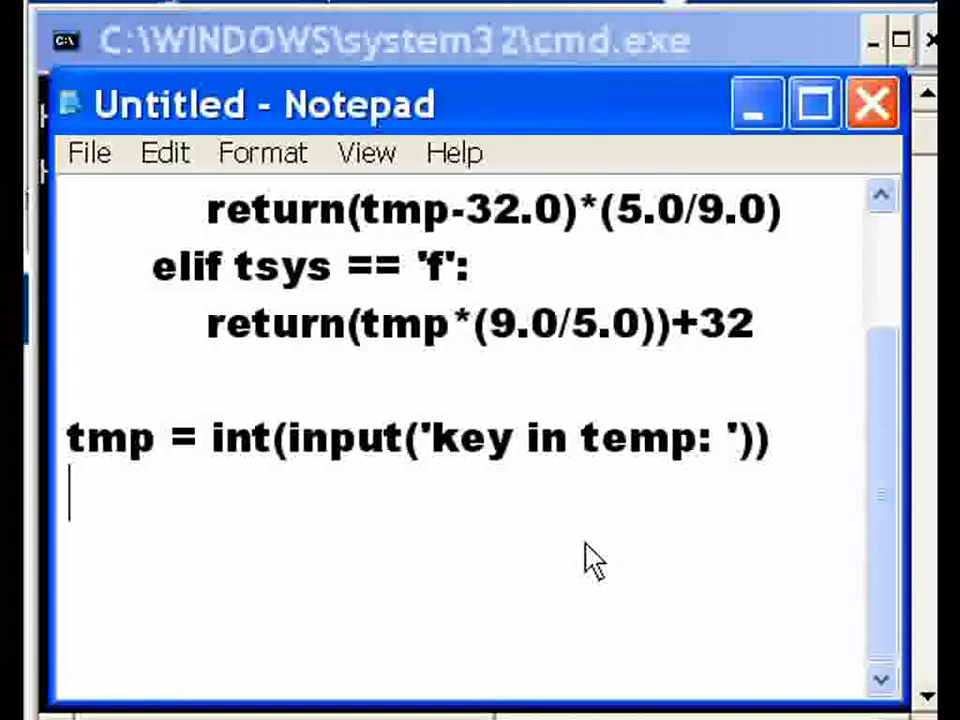
- Start the line tsys = input(' and correct the mistyped capital C
type("t")
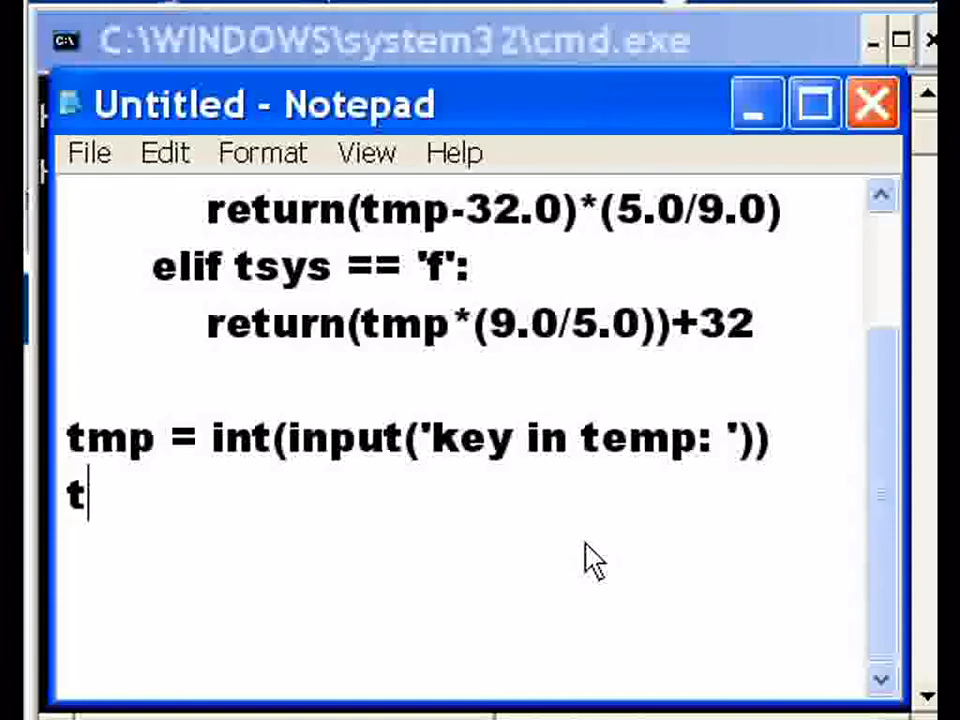
type("sys")
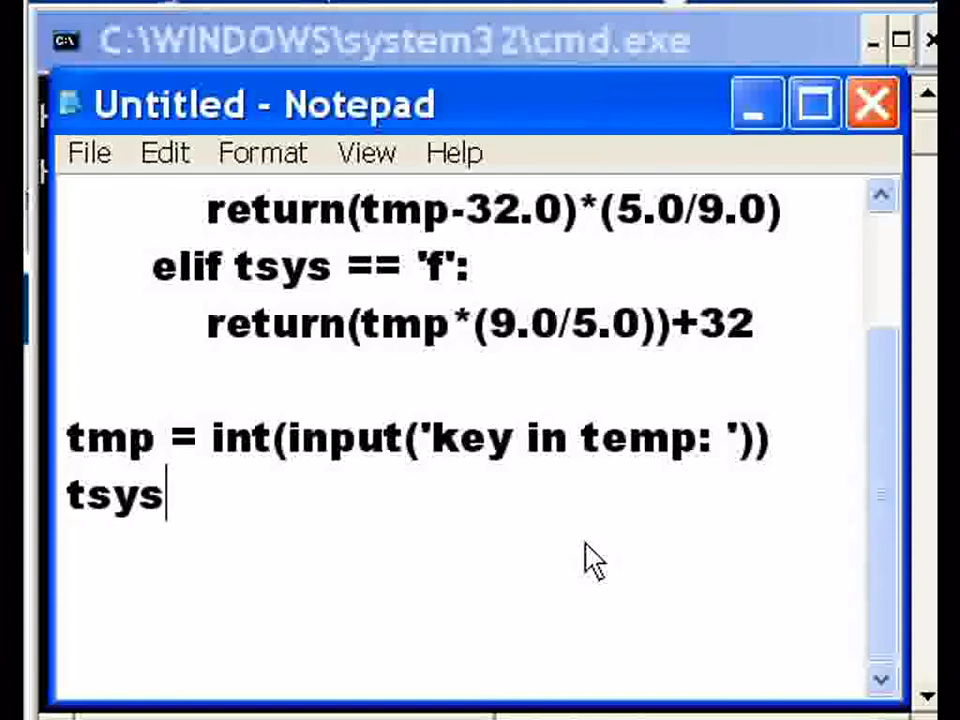
type("= in")
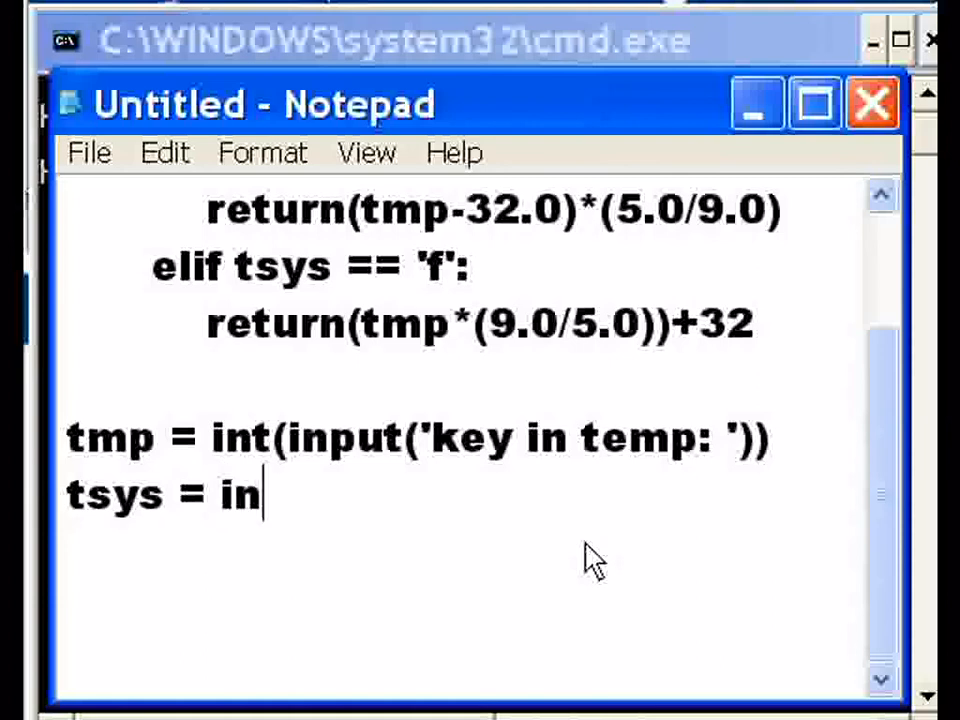
type("put(")
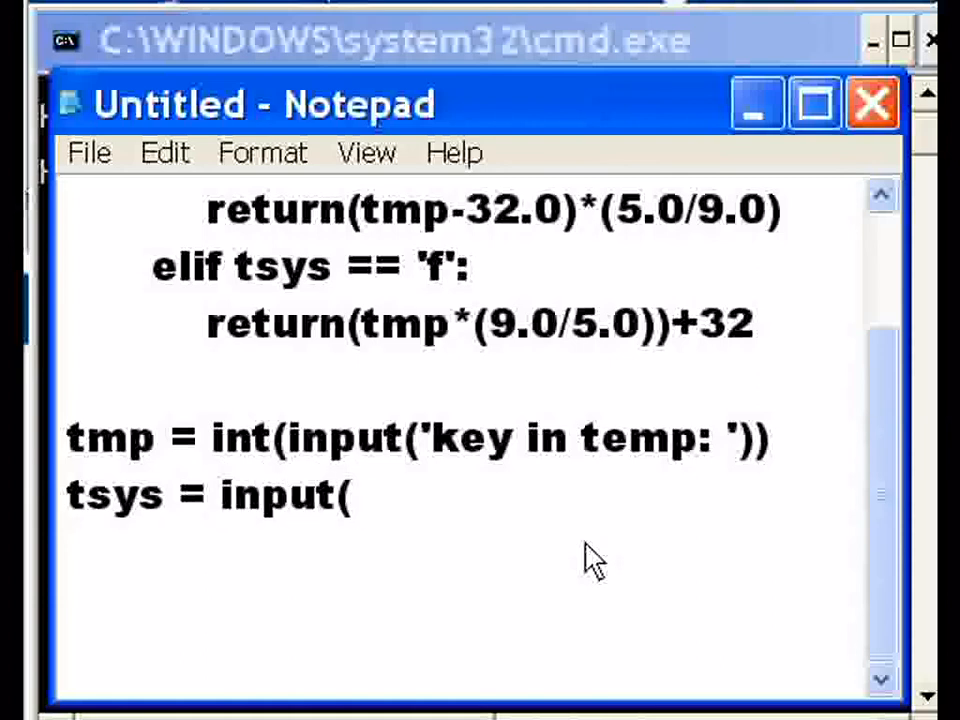
type("'")
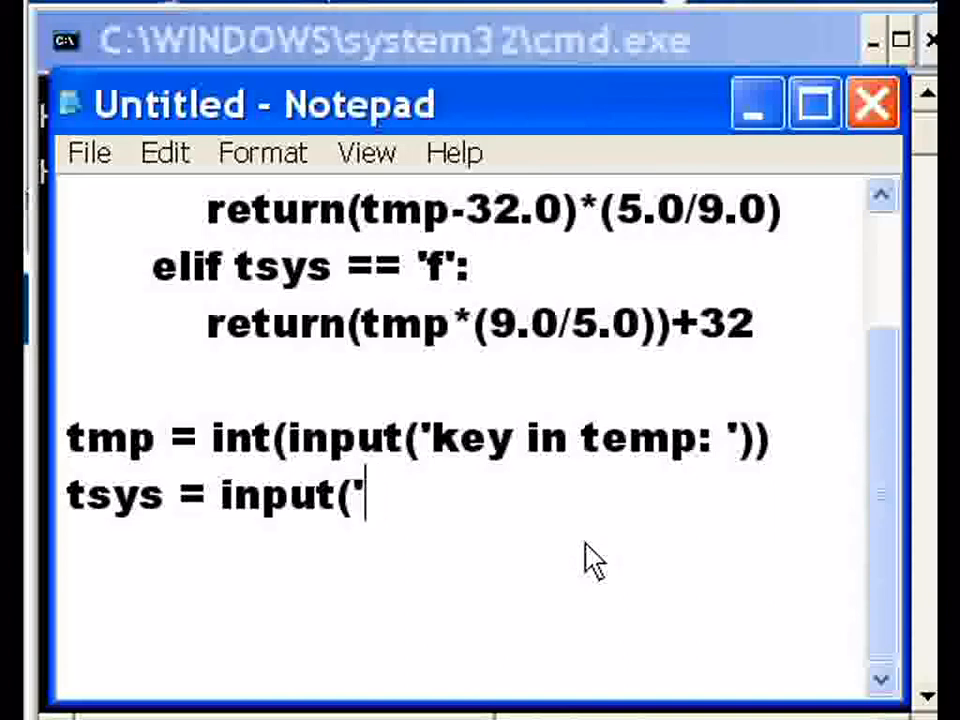
type("C")
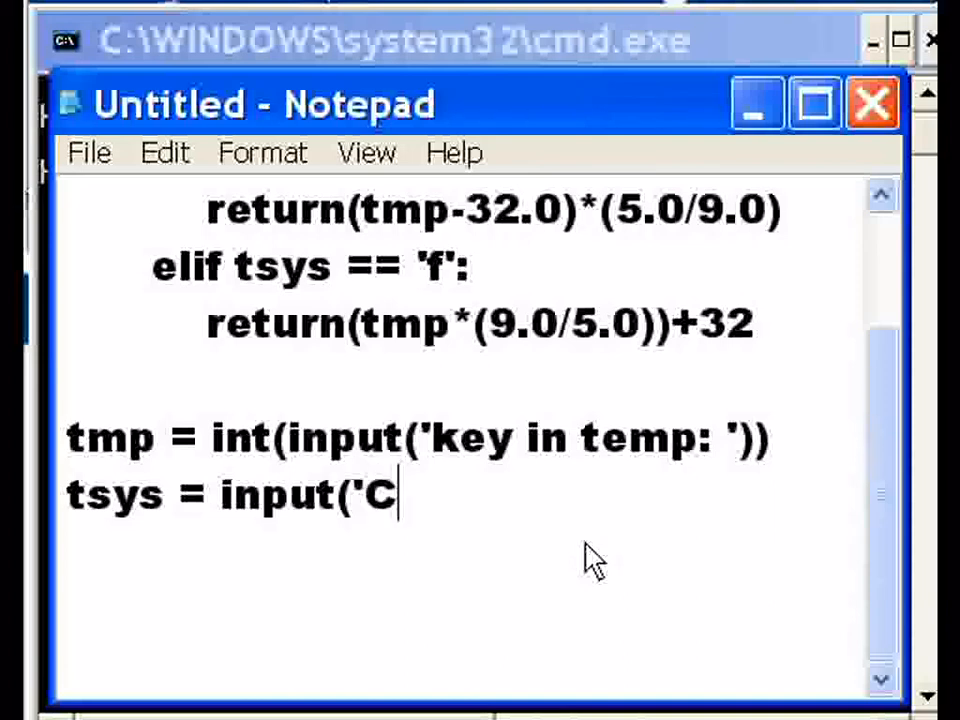
key("Backspace")
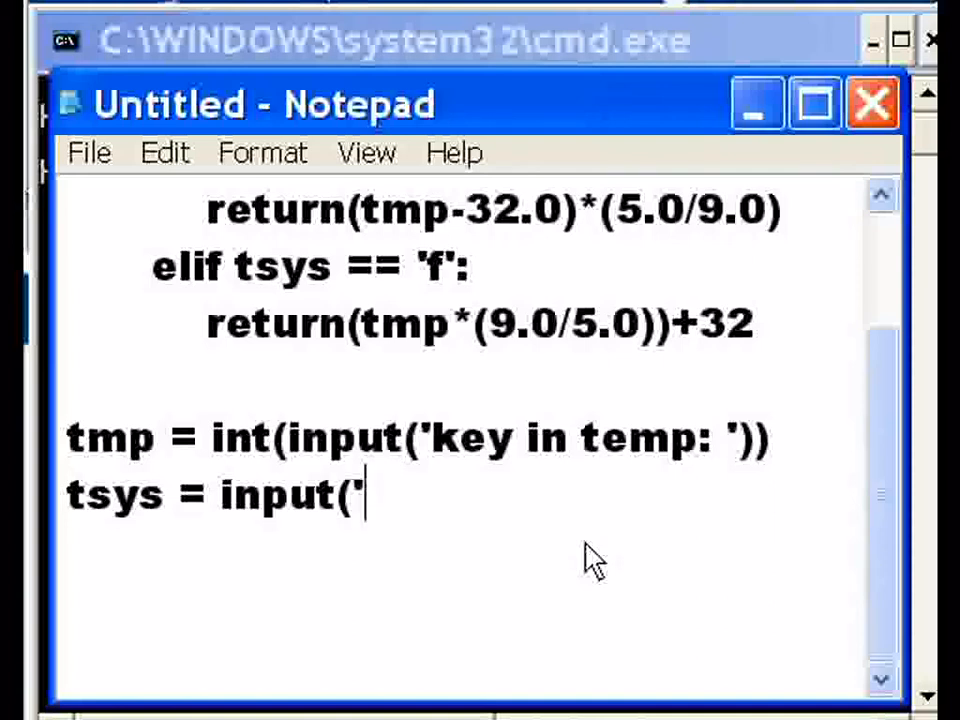
- Complete the prompt as tsys = input('(c) or (f) ?')
type("(c")
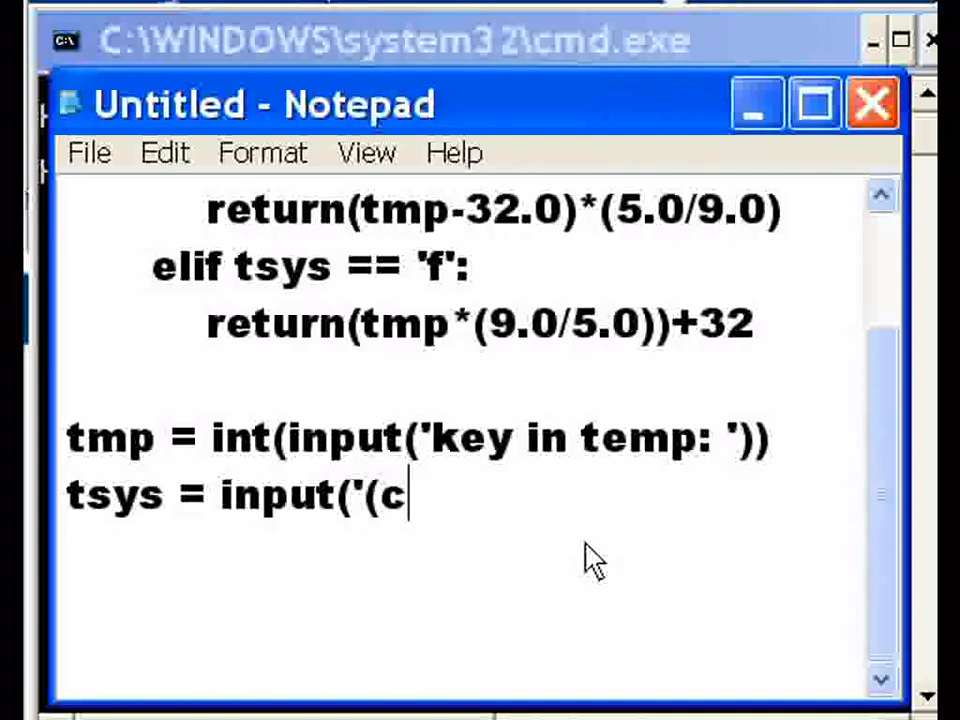
type("') o")
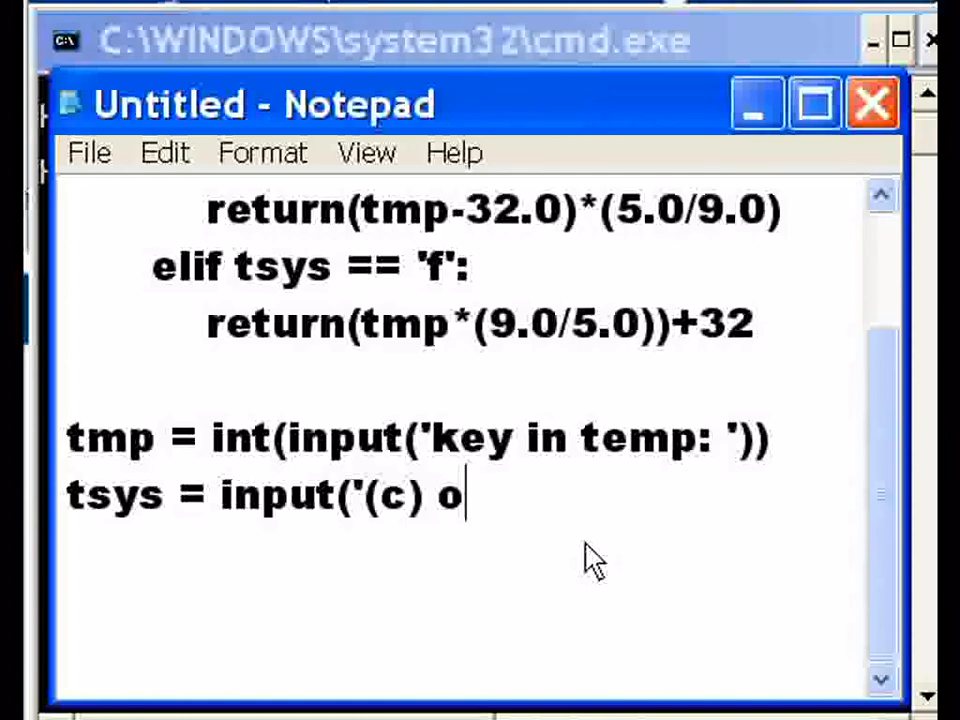
type("r (f")
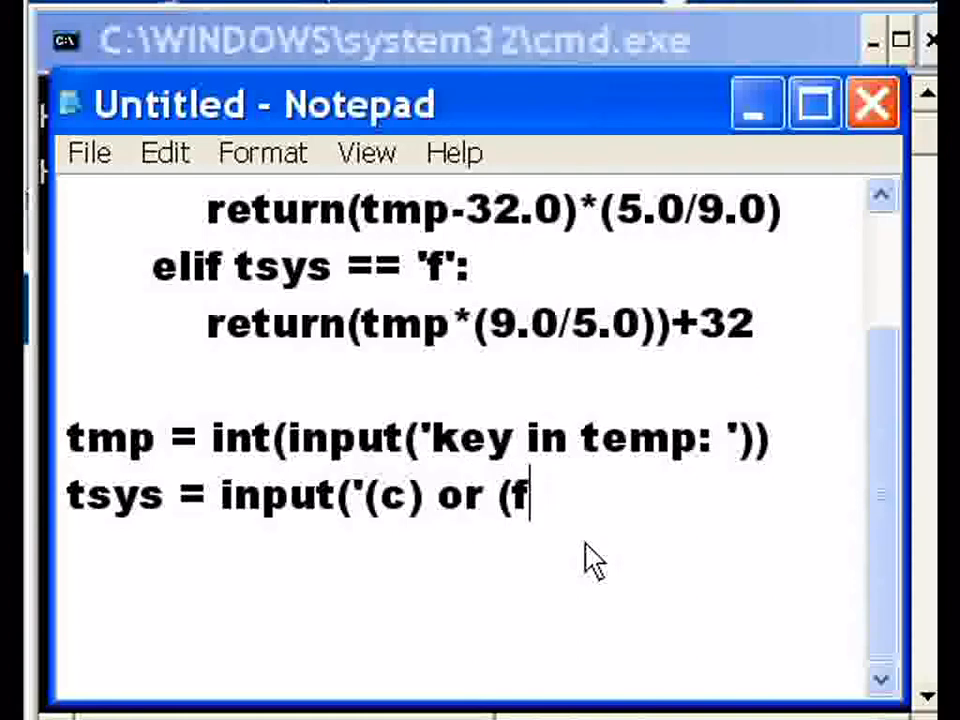
type(")")
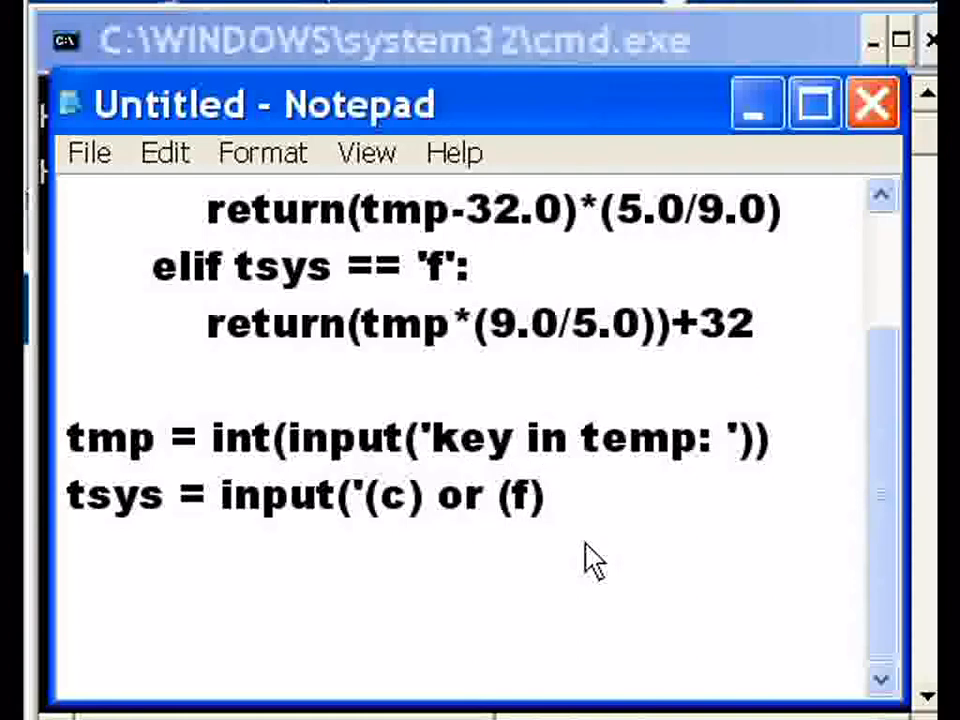
type("?")
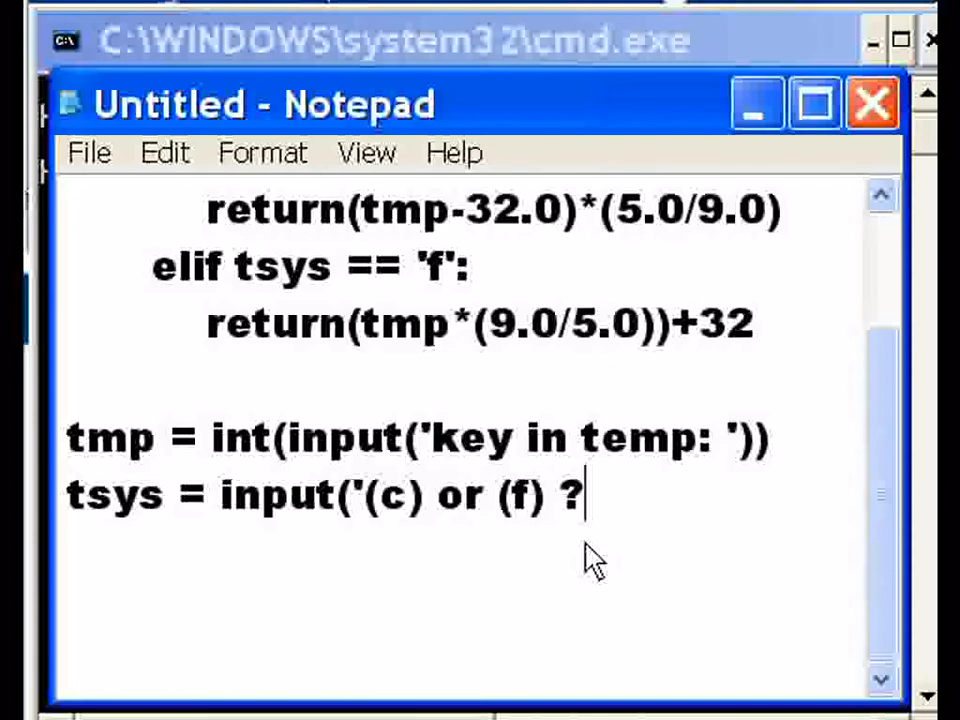
type("'")
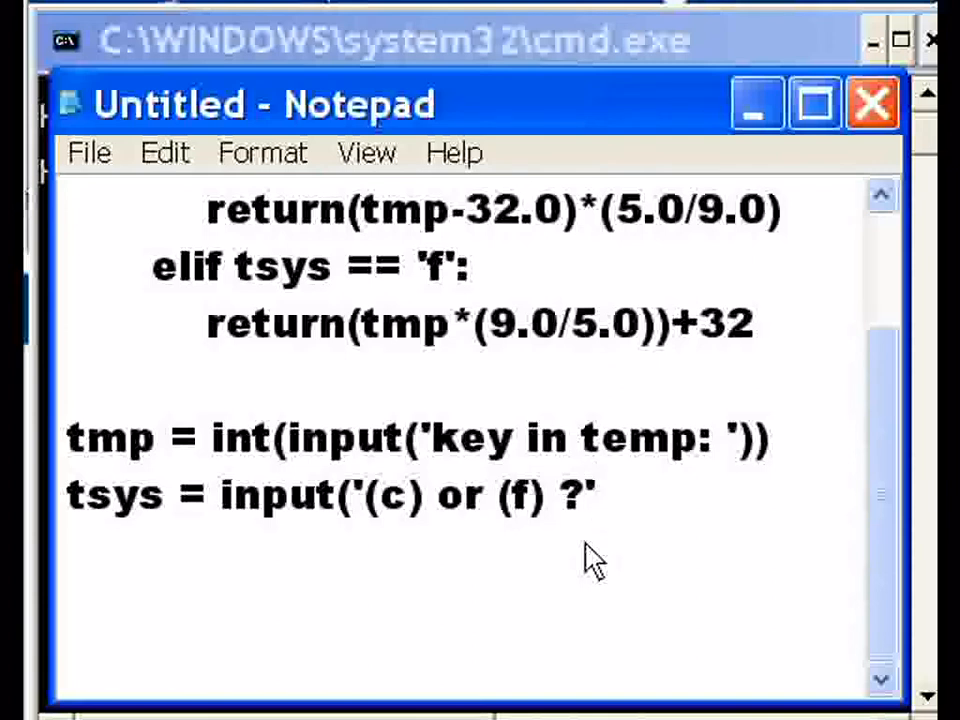
type(")")
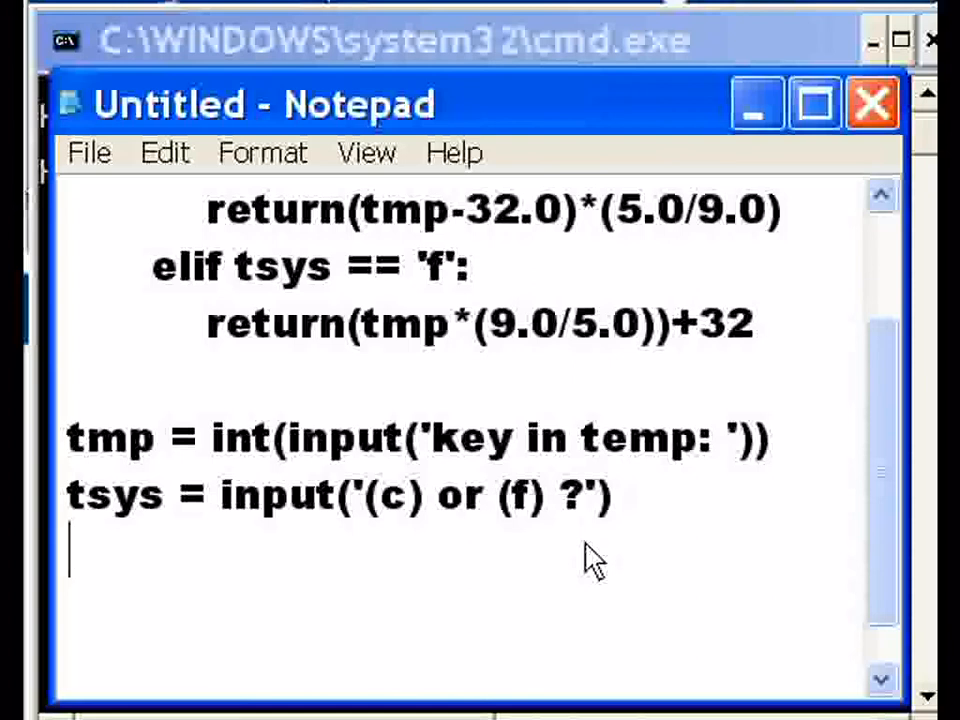
mouse_move(430, 504)
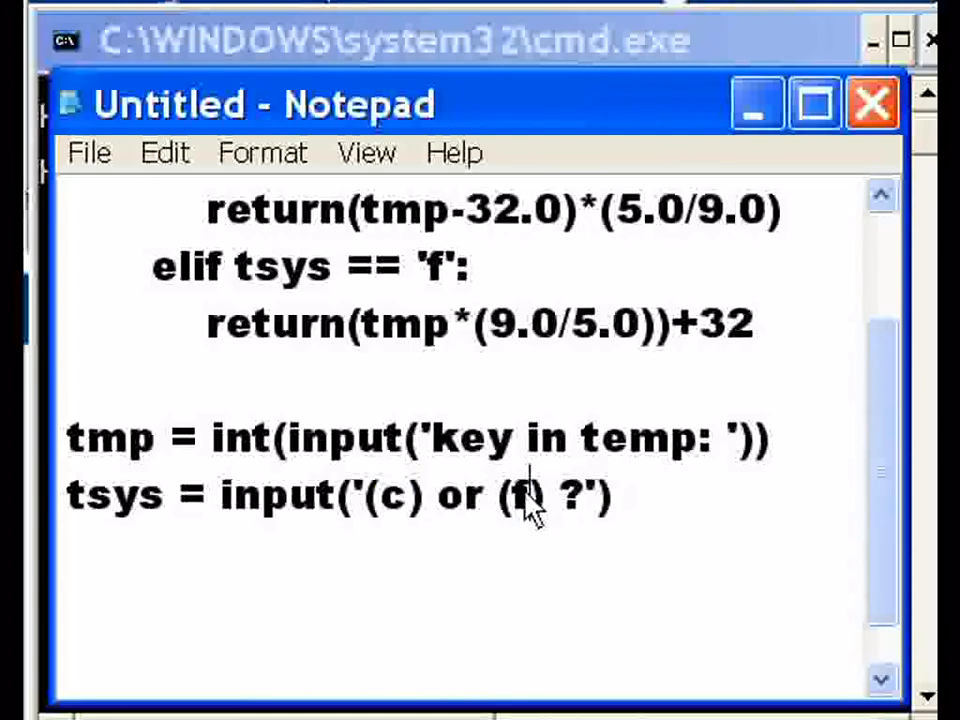
double_click(116, 494)
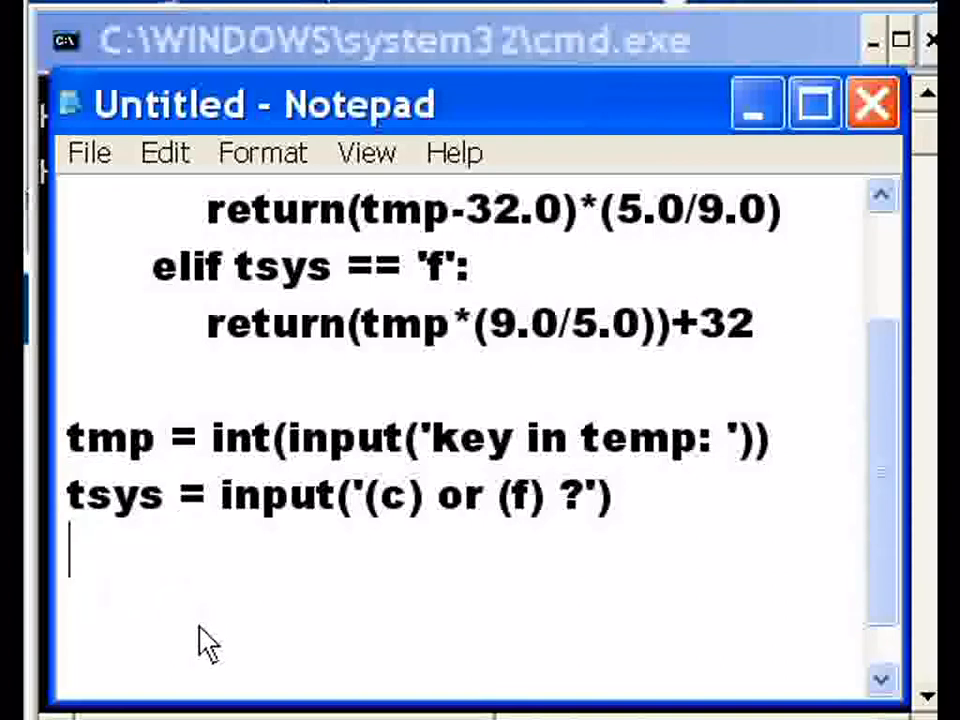
mouse_move(164, 650)
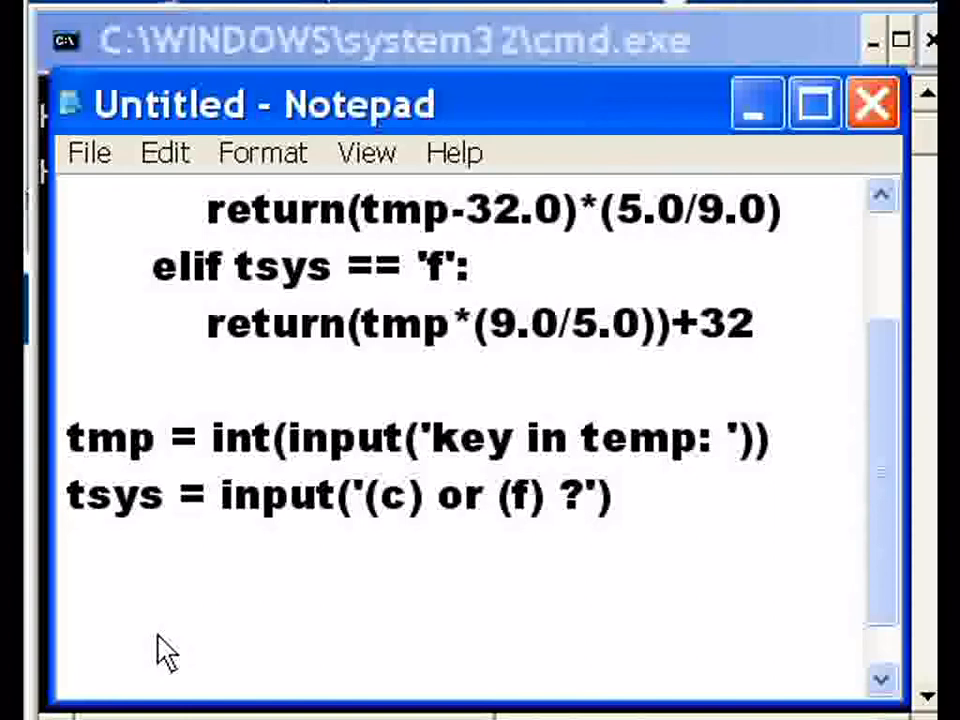
- Add y = conv(tmp,tsys) after checking the conv signature, then begin the next line
type("y =")
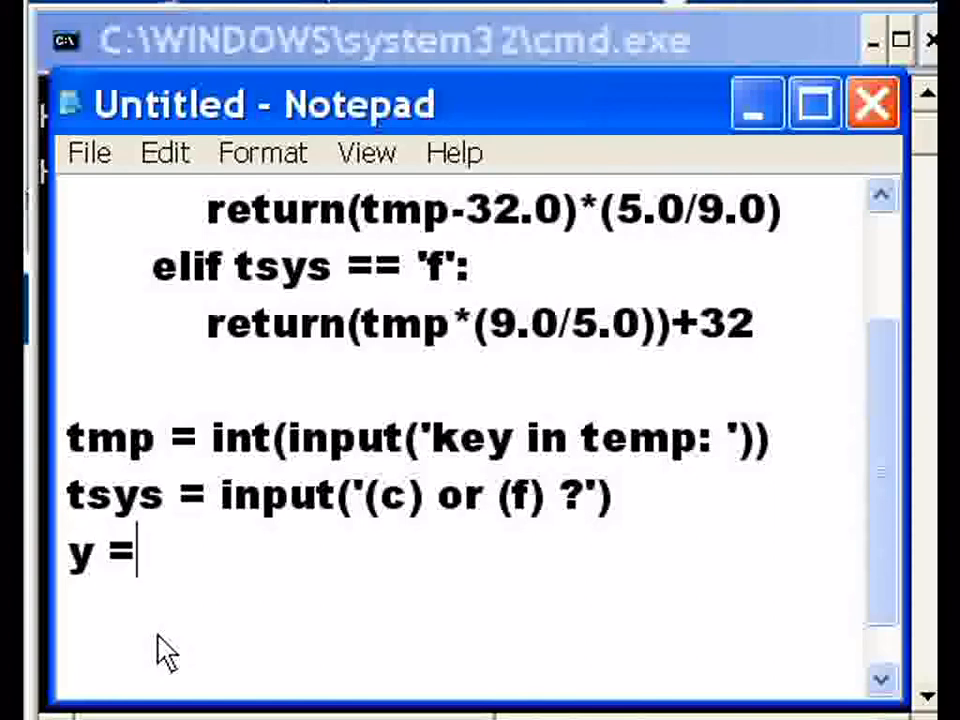
type("conv")
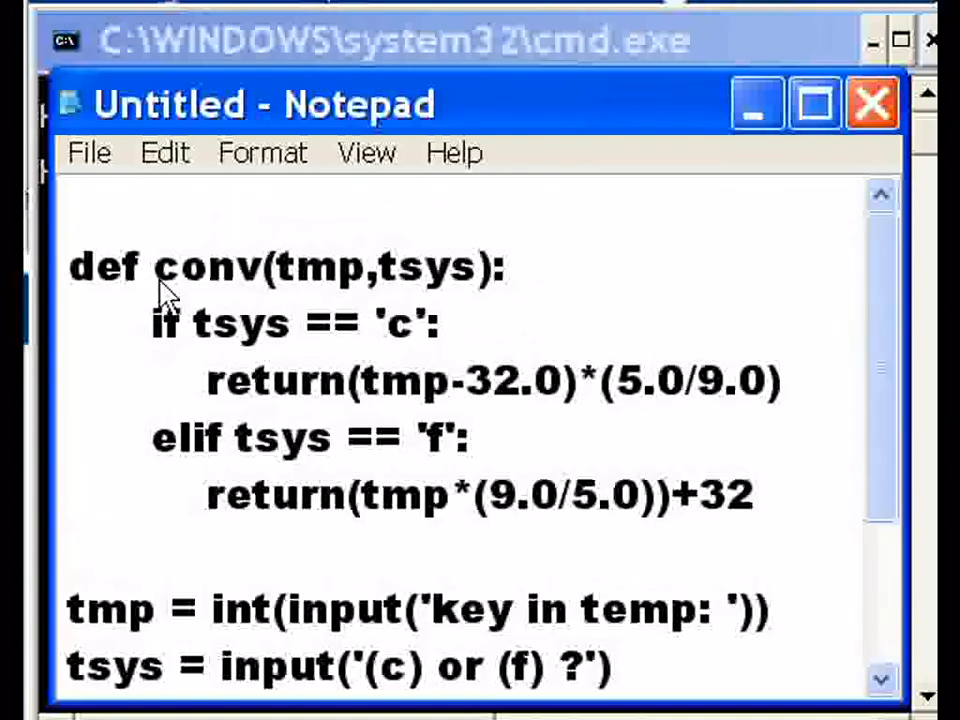
double_click(322, 266)
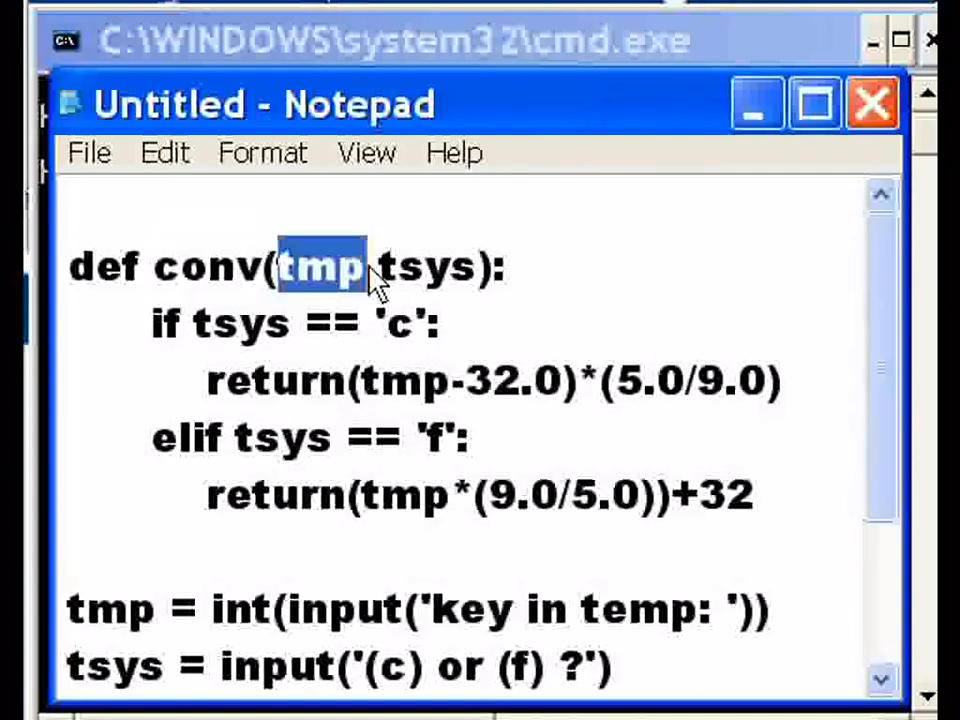
scroll("down", 3)
type("y = conv")
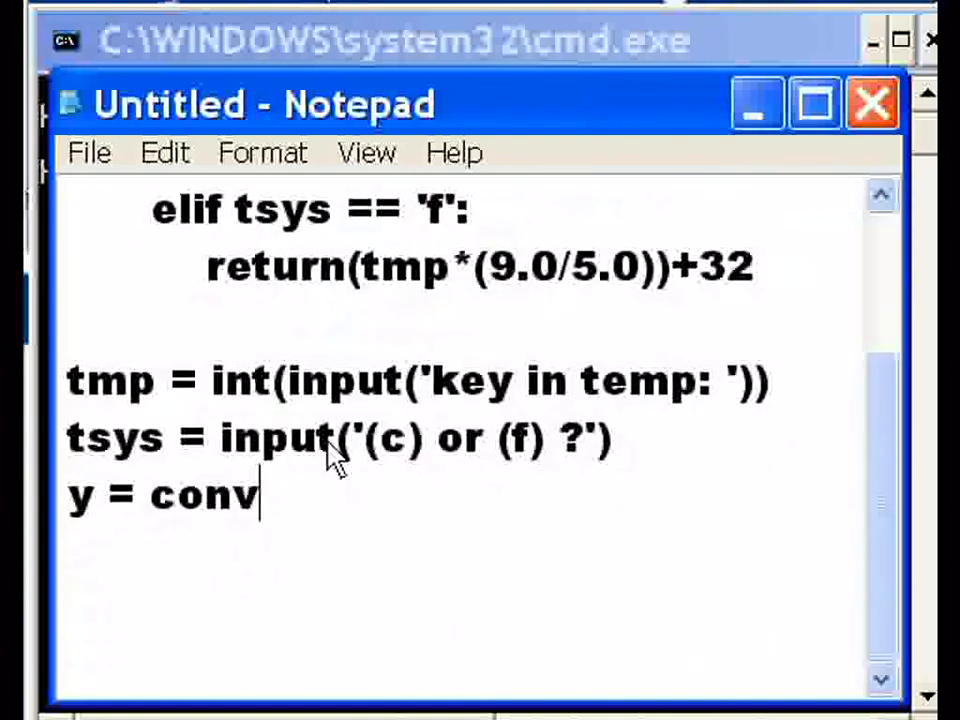
type("(")
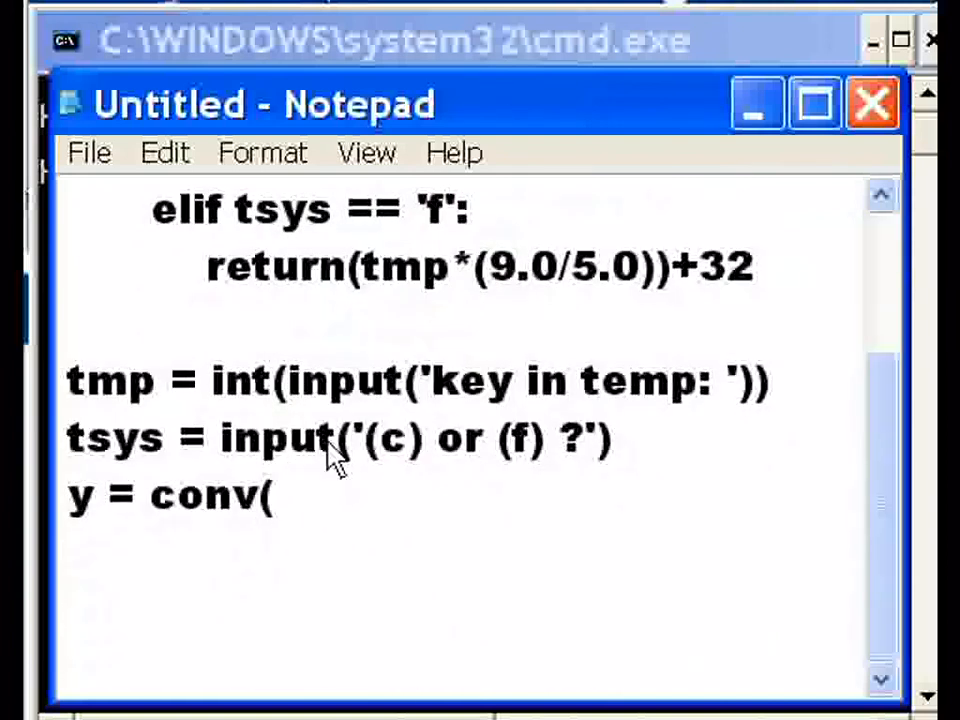
type("tmp")
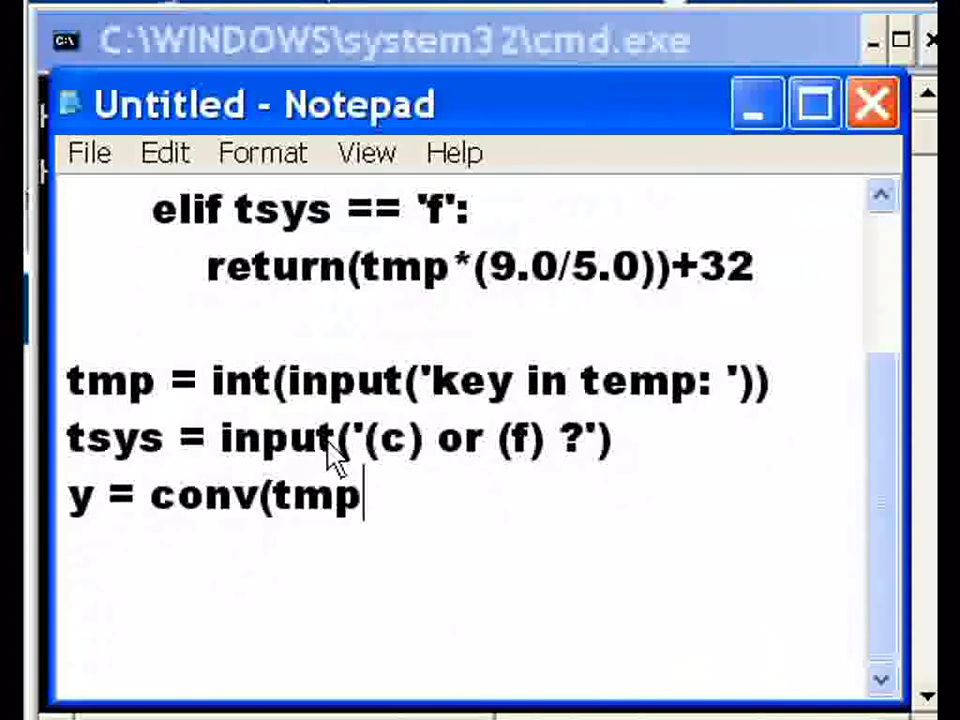
type(",tsys")
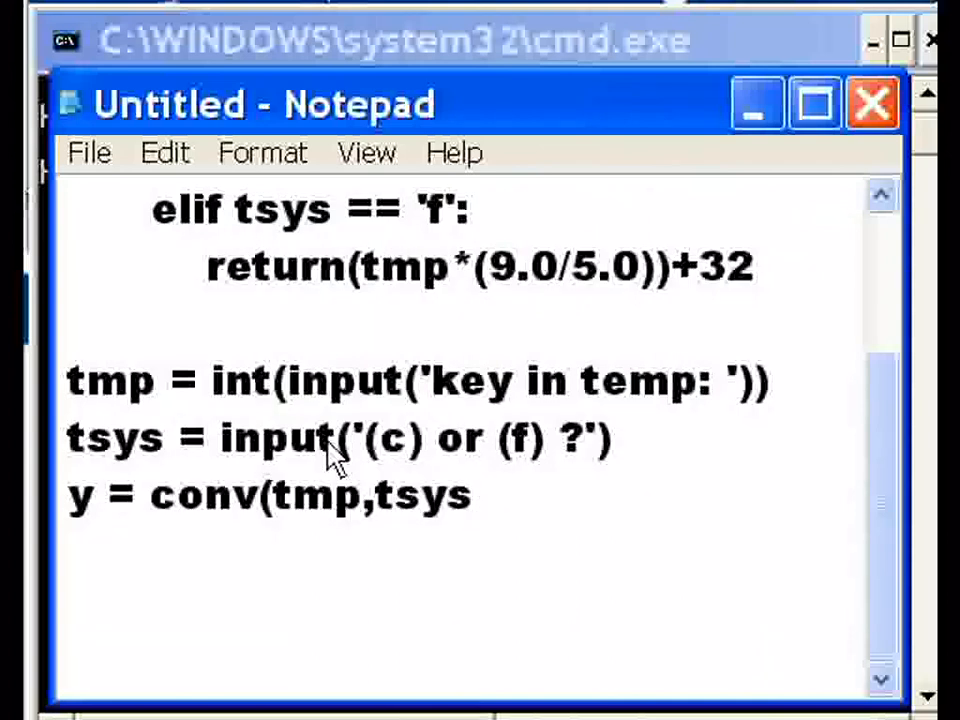
type(")")
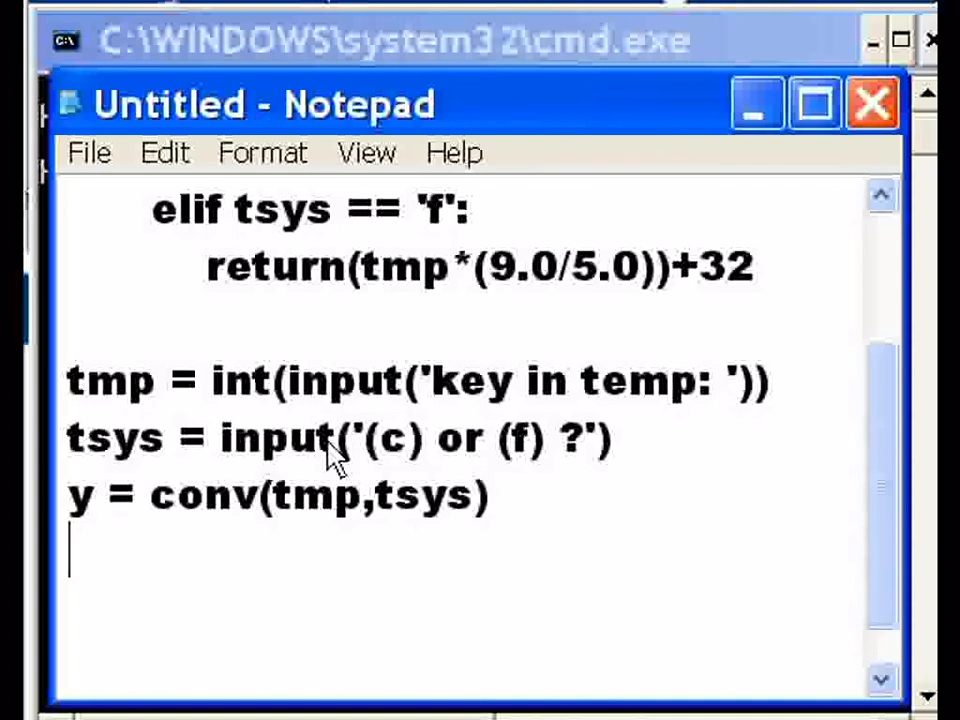
type("pr")
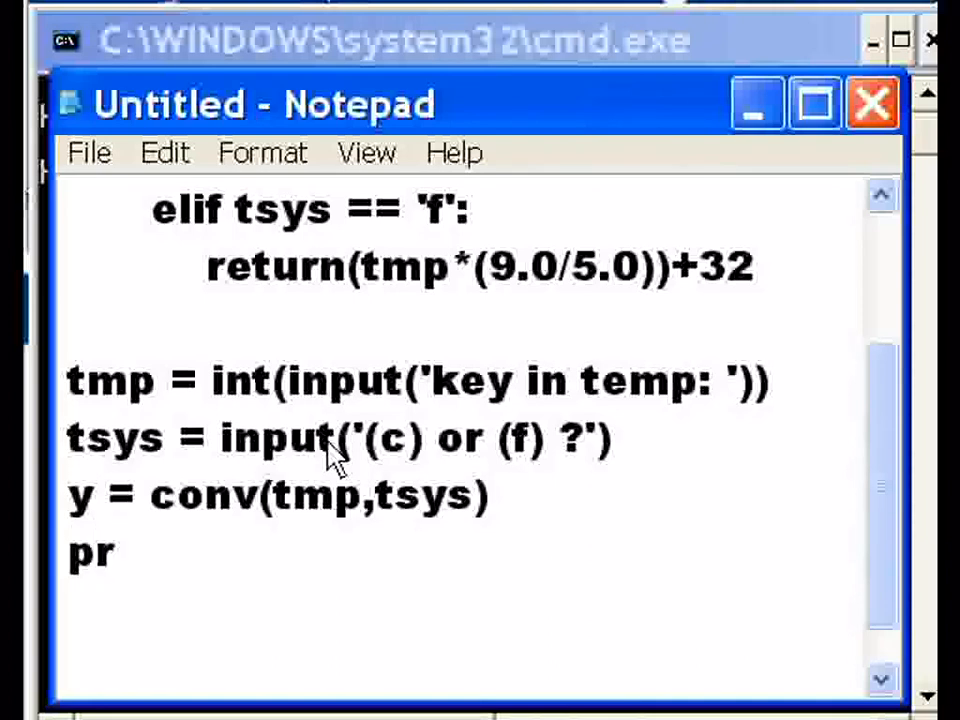
- Begin the print line with print(tmp, 'in ', fixing a typo
type("in")
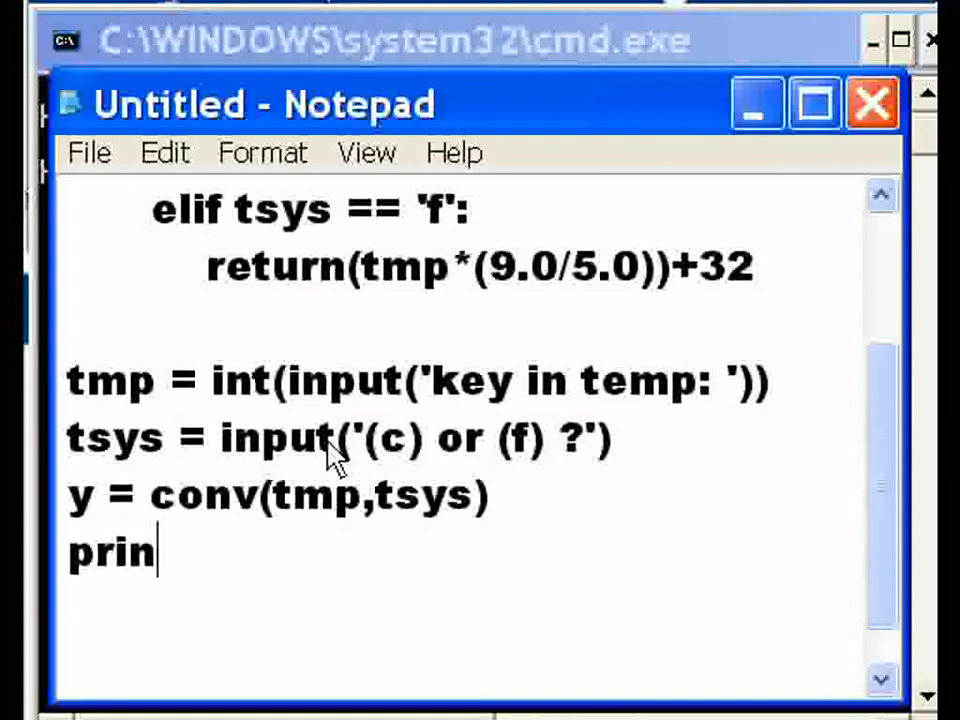
type("t(")
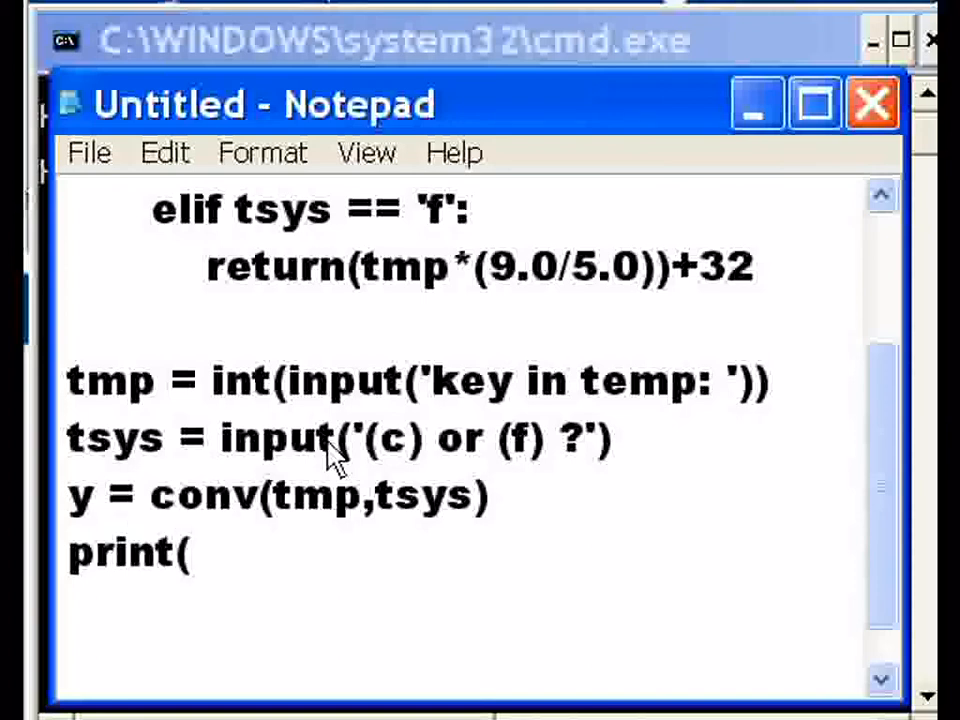
type("tmp")
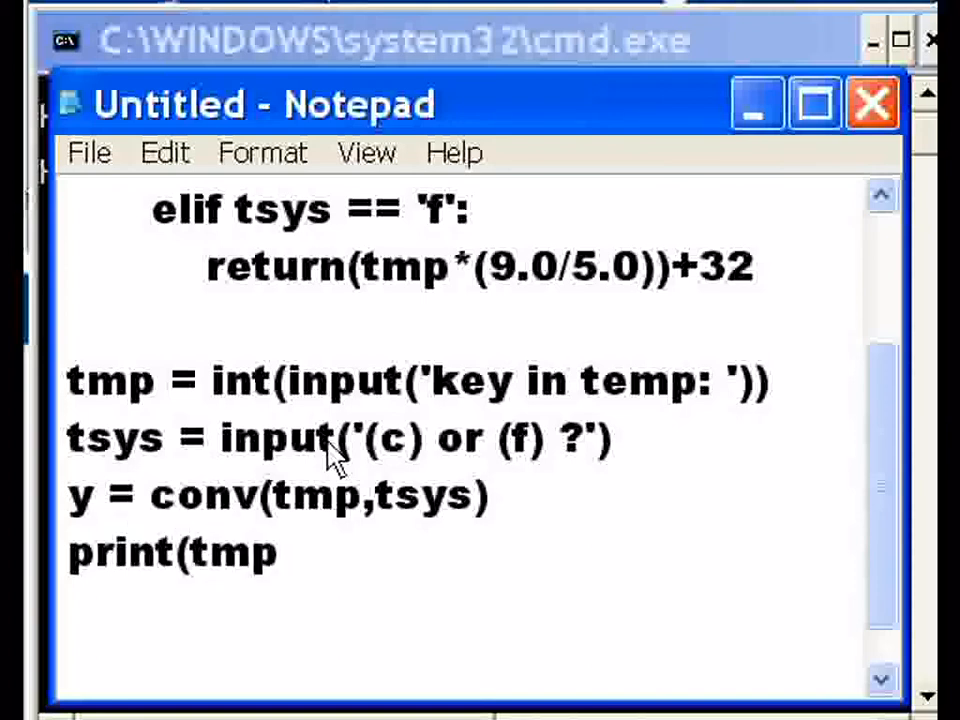
double_click(136, 380)
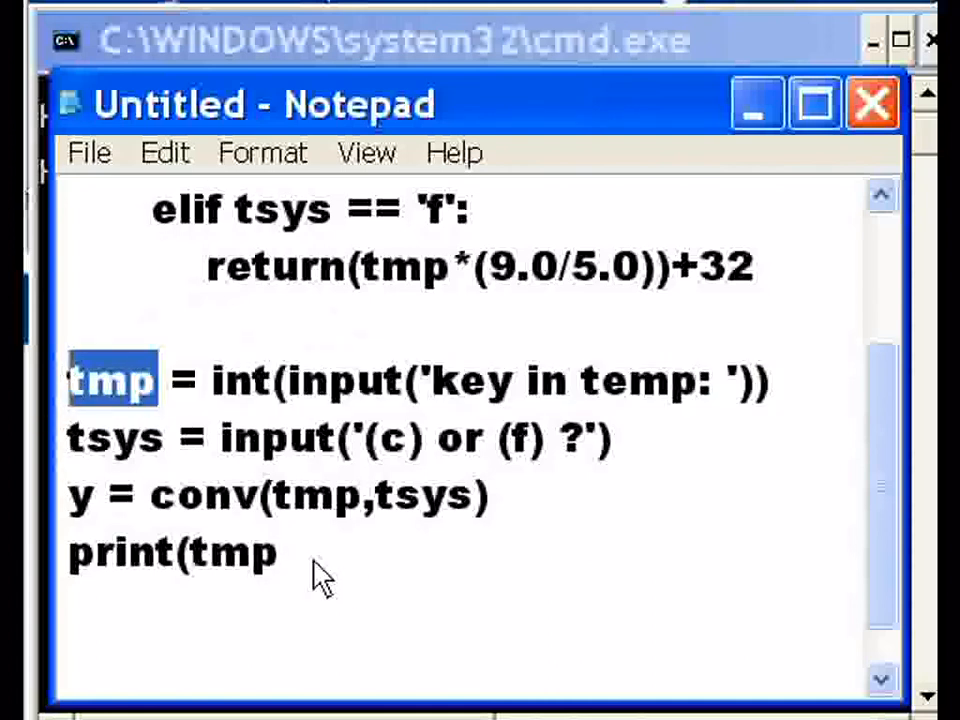
type(",")
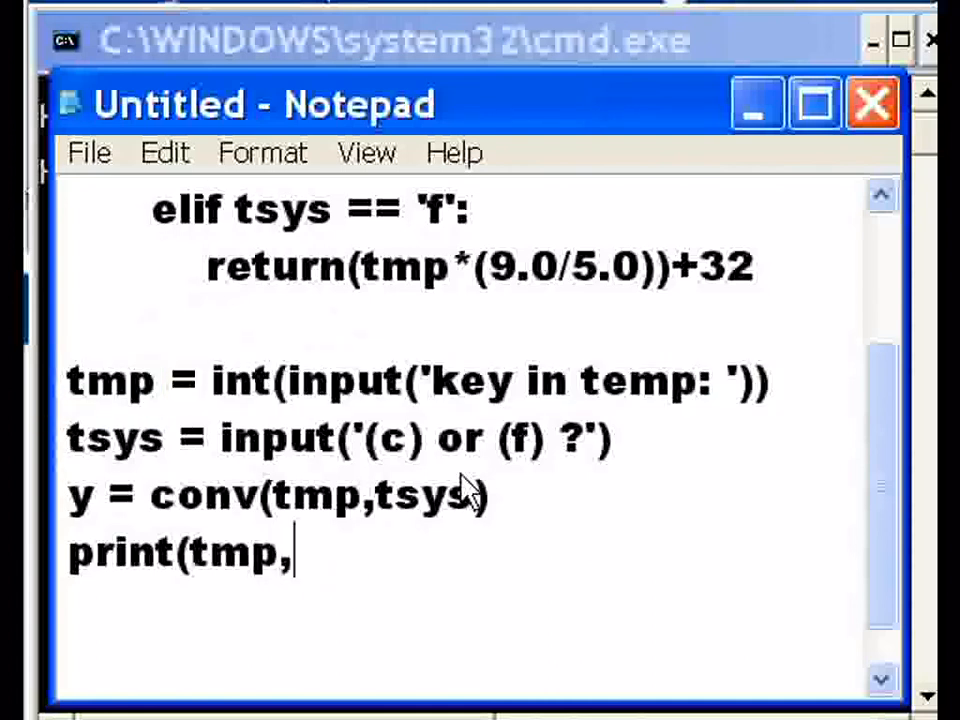
type("'")
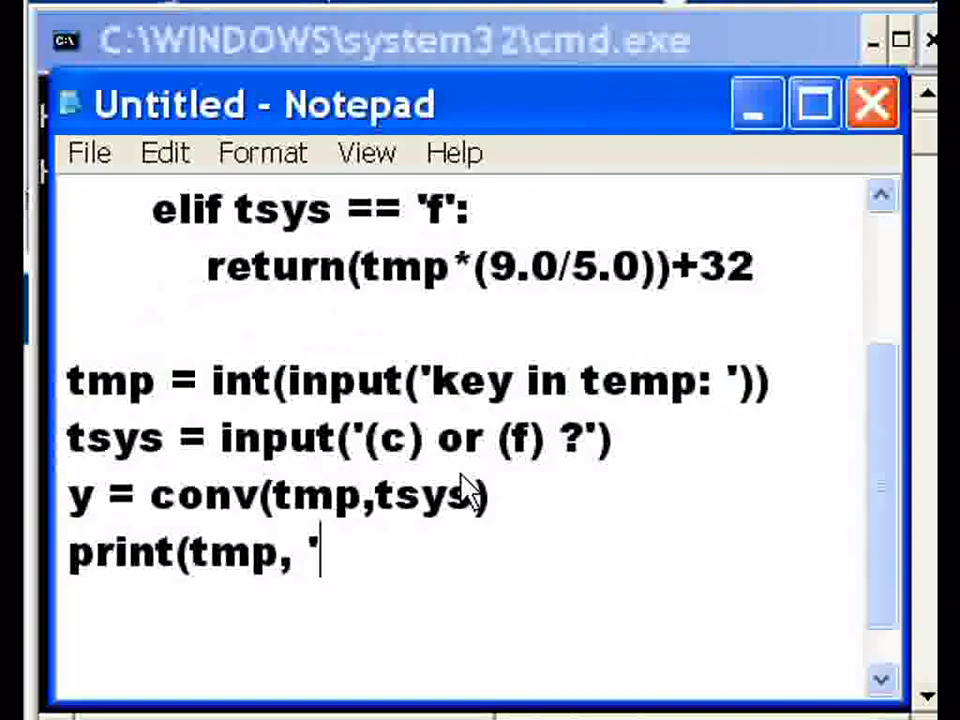
type("in")
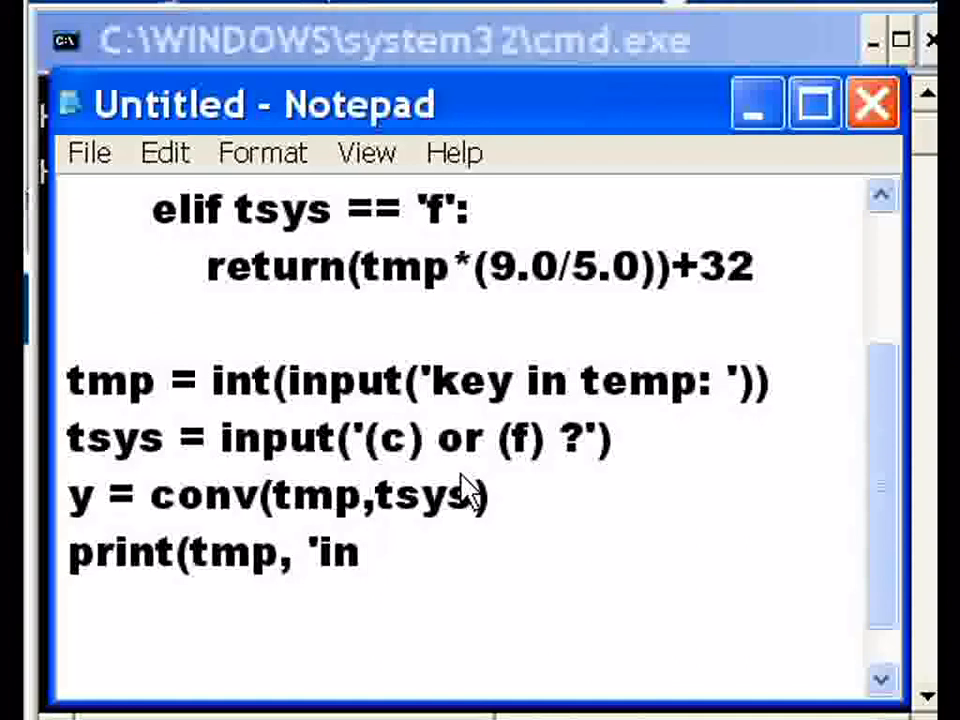
key("Backspace")
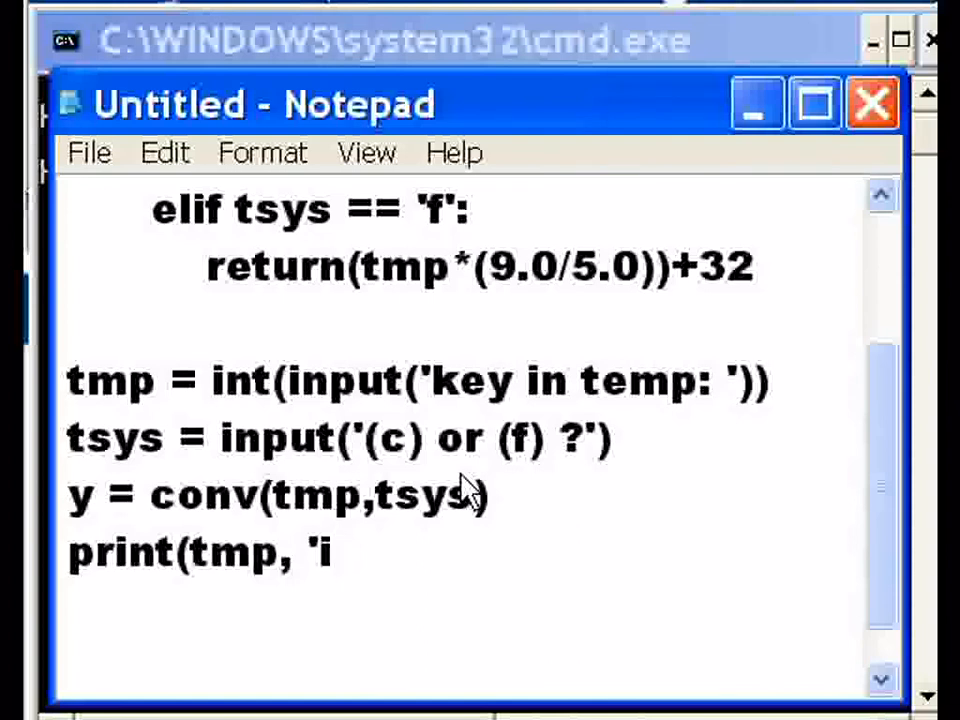
type("n")
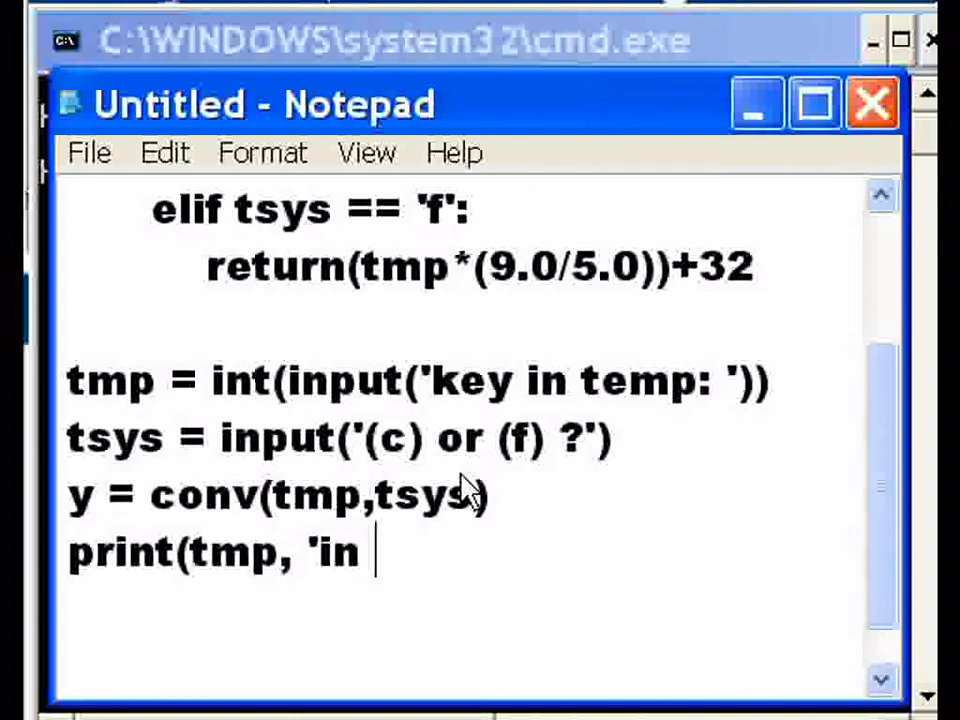
type("',")
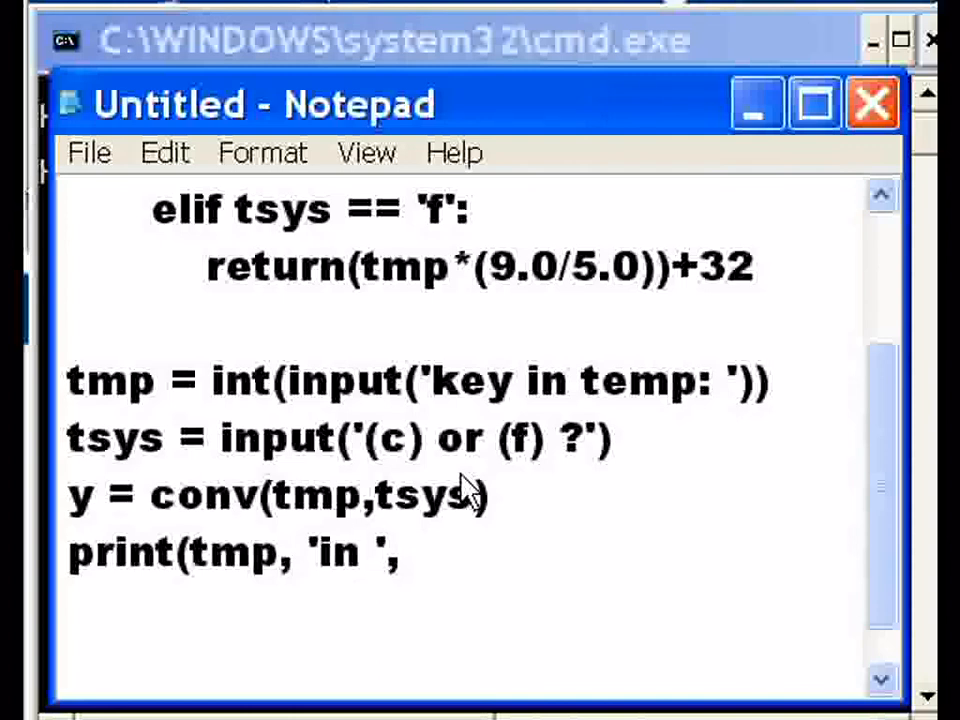
- Finish it as print(tmp, 'in ',tsys, "='s ", y) followed by a new line
type("tsys")
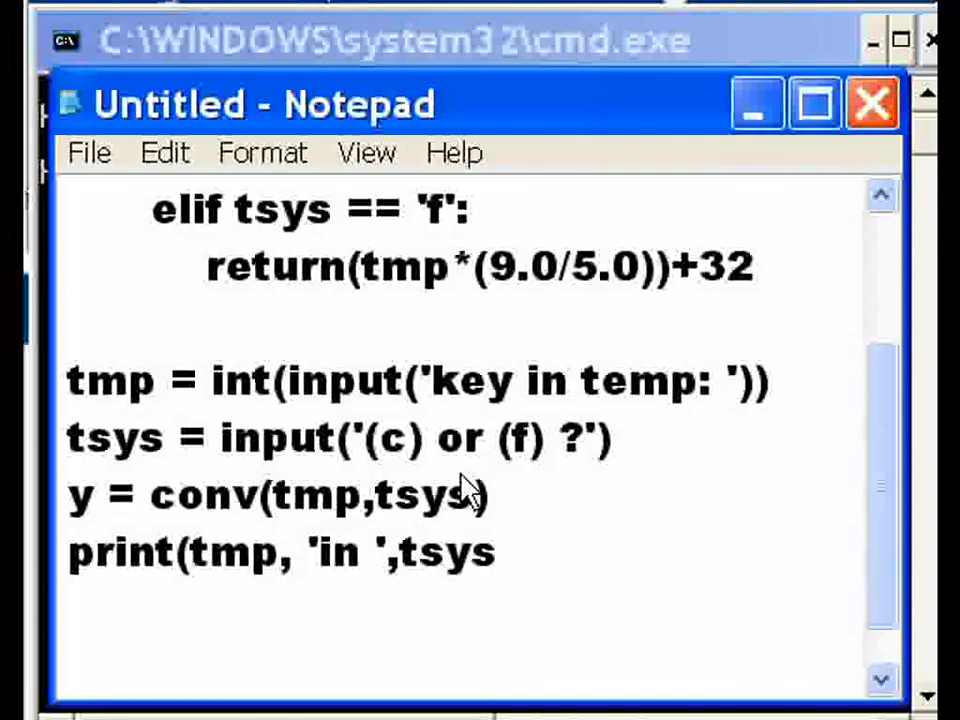
type(", \"")
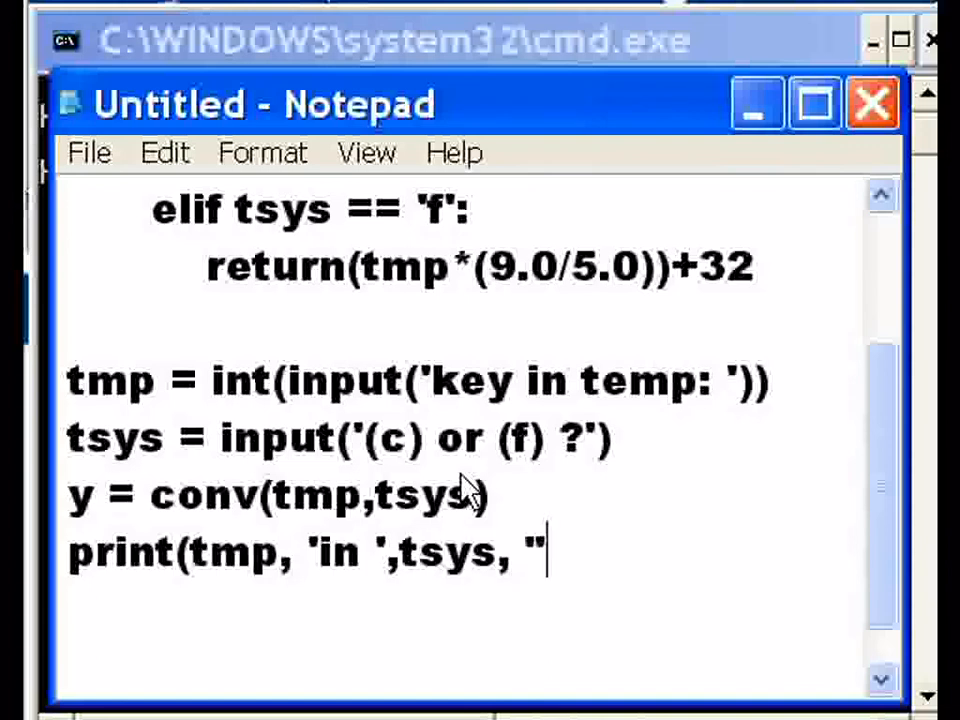
type("=")
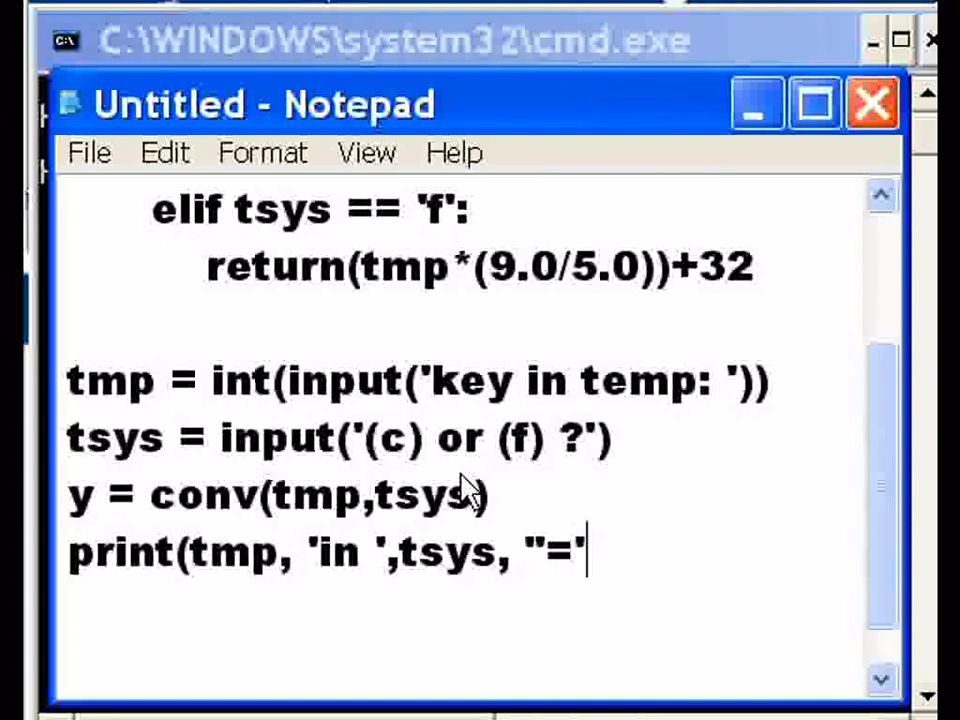
type("s \"")
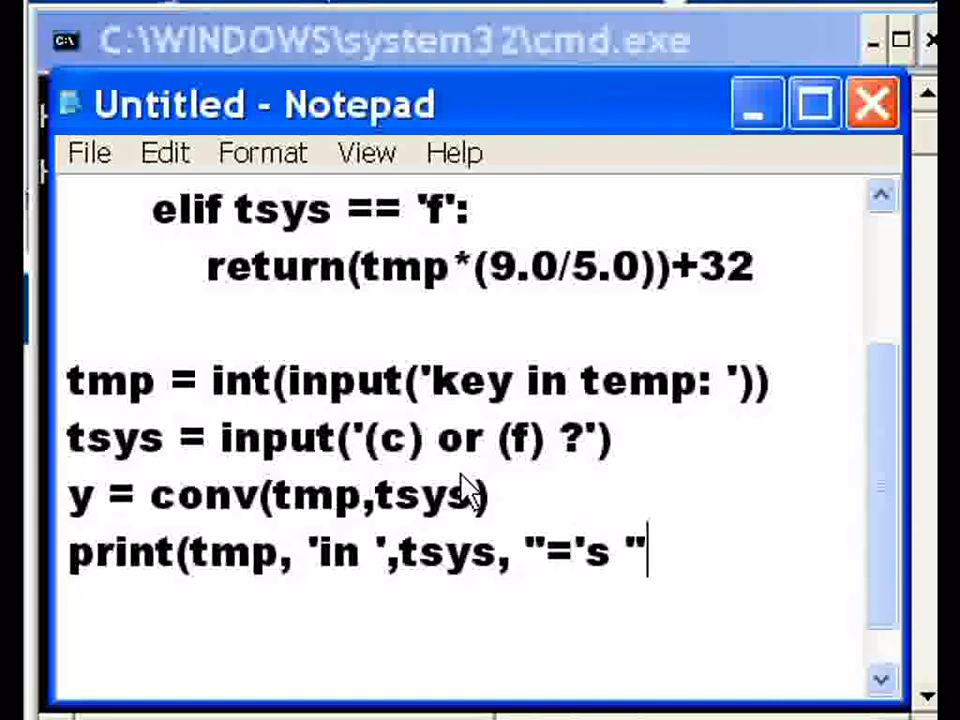
type(",")
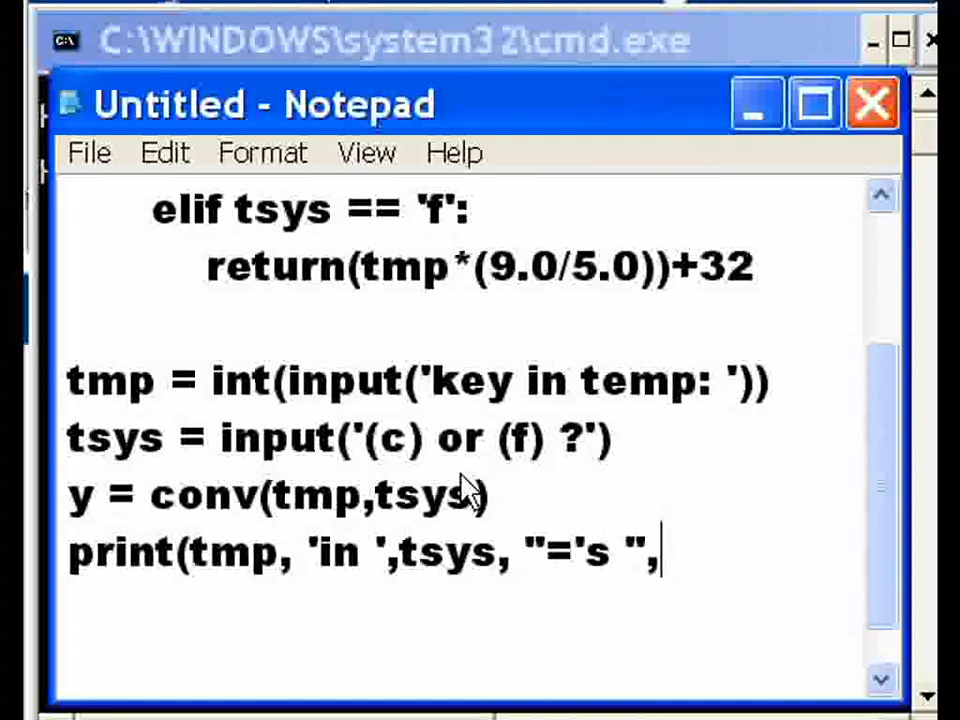
type("y")
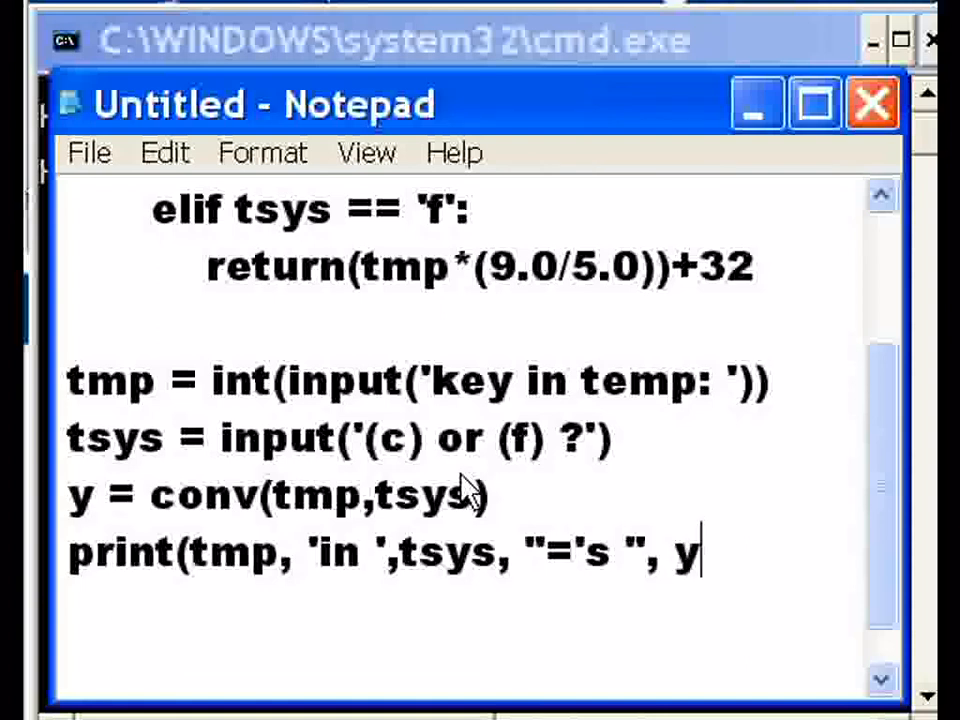
type(")")
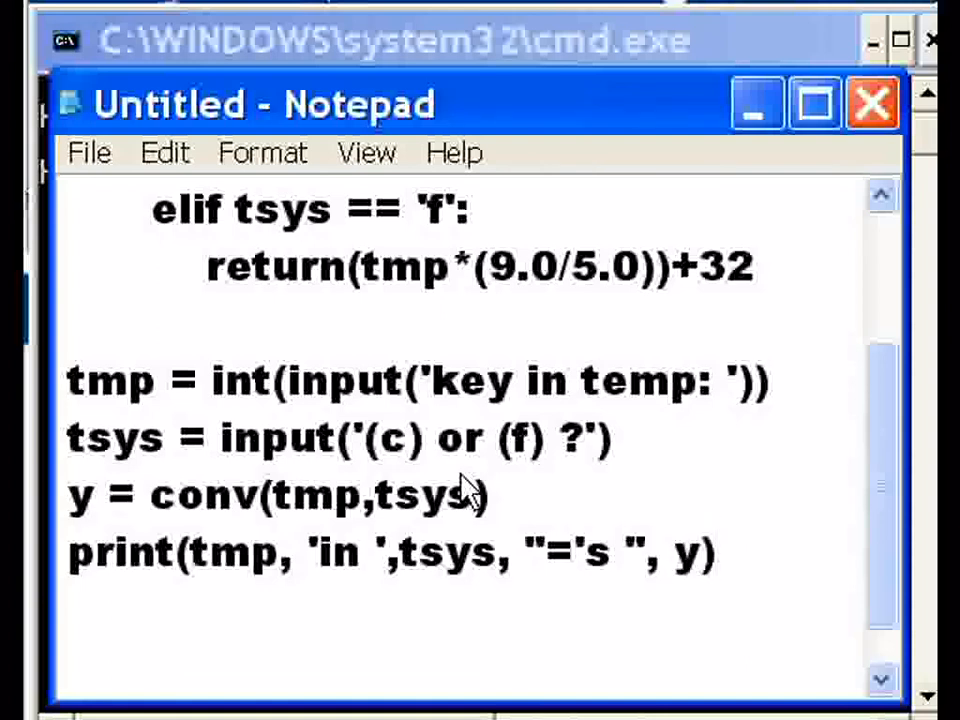
key("Enter")
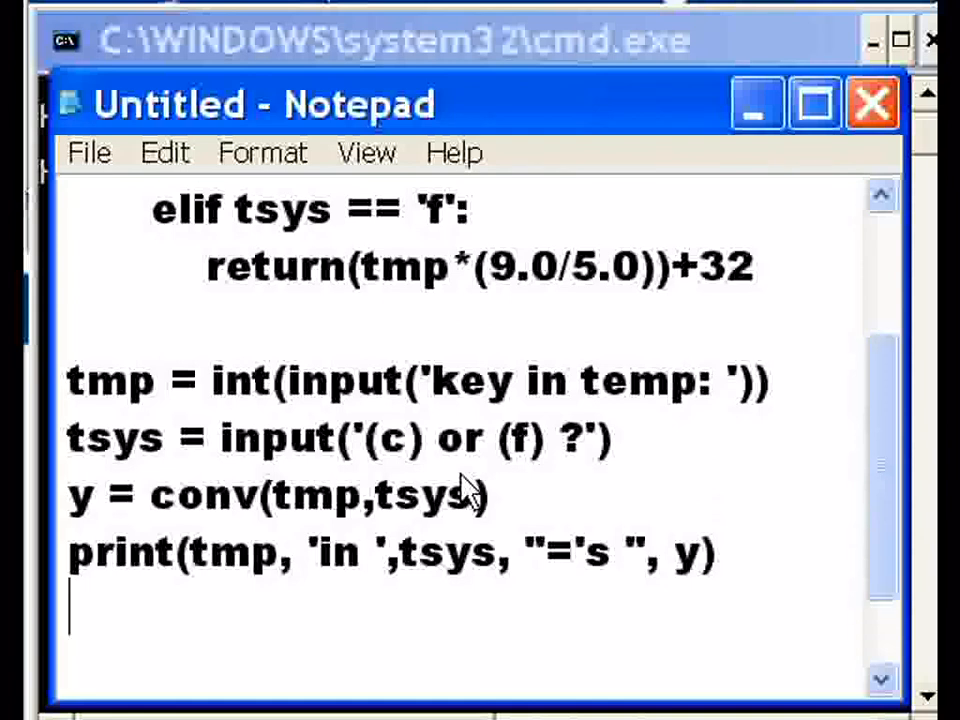
mouse_move(300, 504)
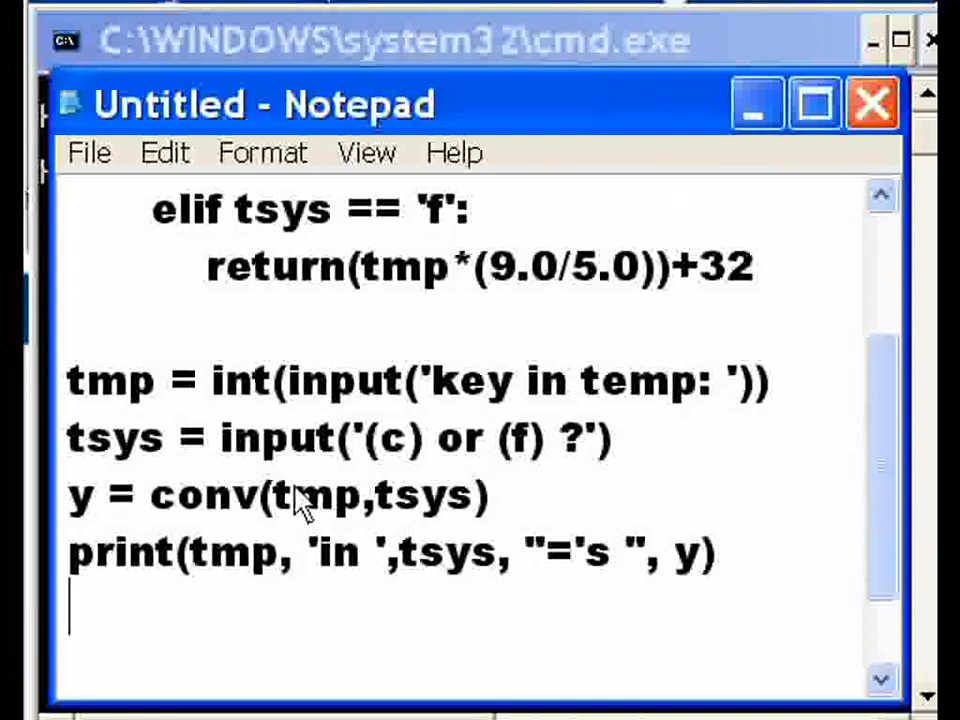
double_click(276, 436)
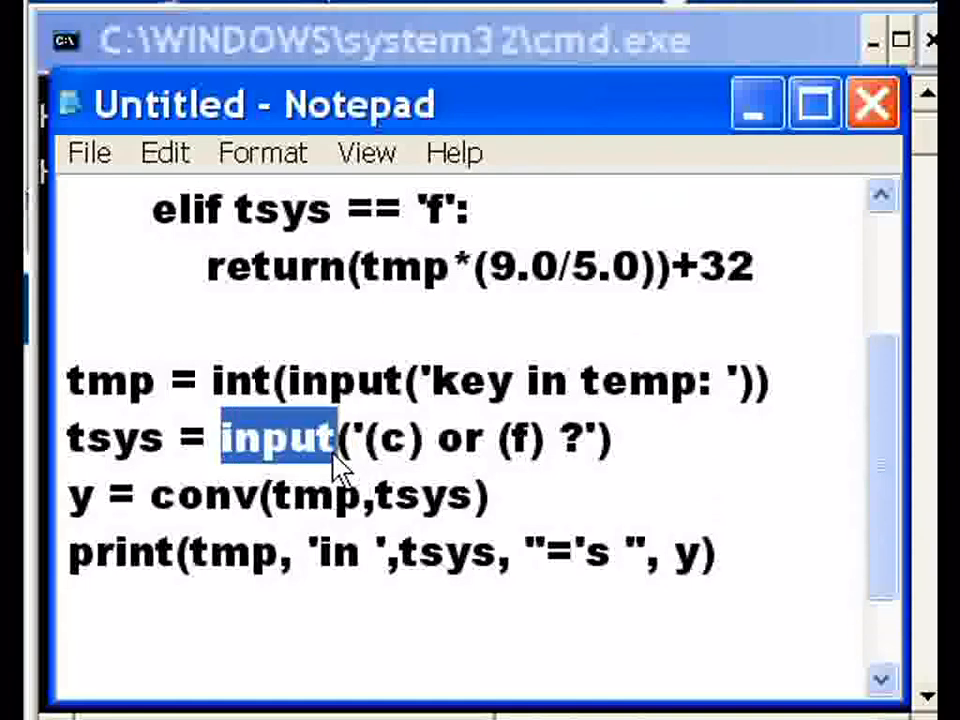
mouse_move(280, 404)
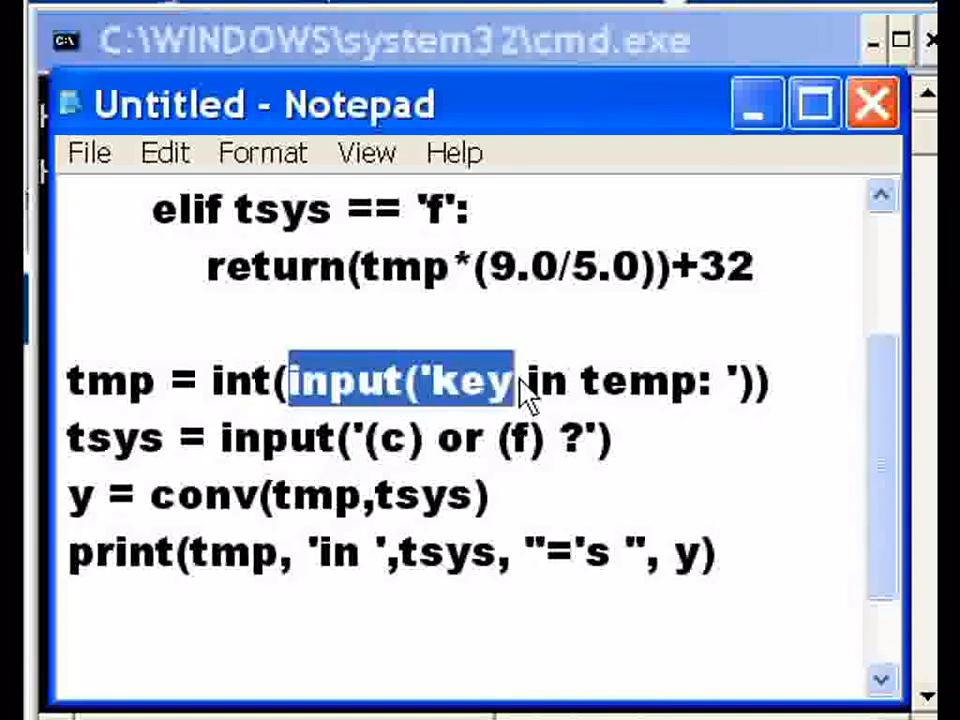
double_click(240, 380)
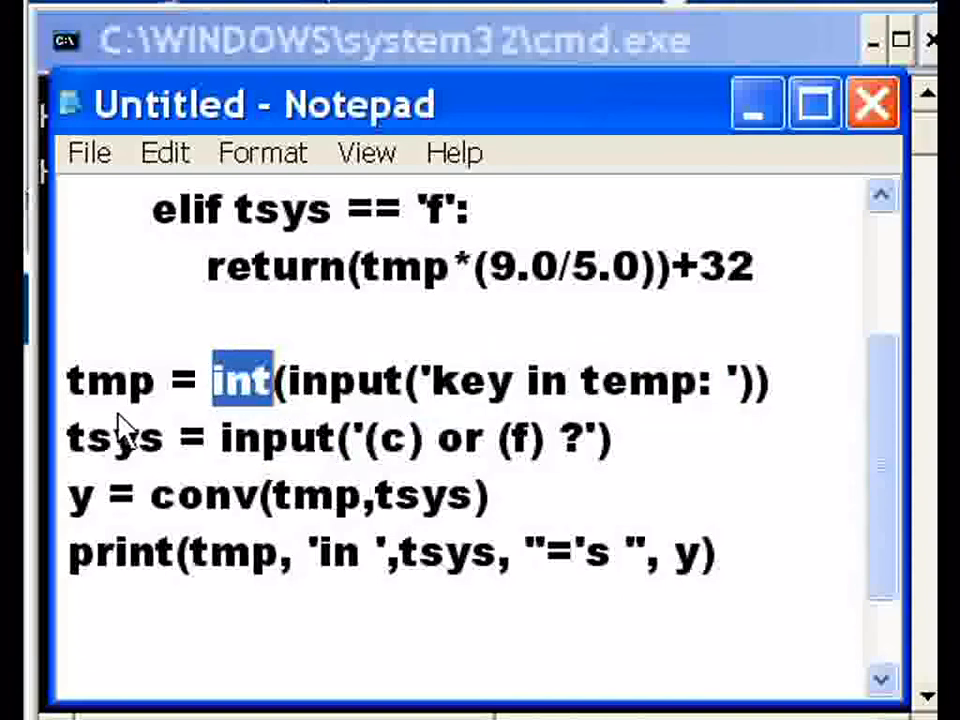
double_click(110, 380)
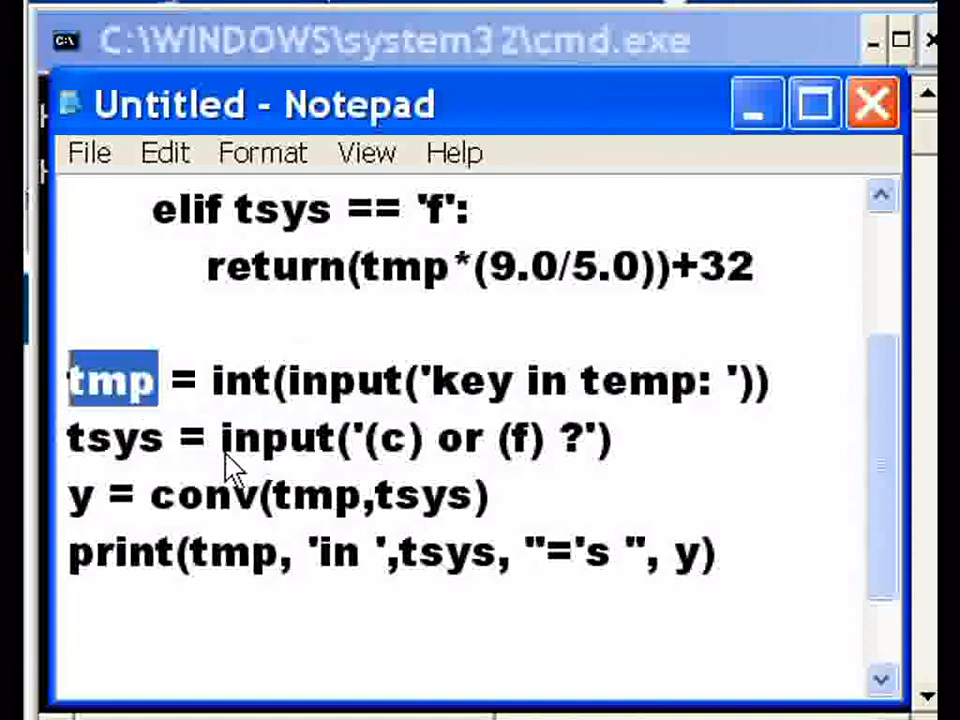
mouse_move(396, 456)
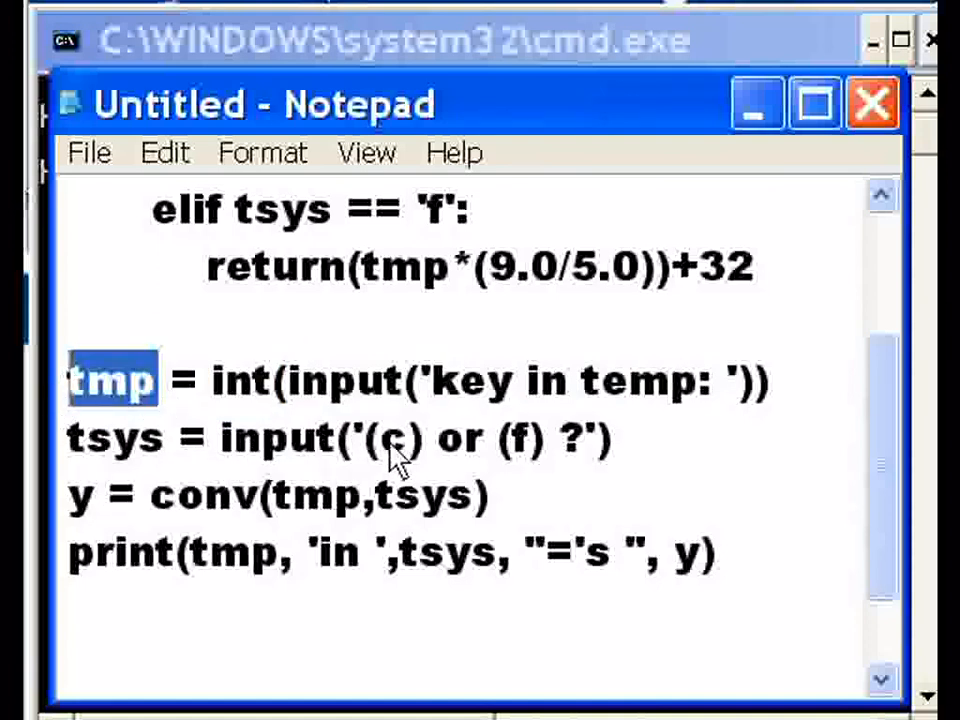
left_click_drag(378, 438, 548, 438)
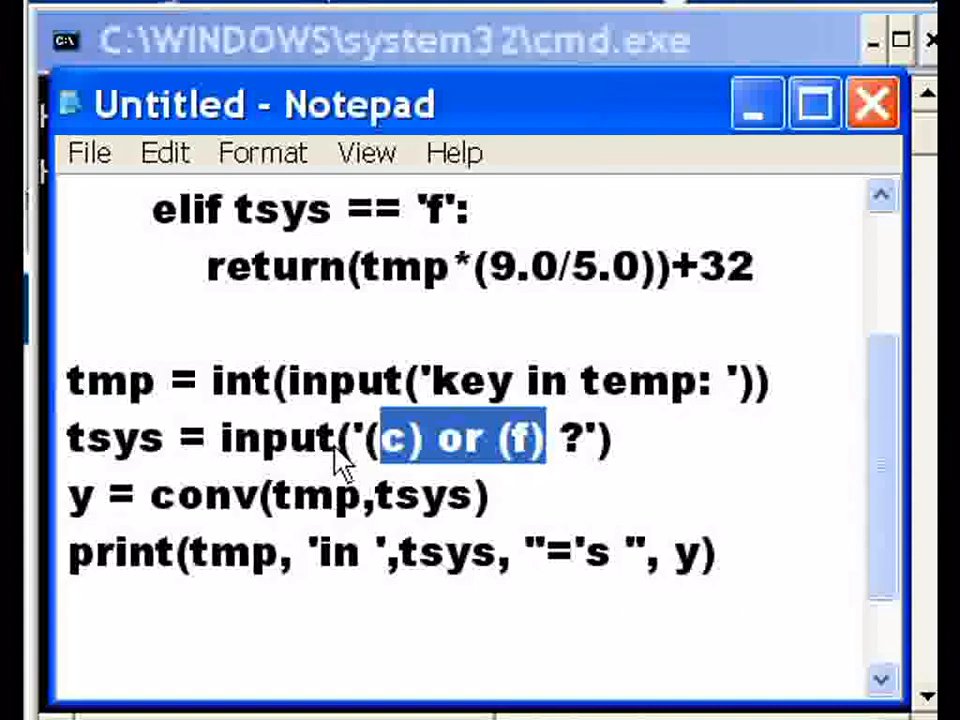
left_click(140, 436)
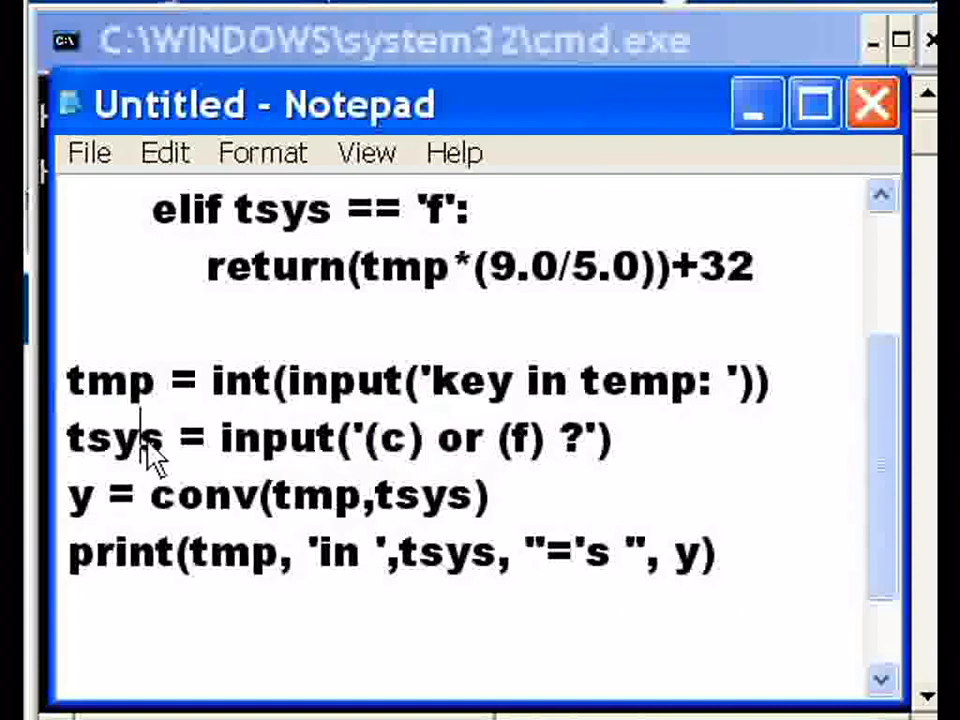
double_click(116, 436)
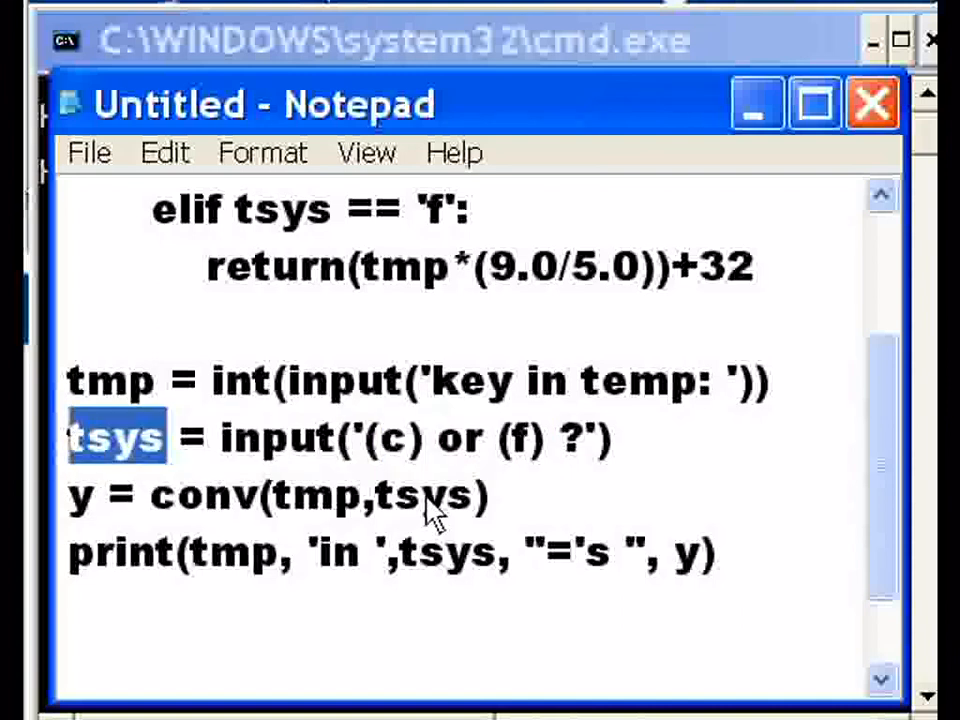
double_click(424, 494)
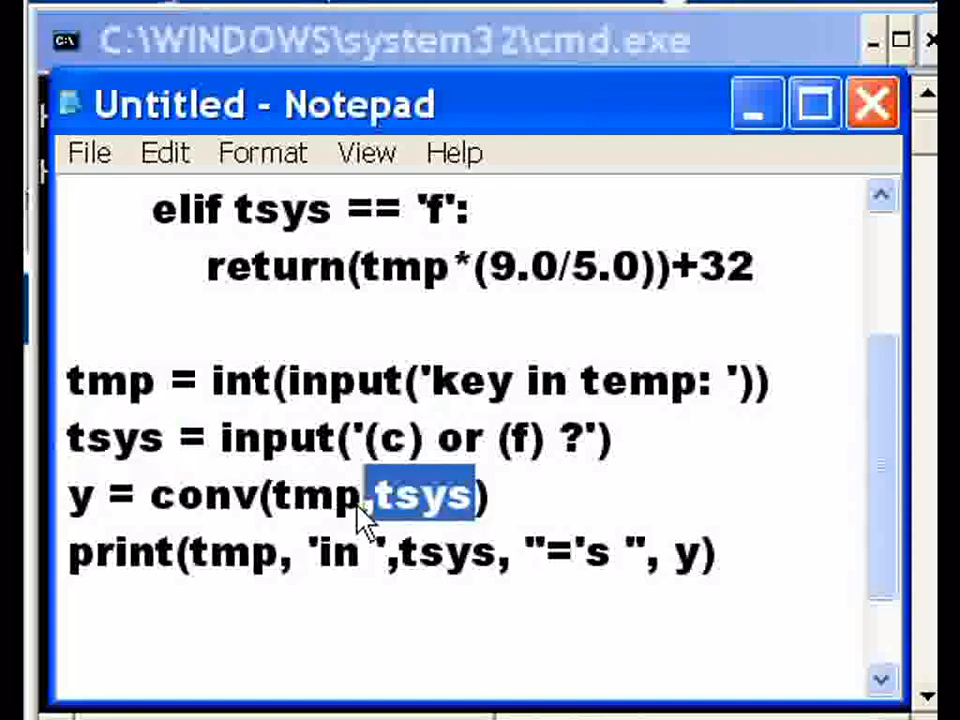
double_click(112, 380)
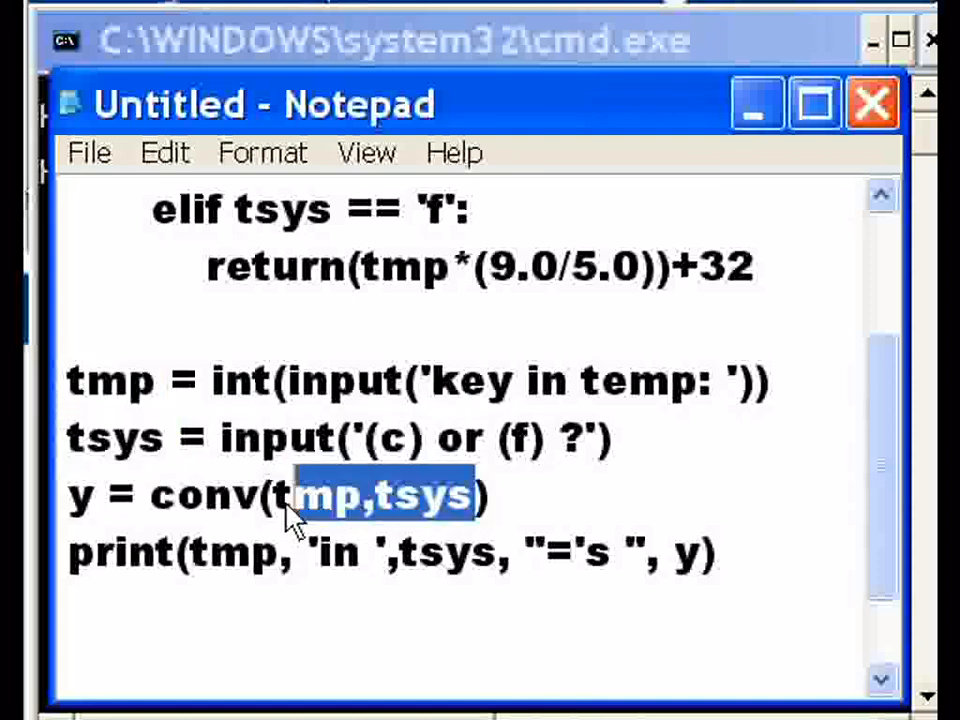
double_click(204, 496)
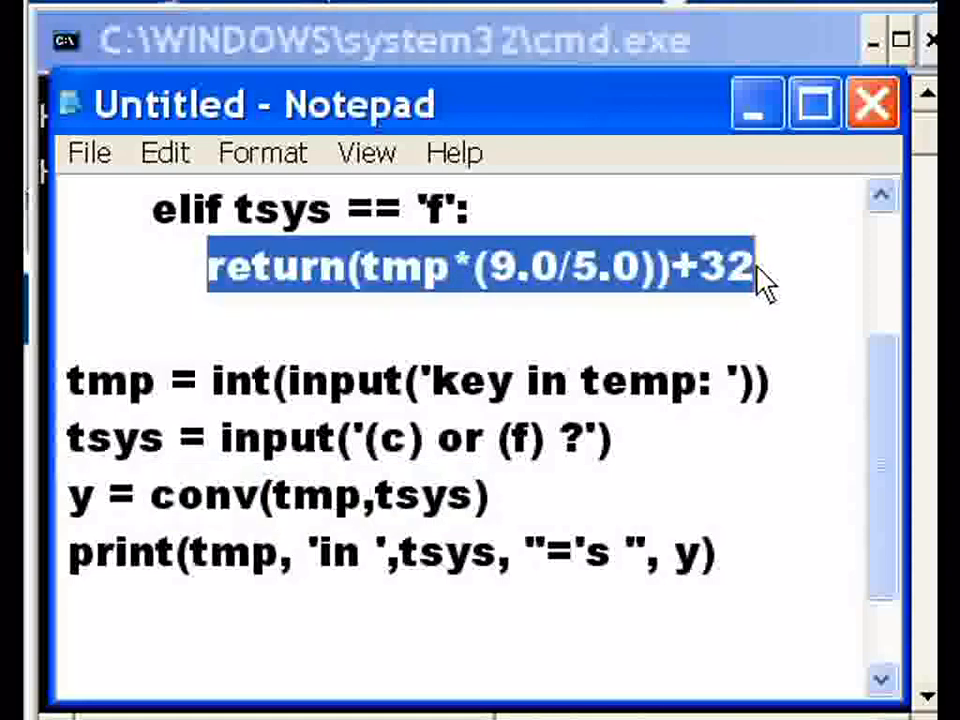
double_click(78, 494)
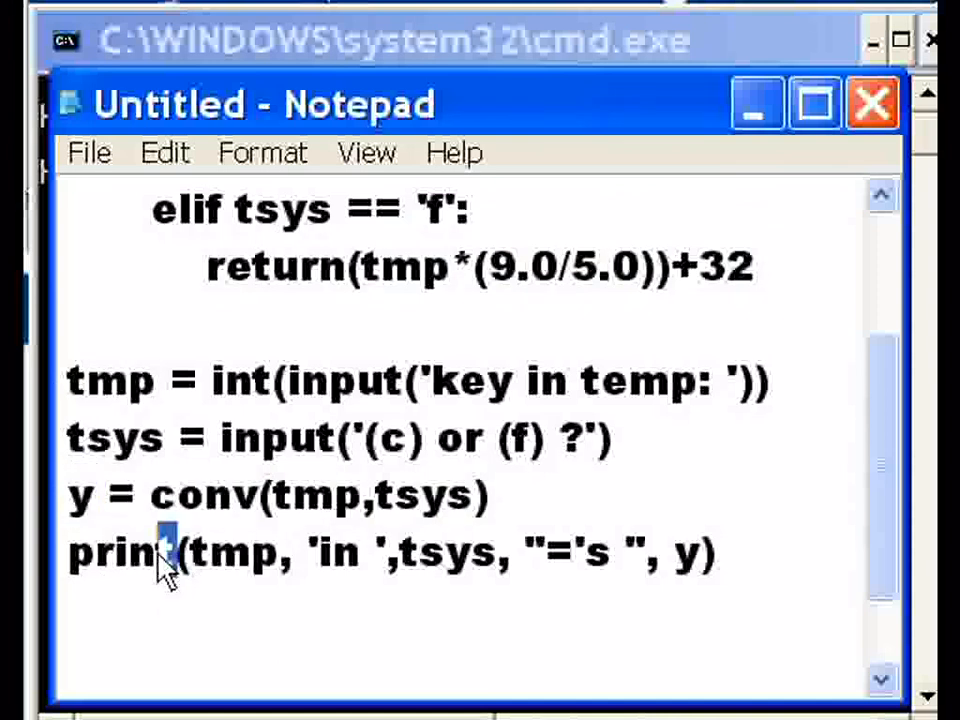
double_click(236, 552)
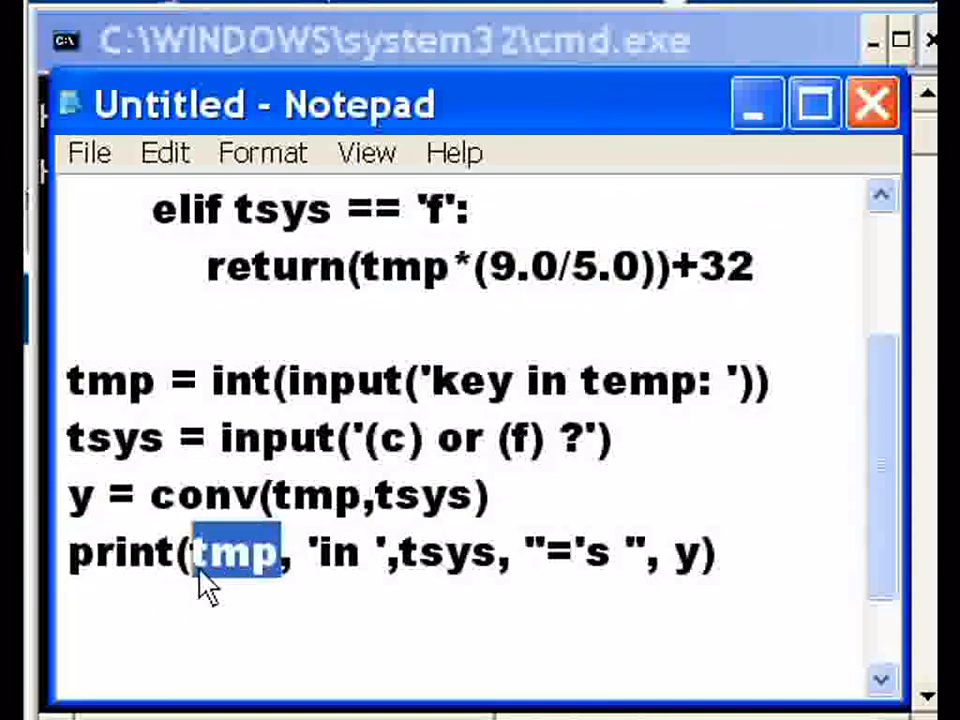
double_click(112, 380)
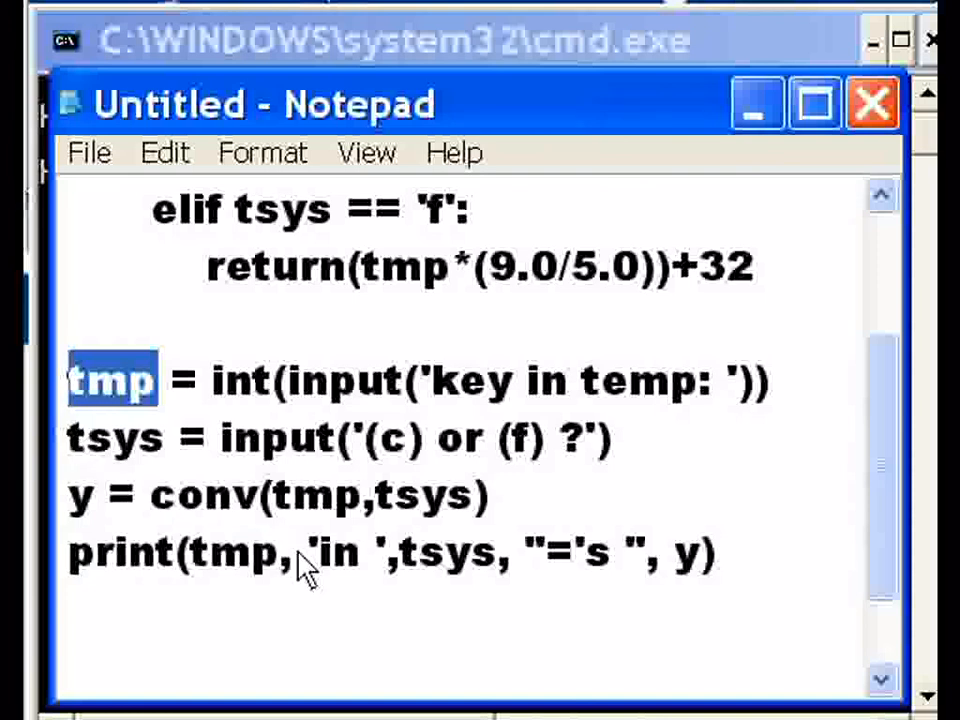
double_click(344, 552)
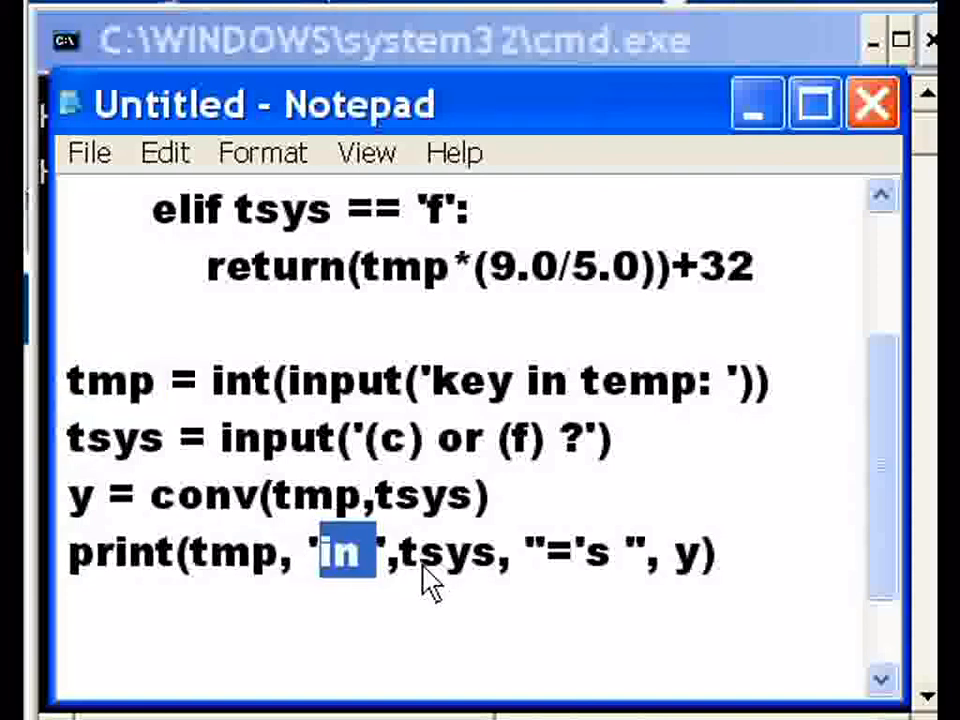
double_click(448, 552)
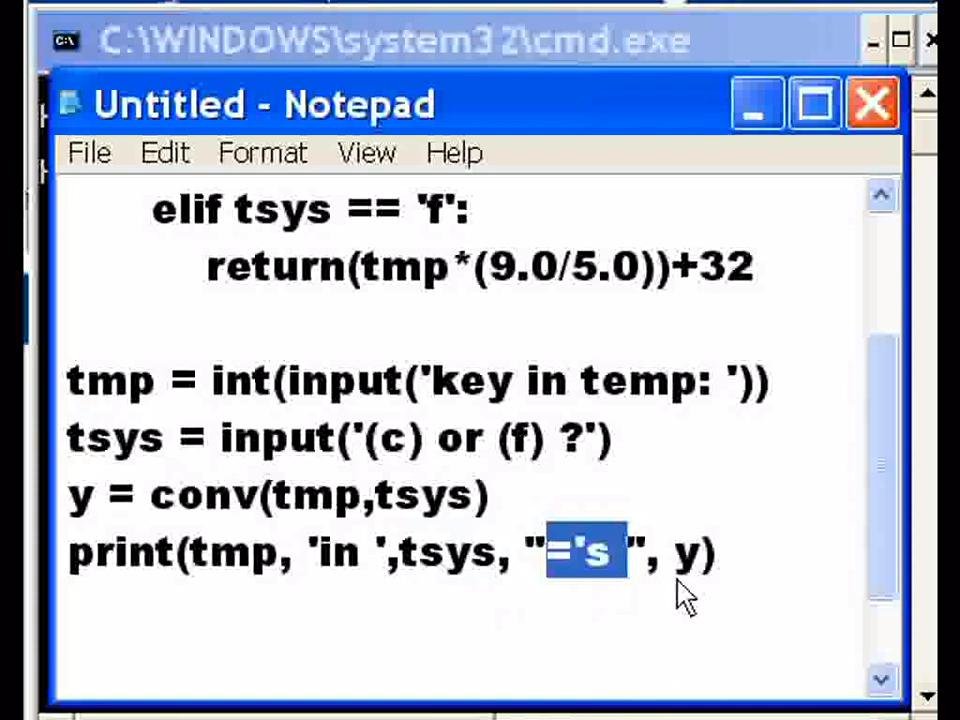
left_click(82, 494)
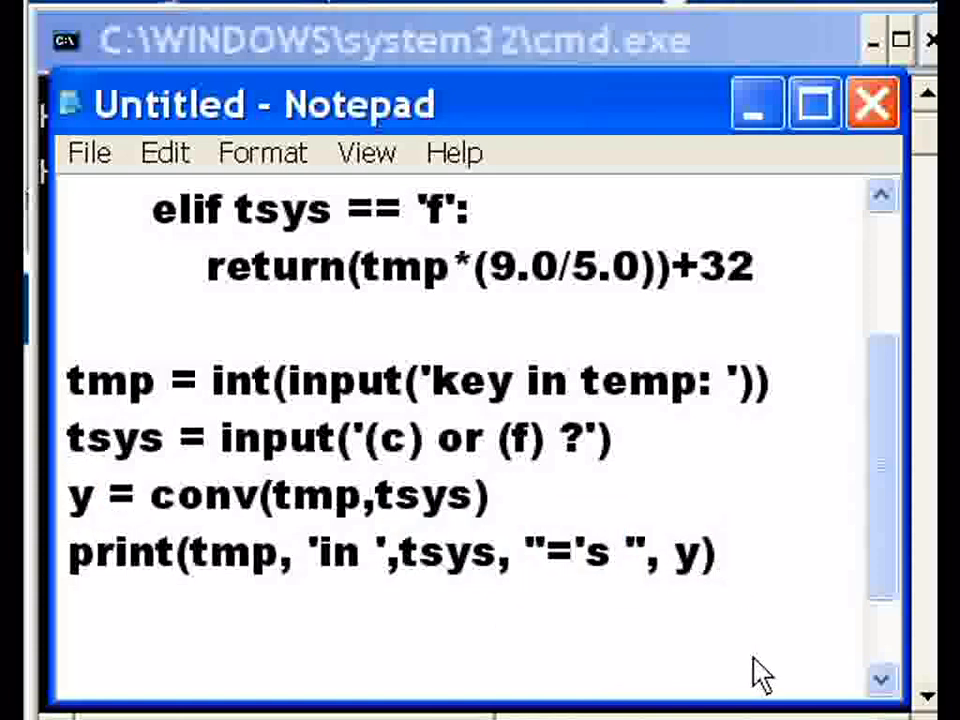
mouse_move(868, 598)
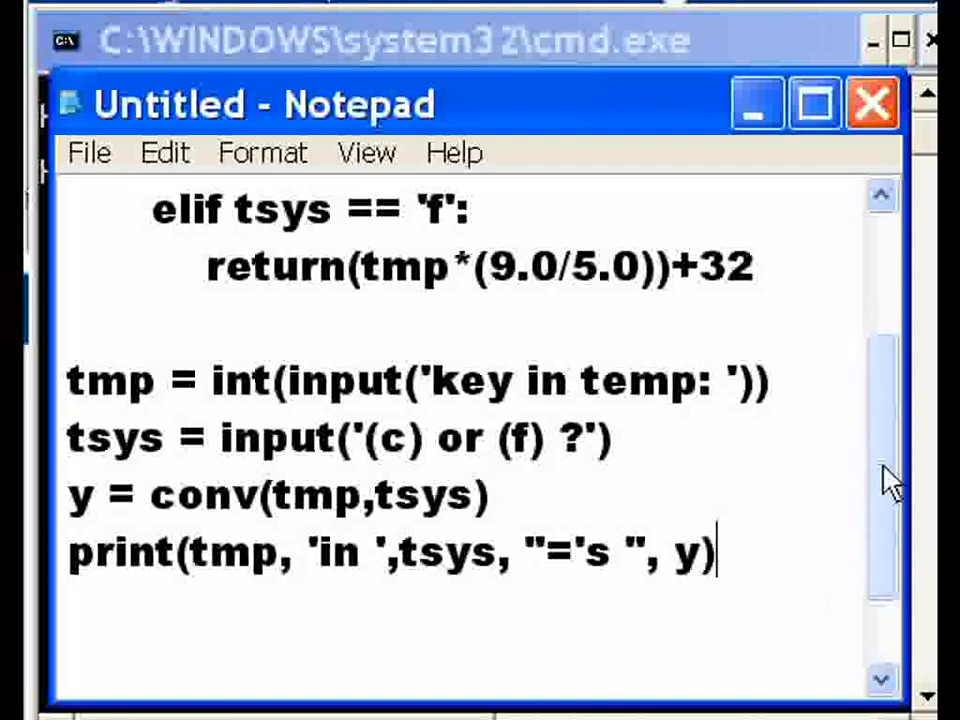
- Save the script as tcv.py in python3 via Save As and return to Command Prompt
left_click(88, 152)
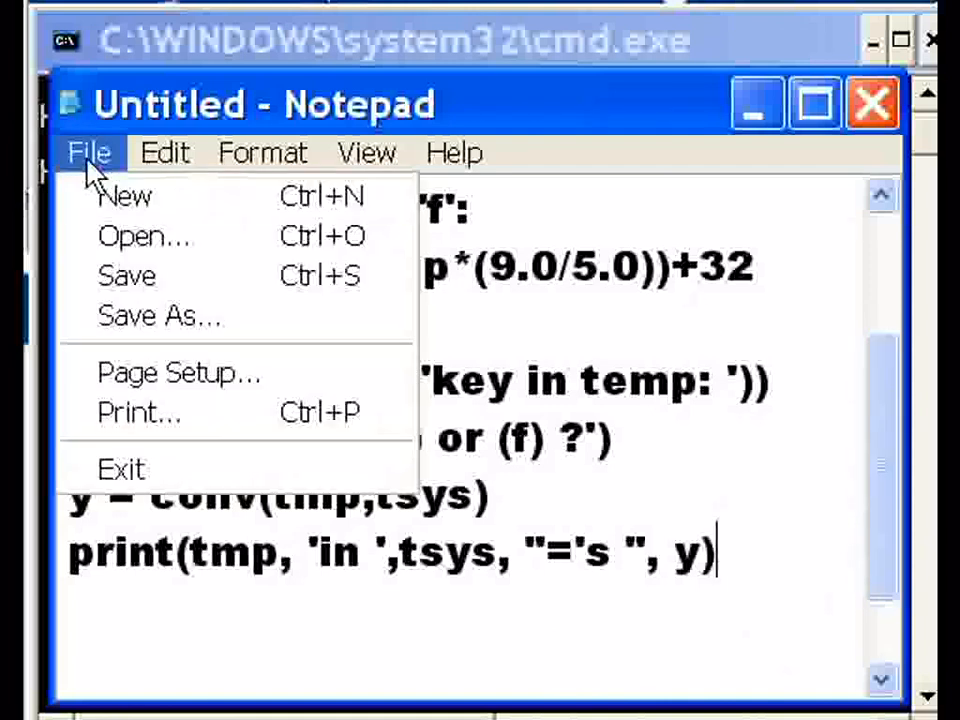
left_click(160, 316)
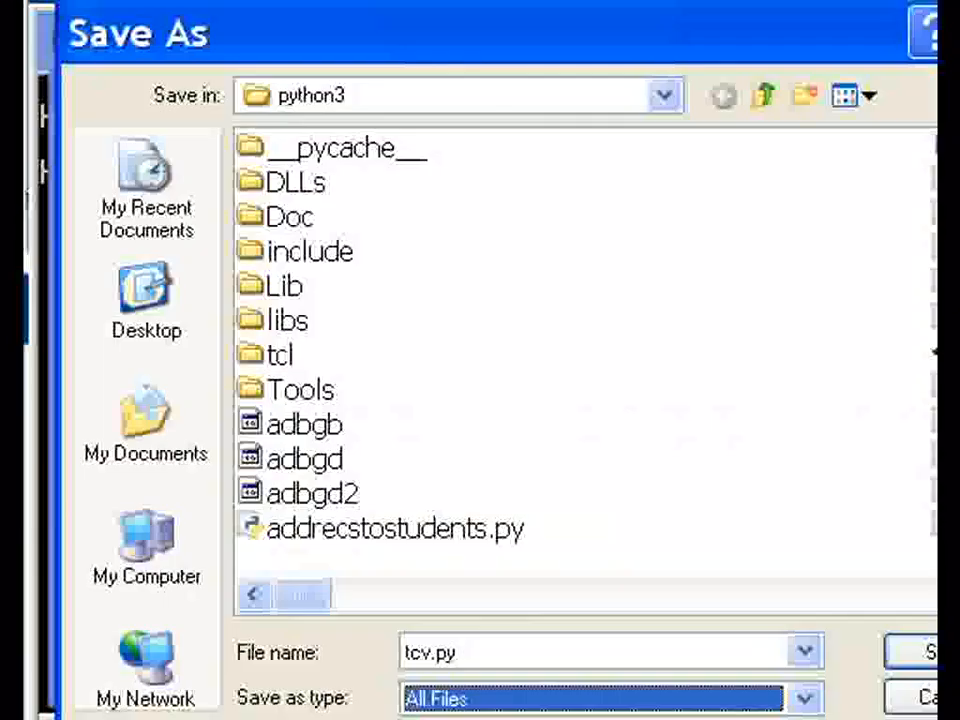
left_click(924, 652)
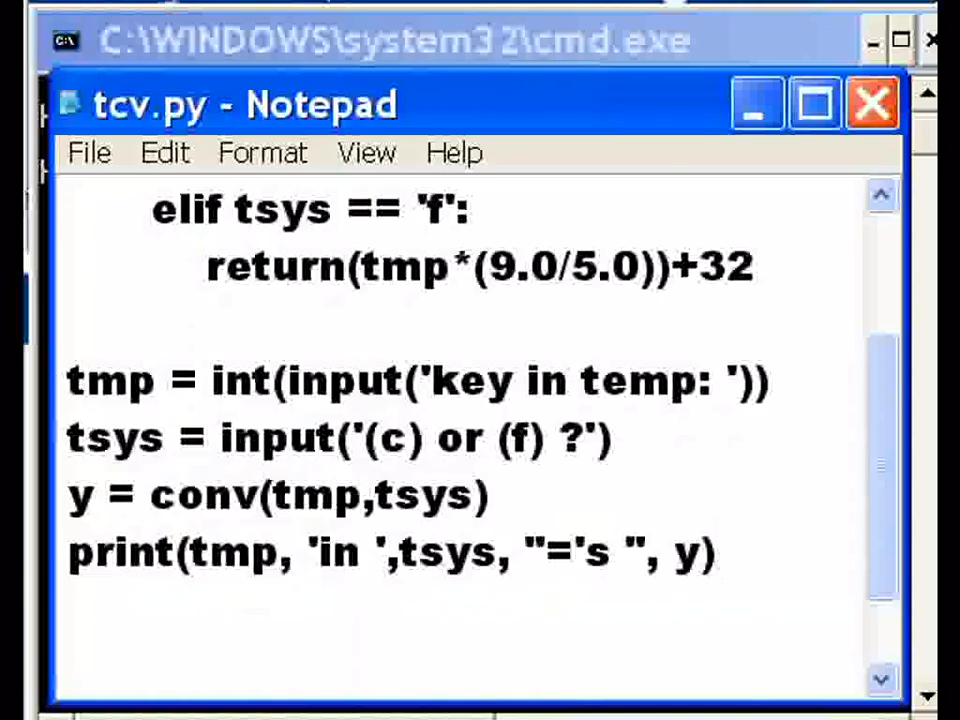
left_click(872, 104)
type("tcv")
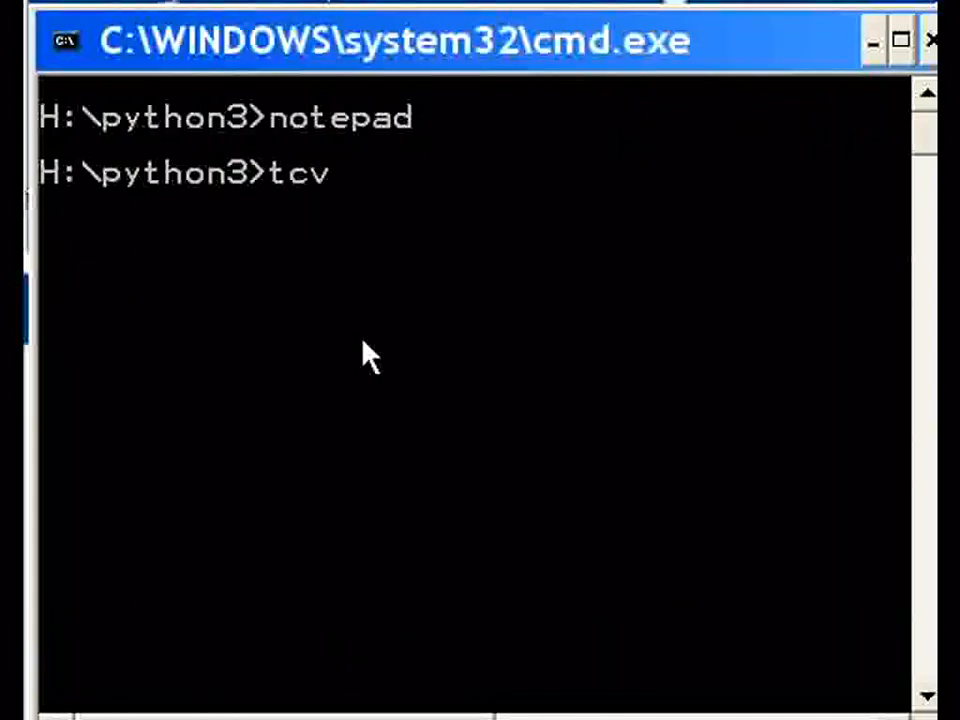
- Run tcv.py with 100 and f, printing 100 in f ='s 212.0
type(".py")
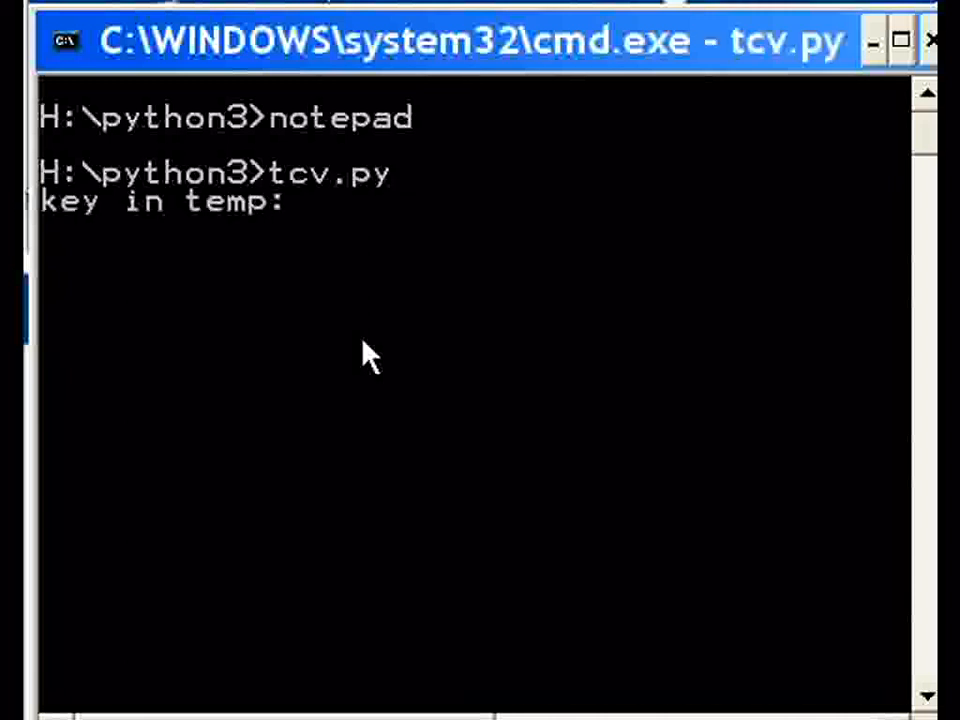
type("10")
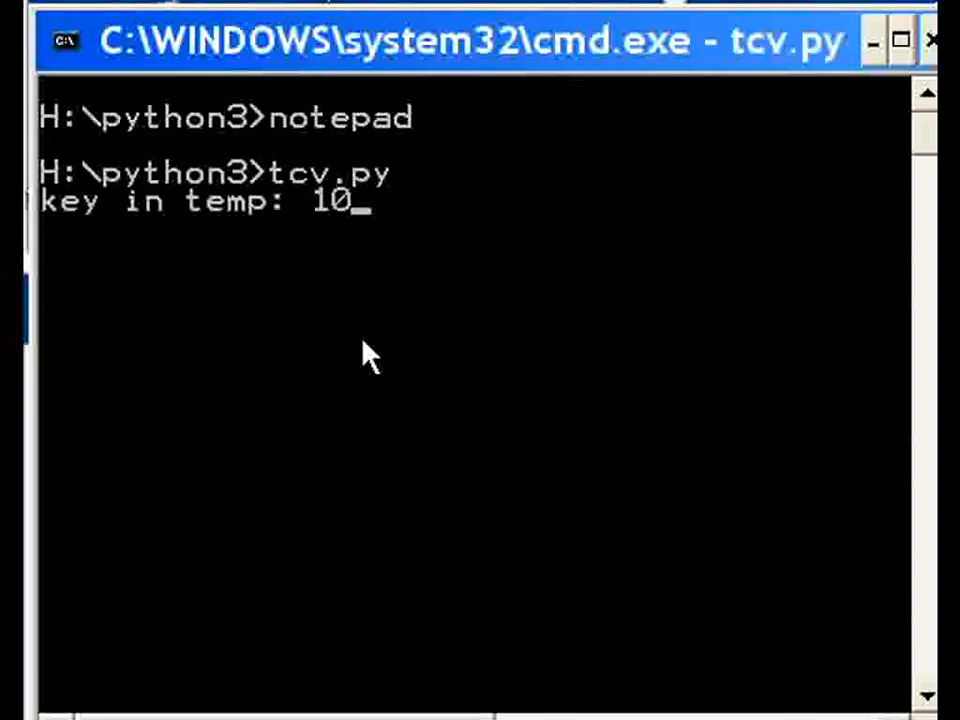
type("0")
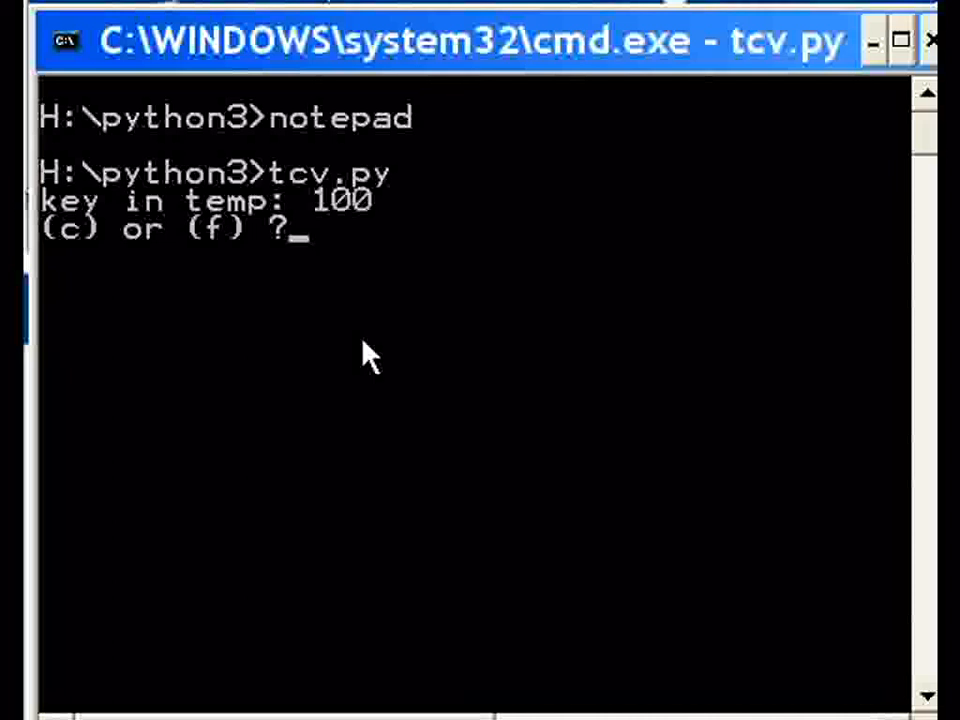
type("f")
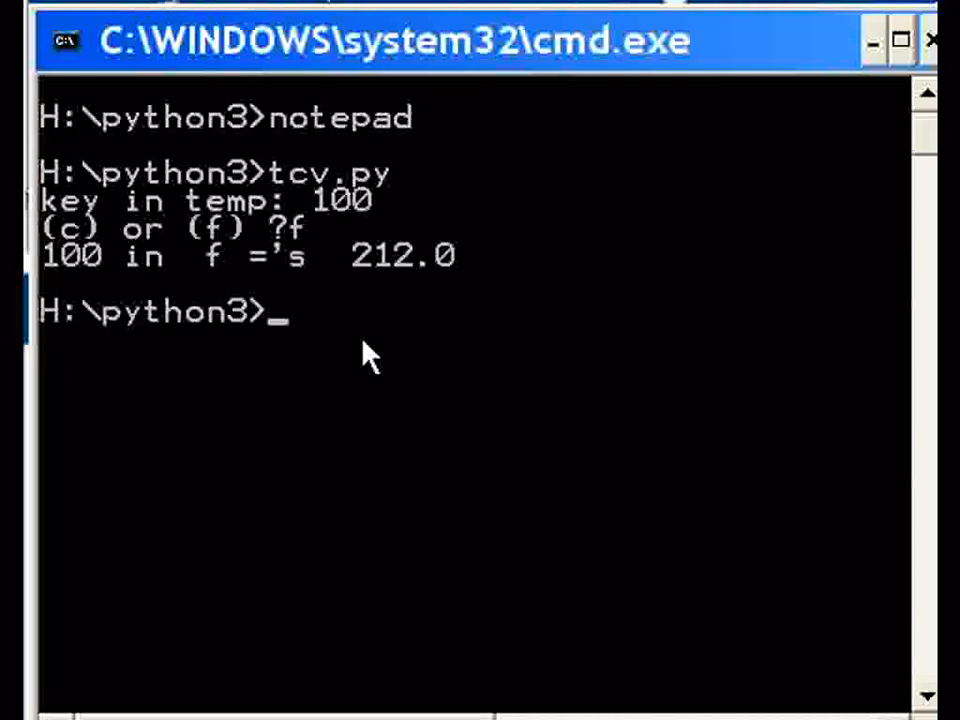
mouse_move(176, 336)
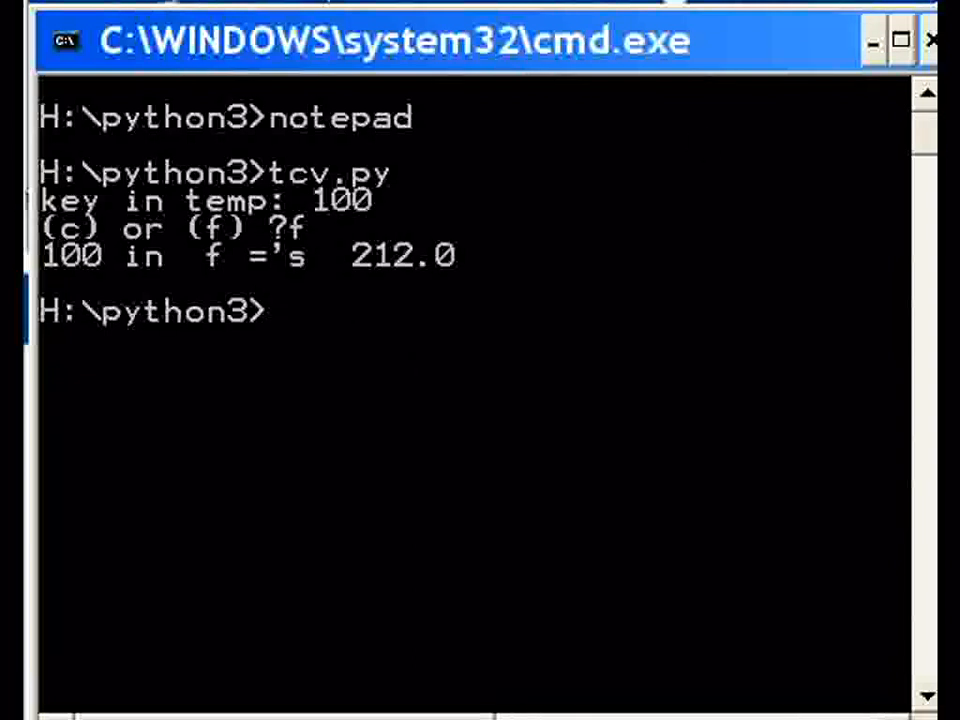
- Run tcv.py again with 32 and c, printing 32 in c ='s 0.0
type("tcv.py")
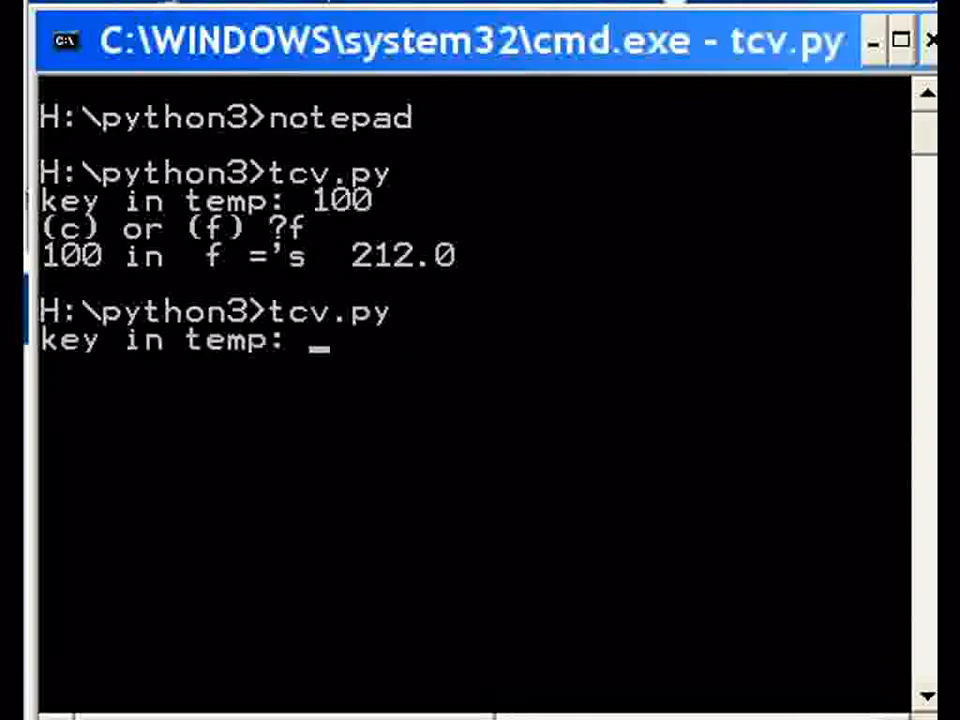
type("3")
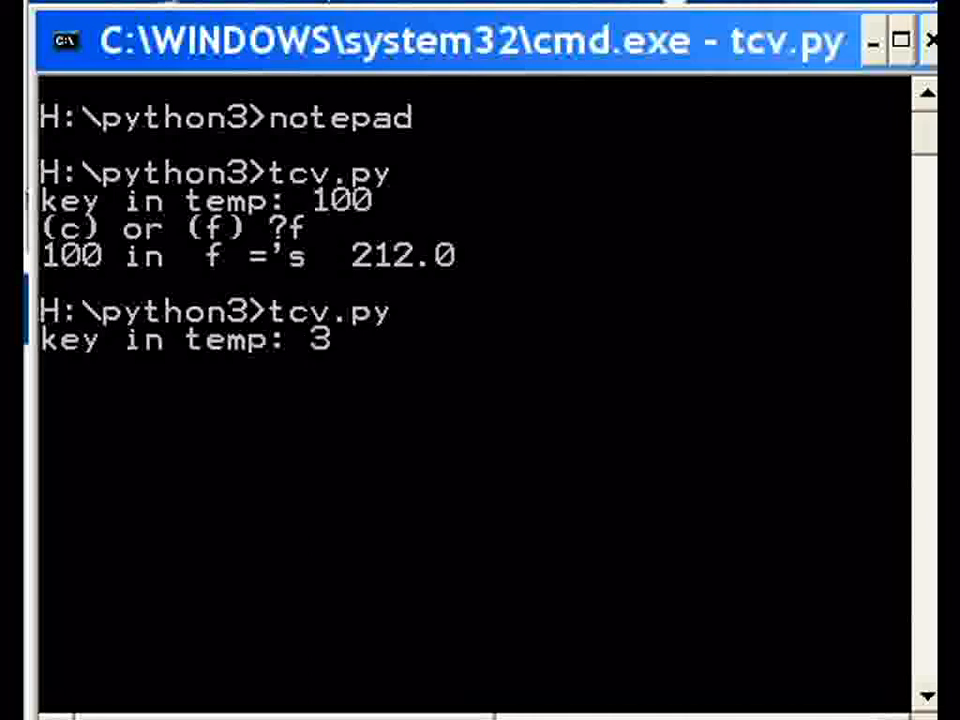
type("2")
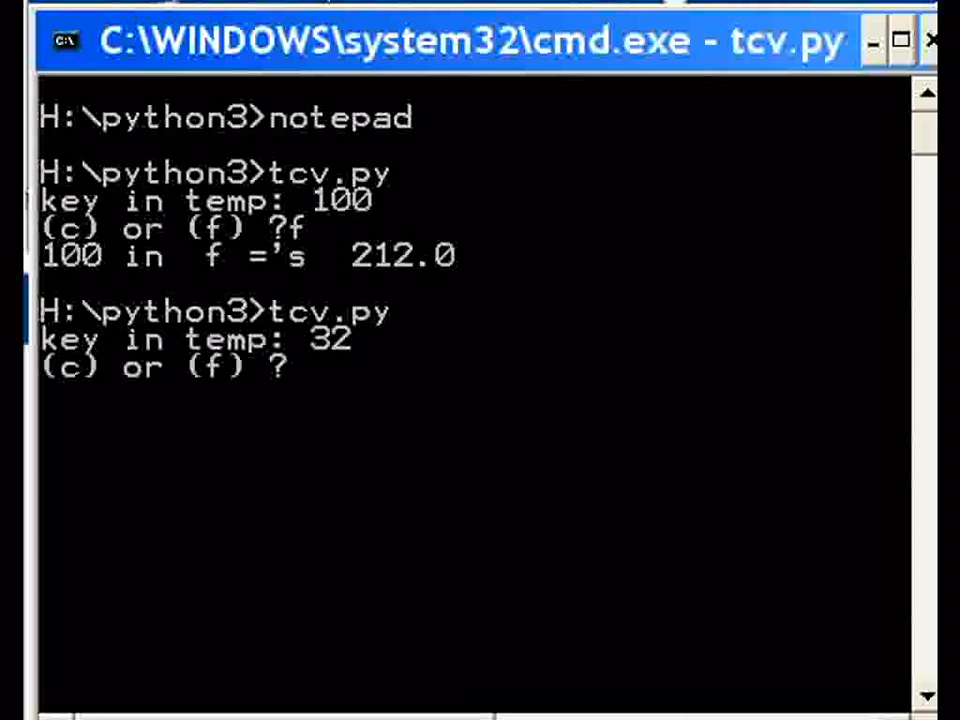
type("c")
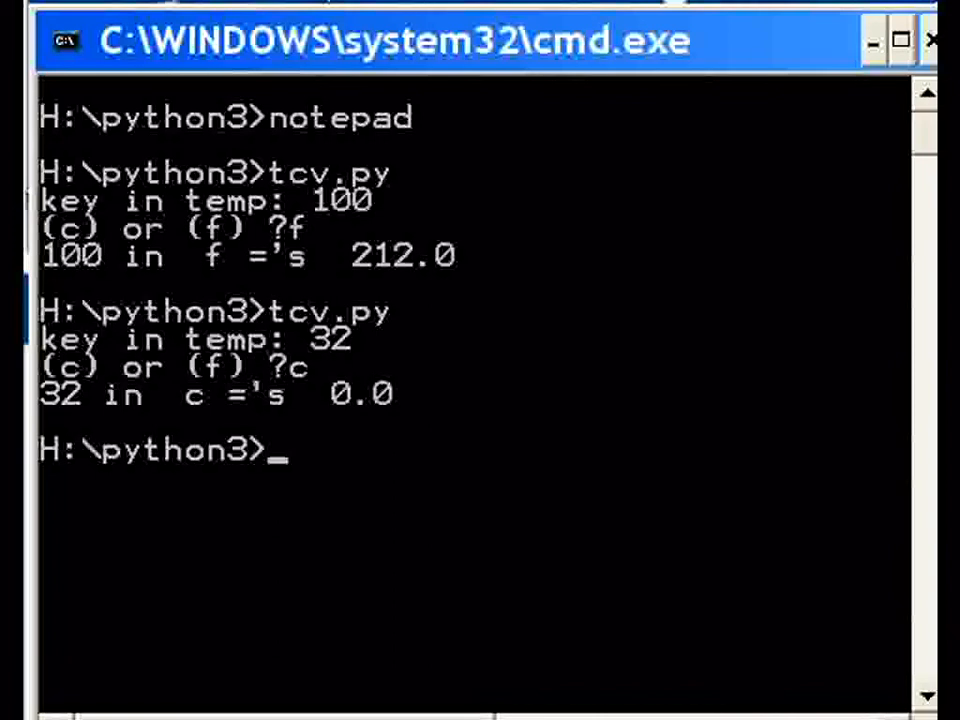
mouse_move(376, 420)
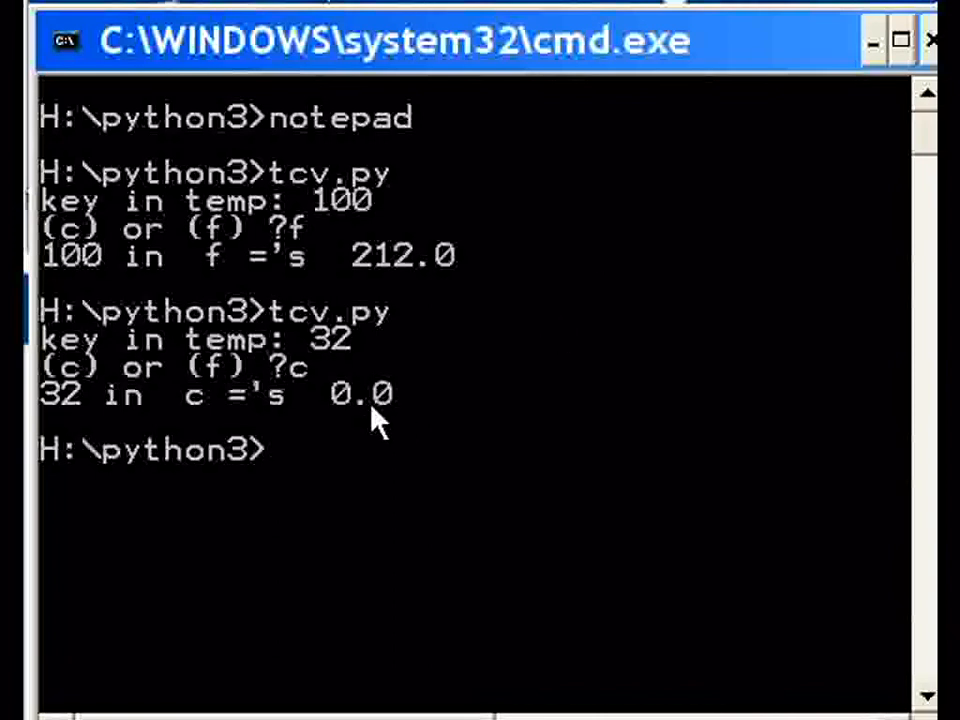
mouse_move(476, 456)
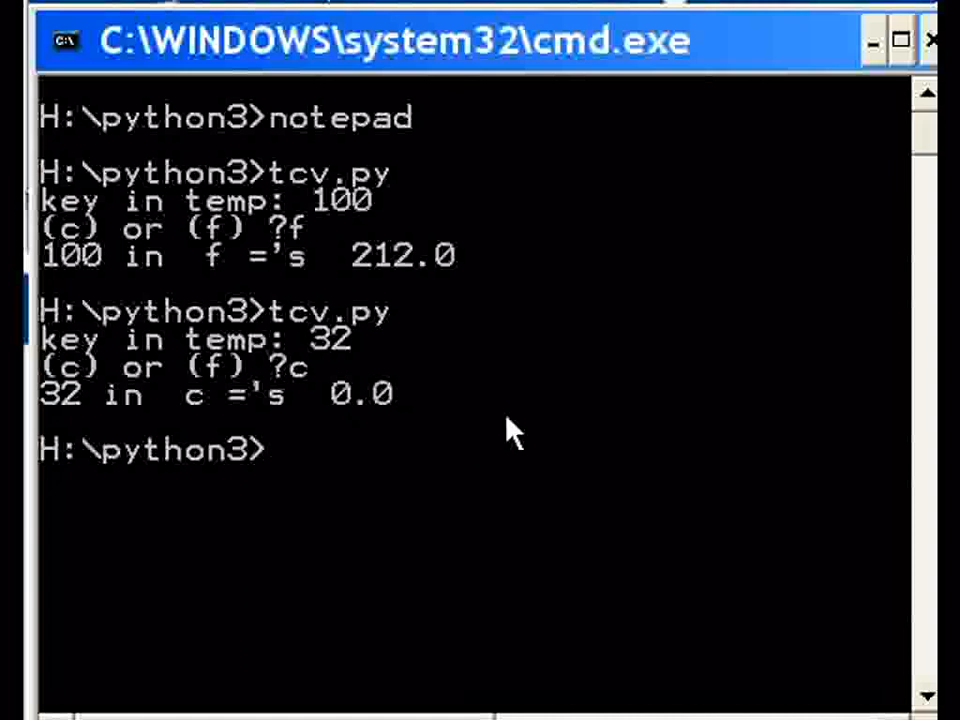
- Enter the name 'George Boole' on the new command line without running it
type("G")
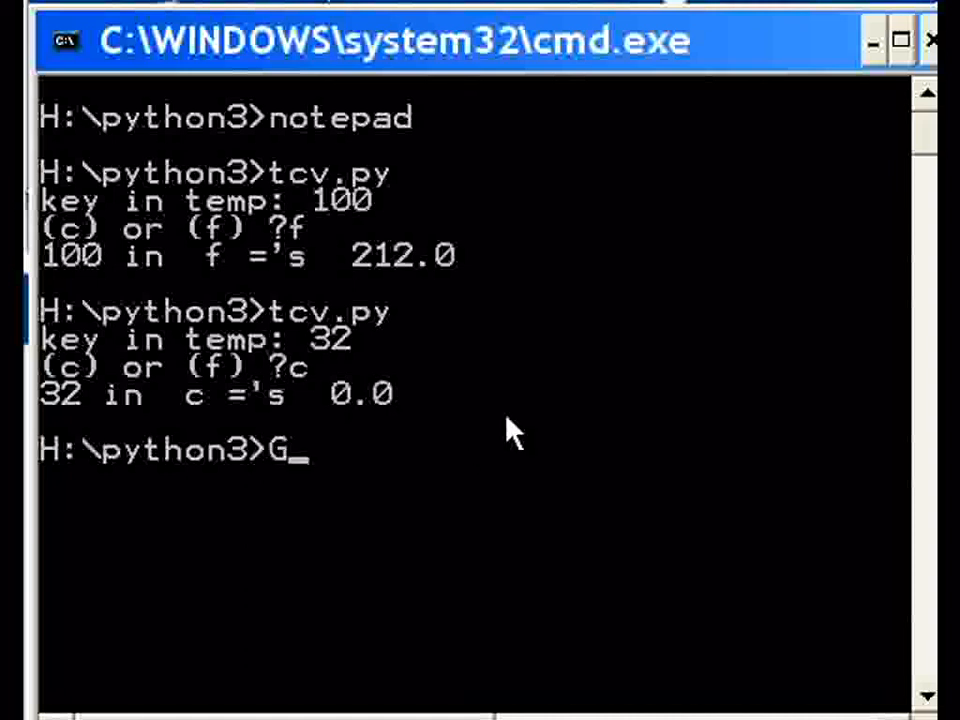
type("eorge B")
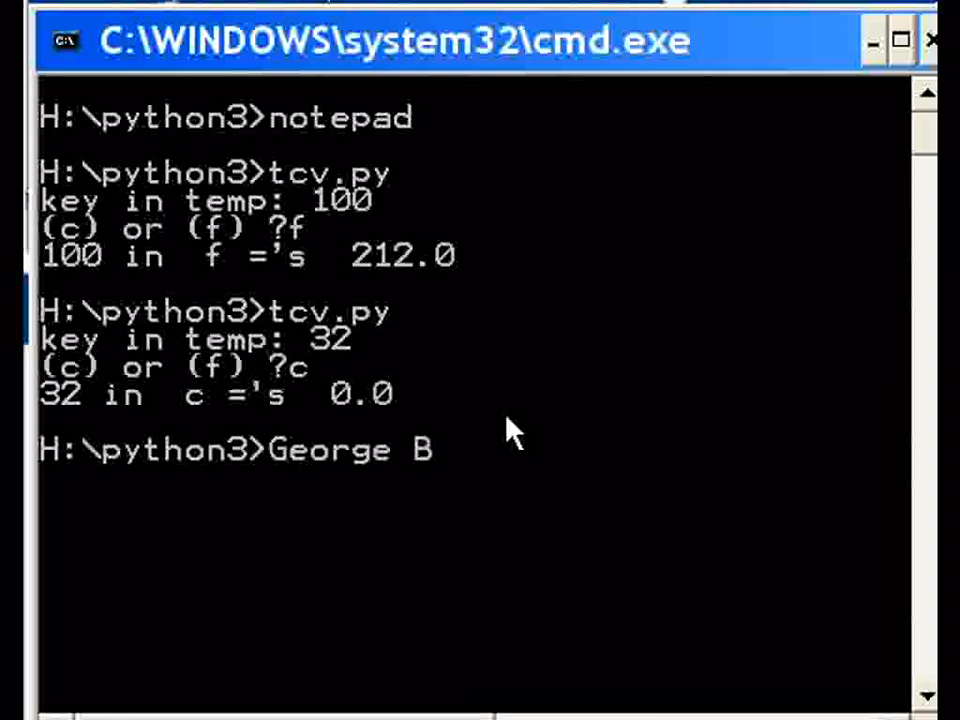
type("oole")
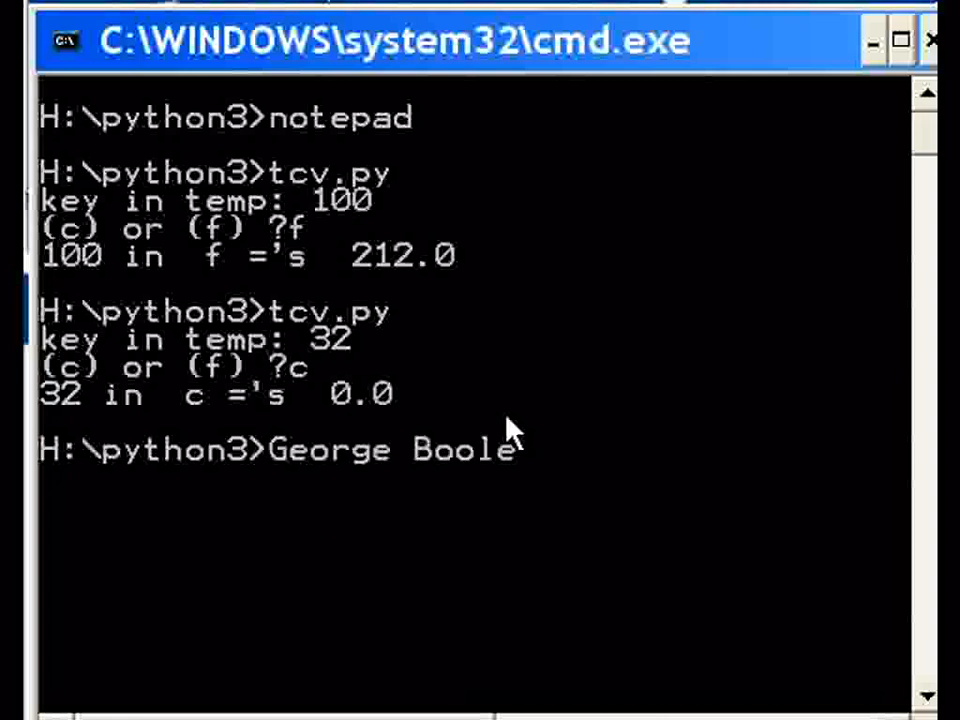